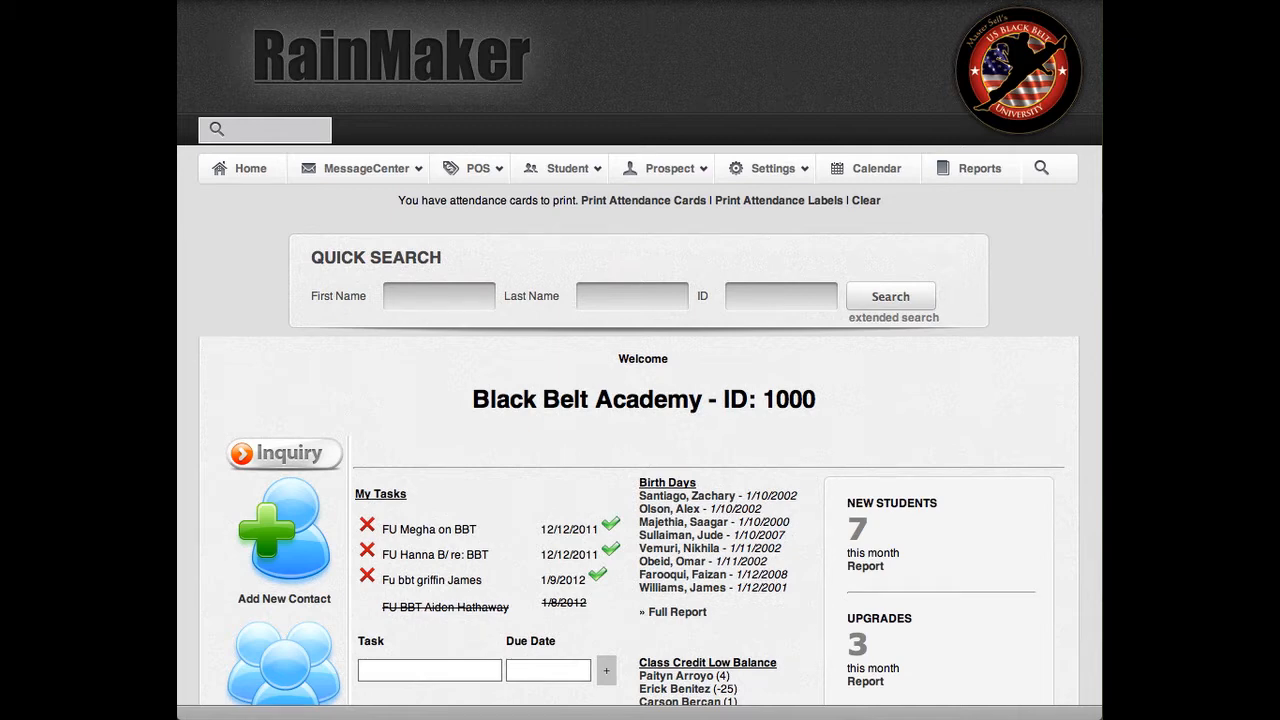
- Navigate via the Student menu's Belt Promotions to the Update Next Test Date page
left_click(562, 167)
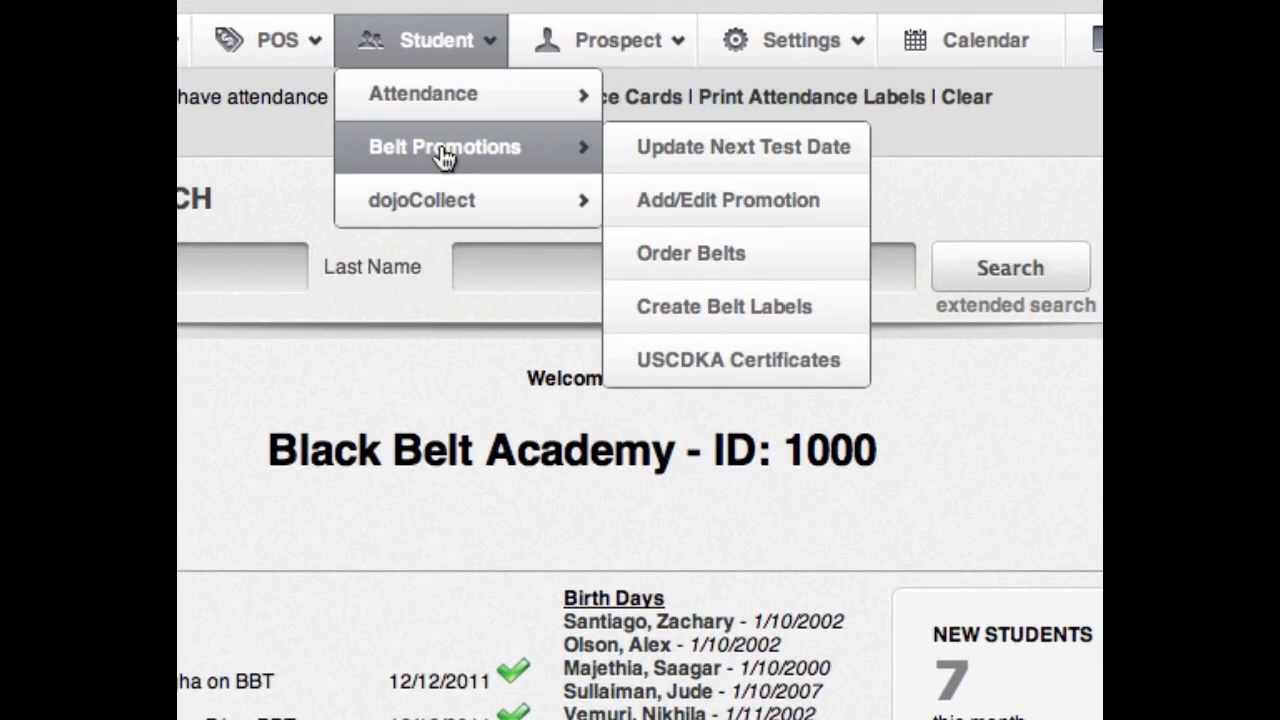
mouse_move(807, 160)
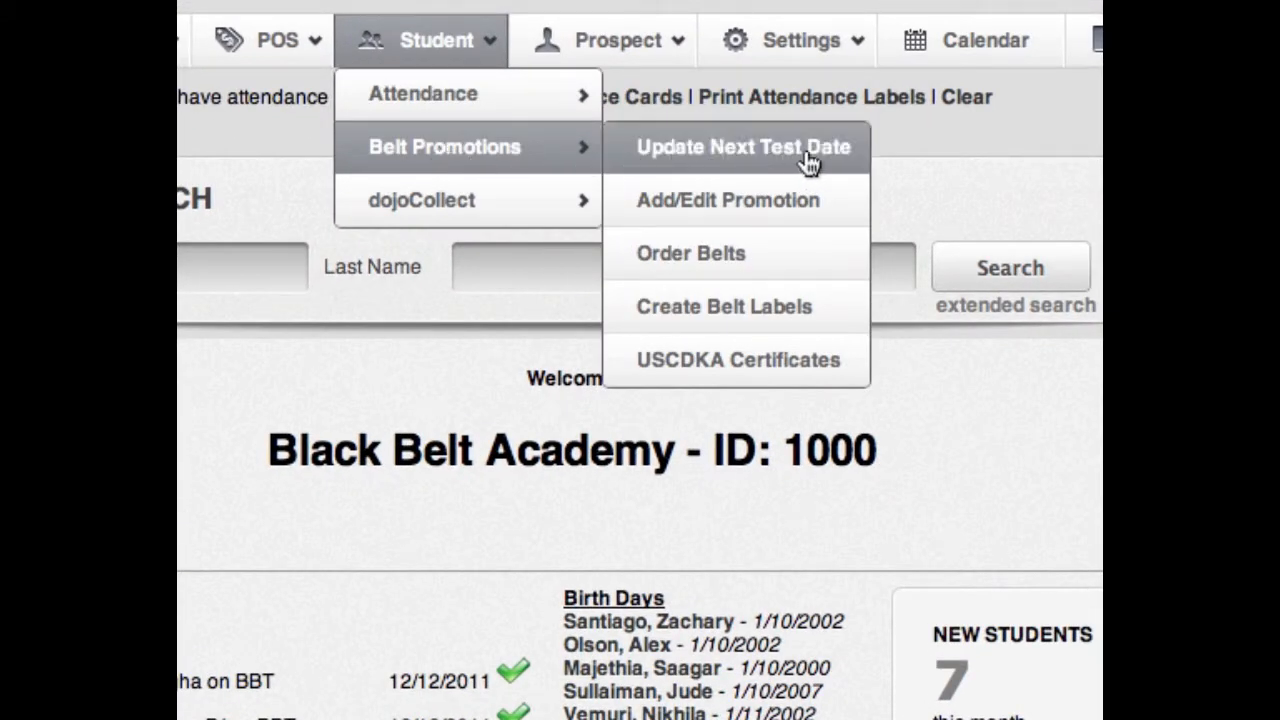
left_click(740, 146)
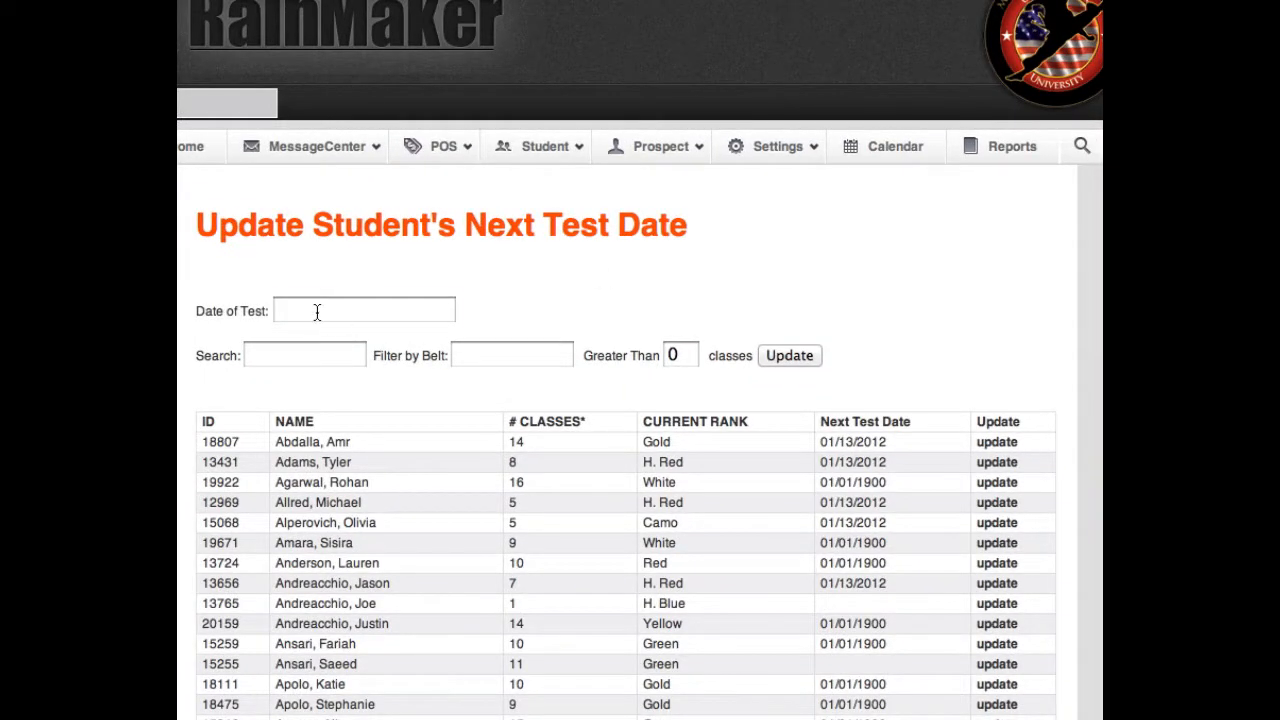
- Enter 1/13/2012 in the Date of Test field
left_click(363, 309)
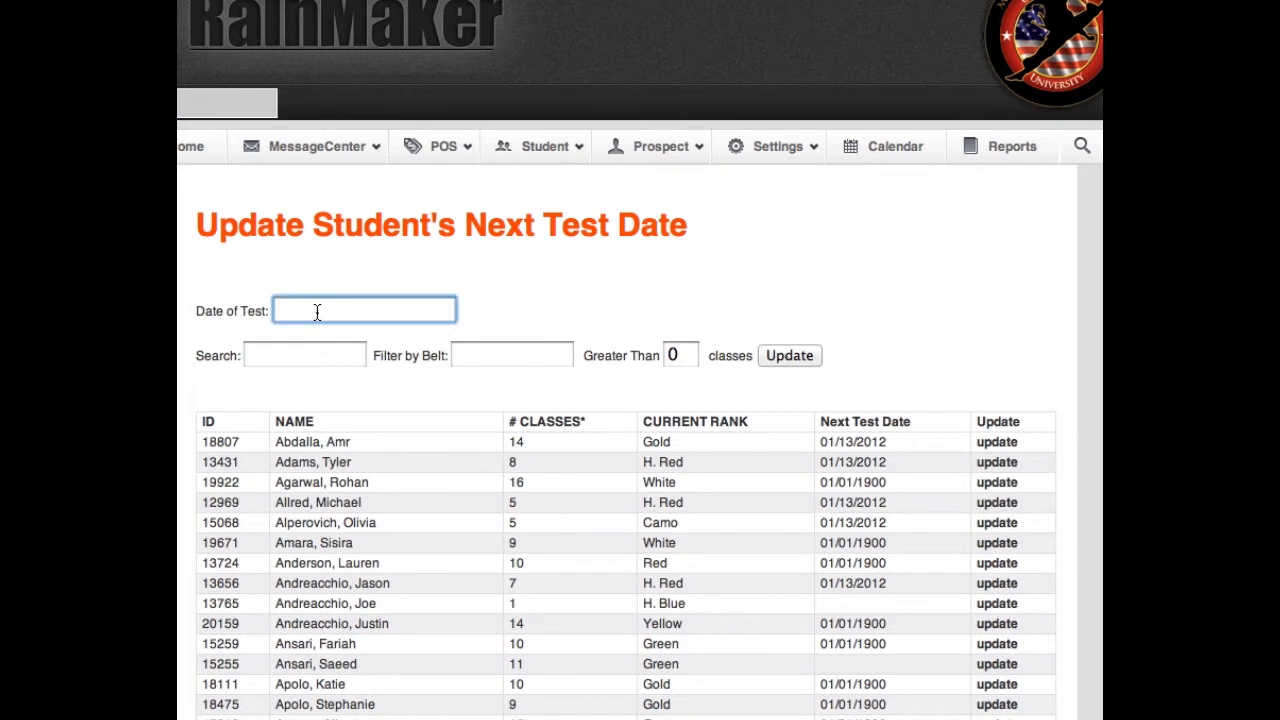
type("1/")
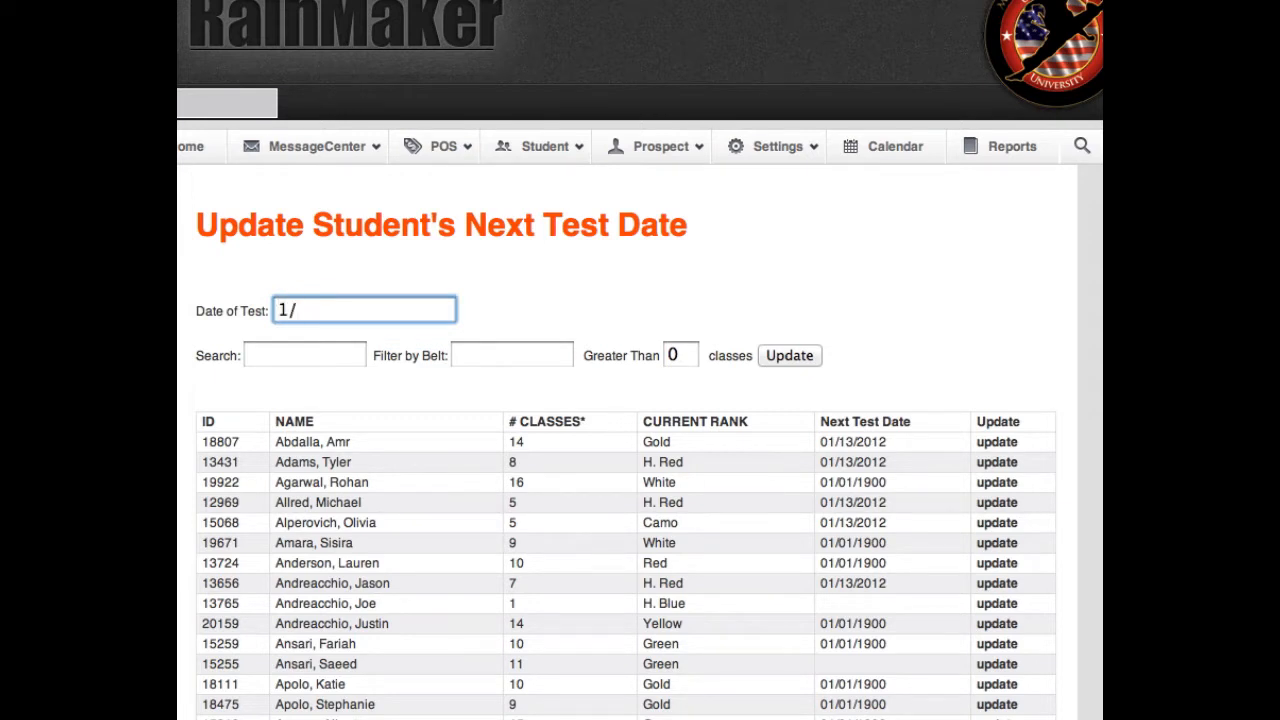
type("13/2")
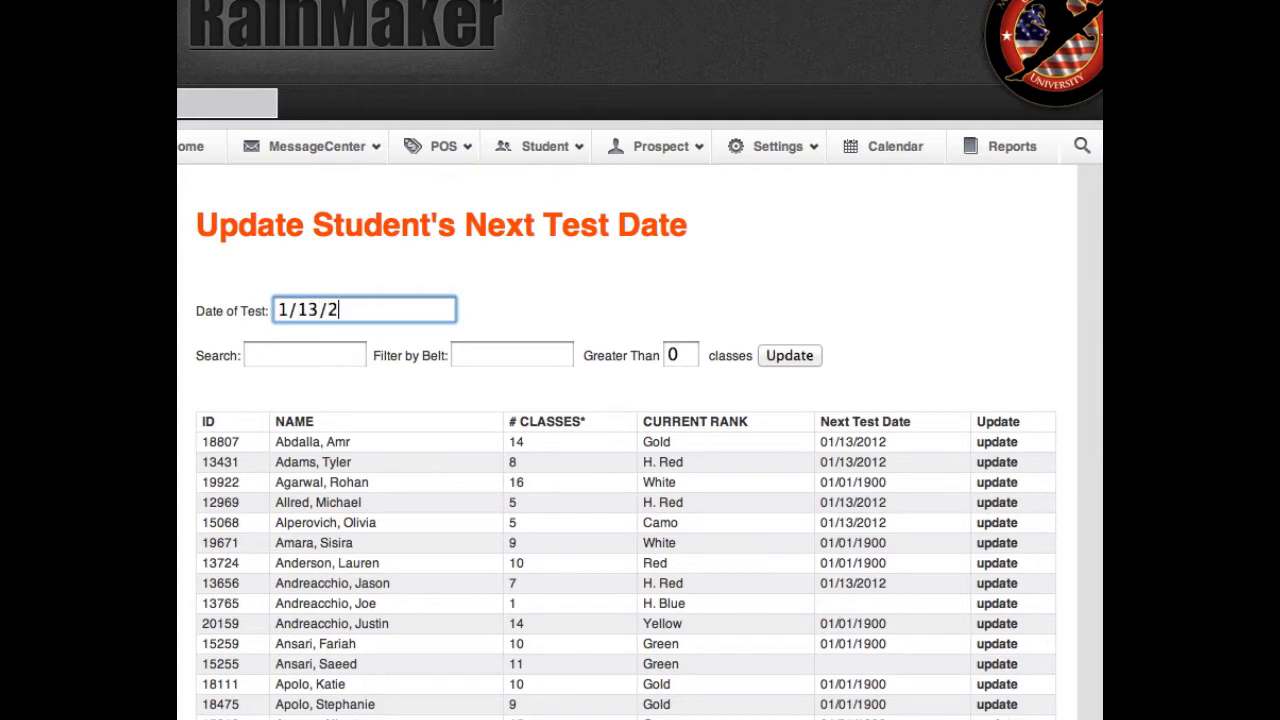
type("012")
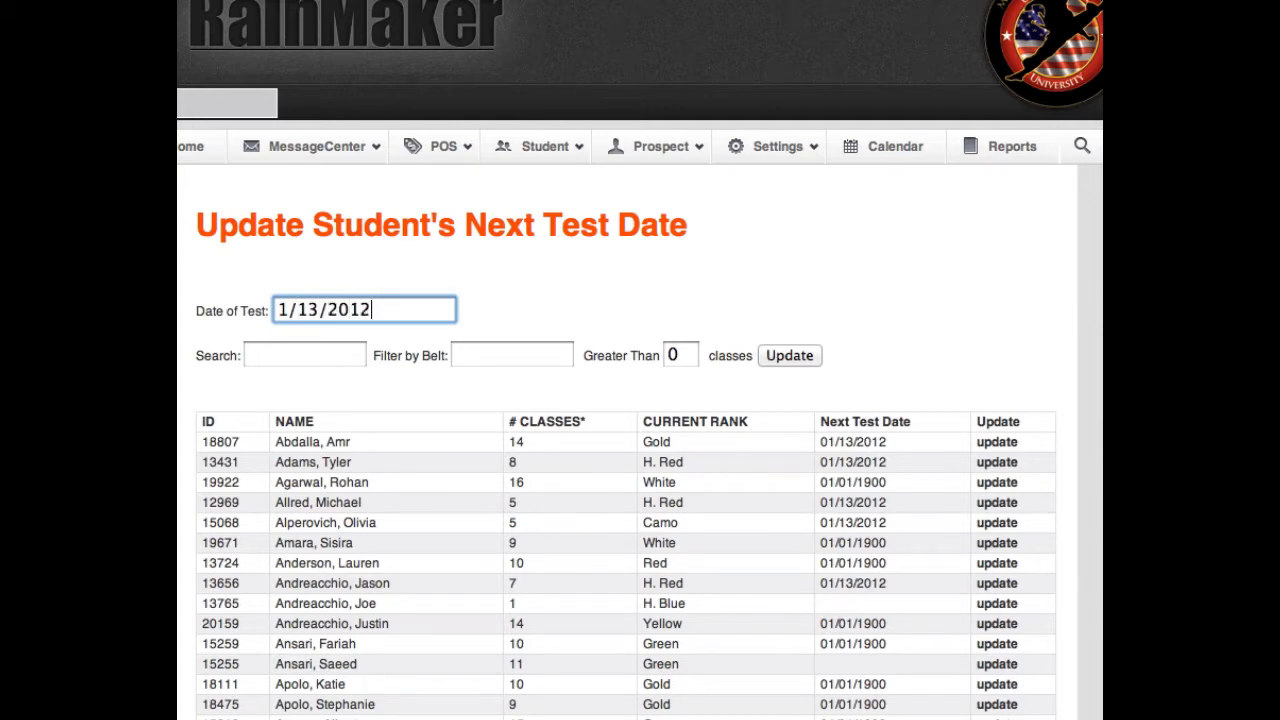
scroll("down", 3)
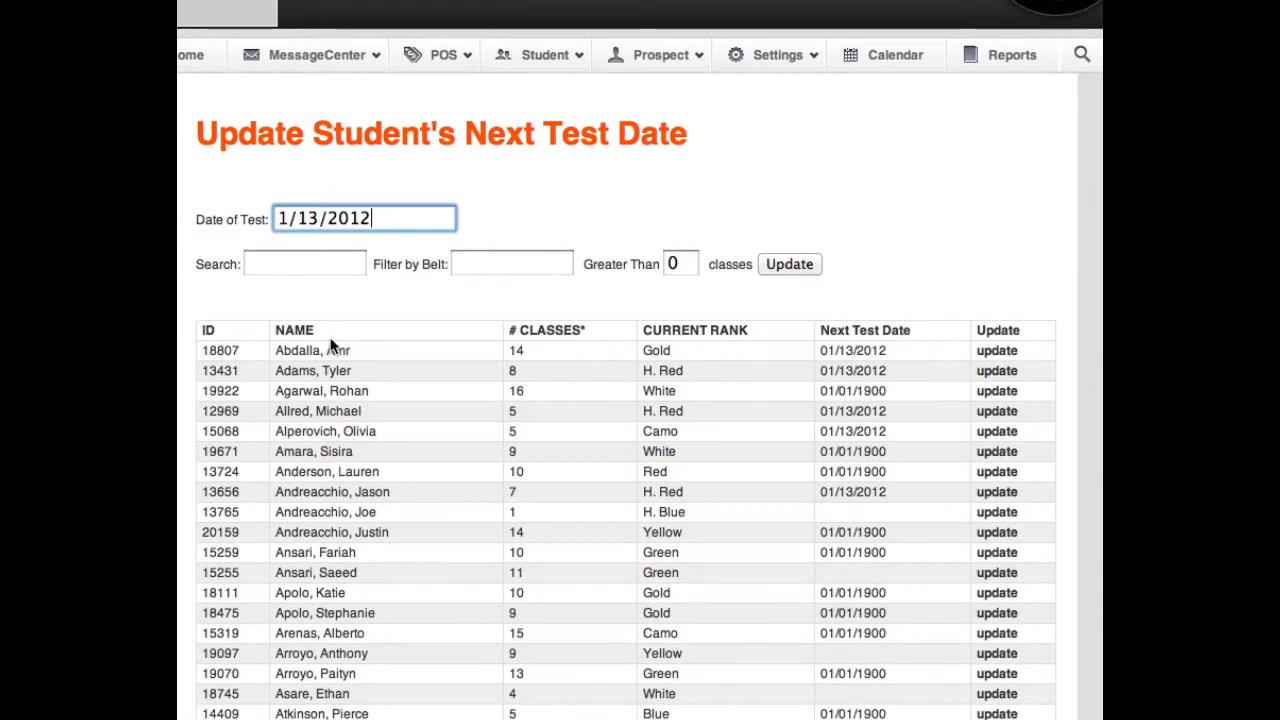
scroll("up", 3)
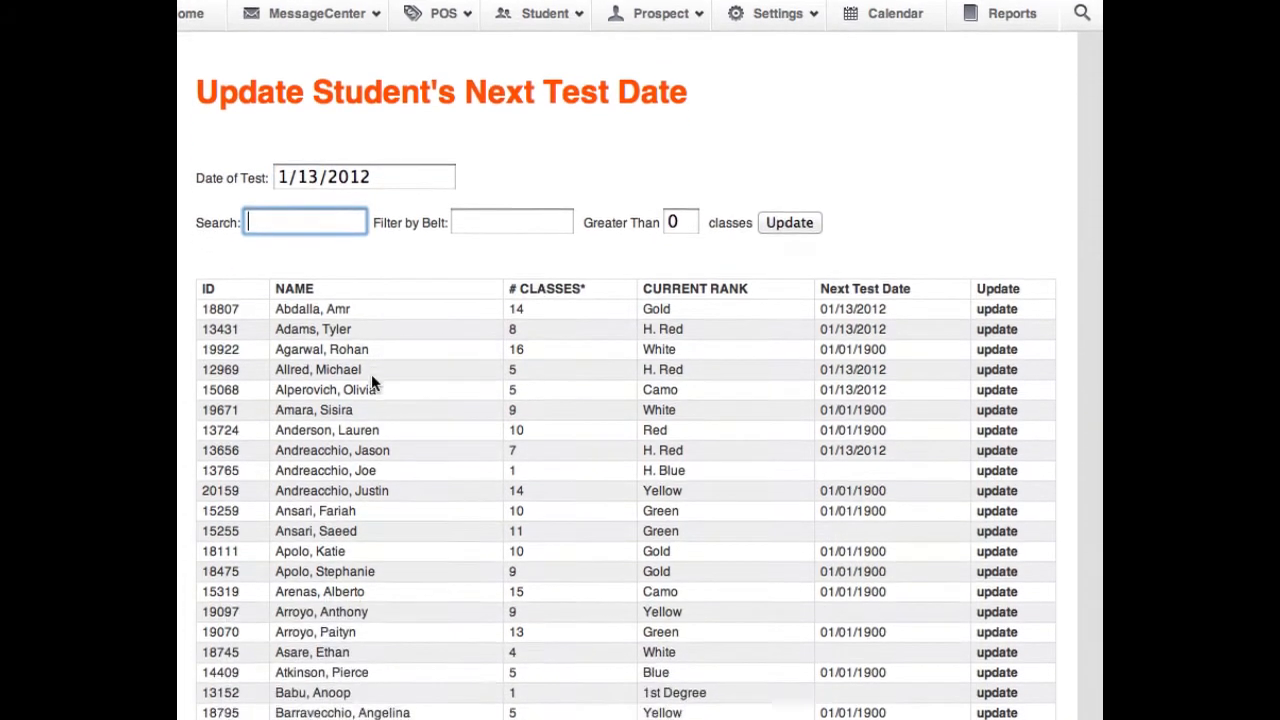
scroll("down", 3)
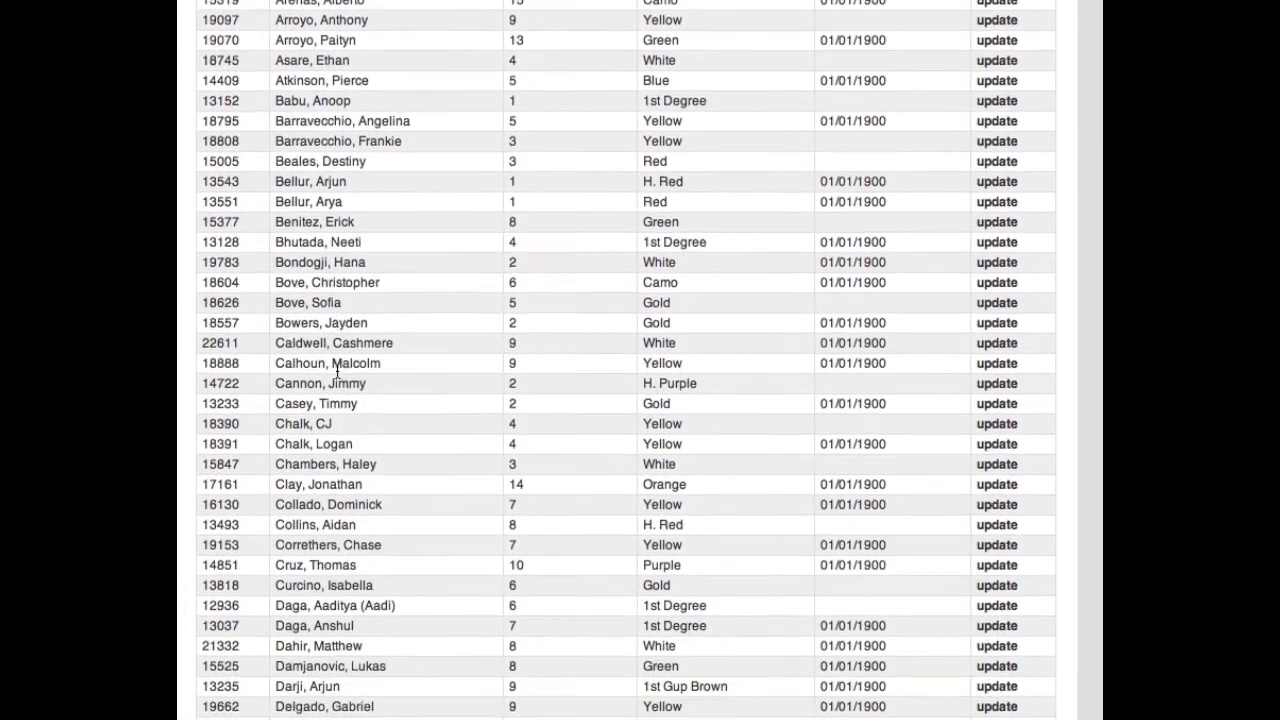
scroll("down", 3)
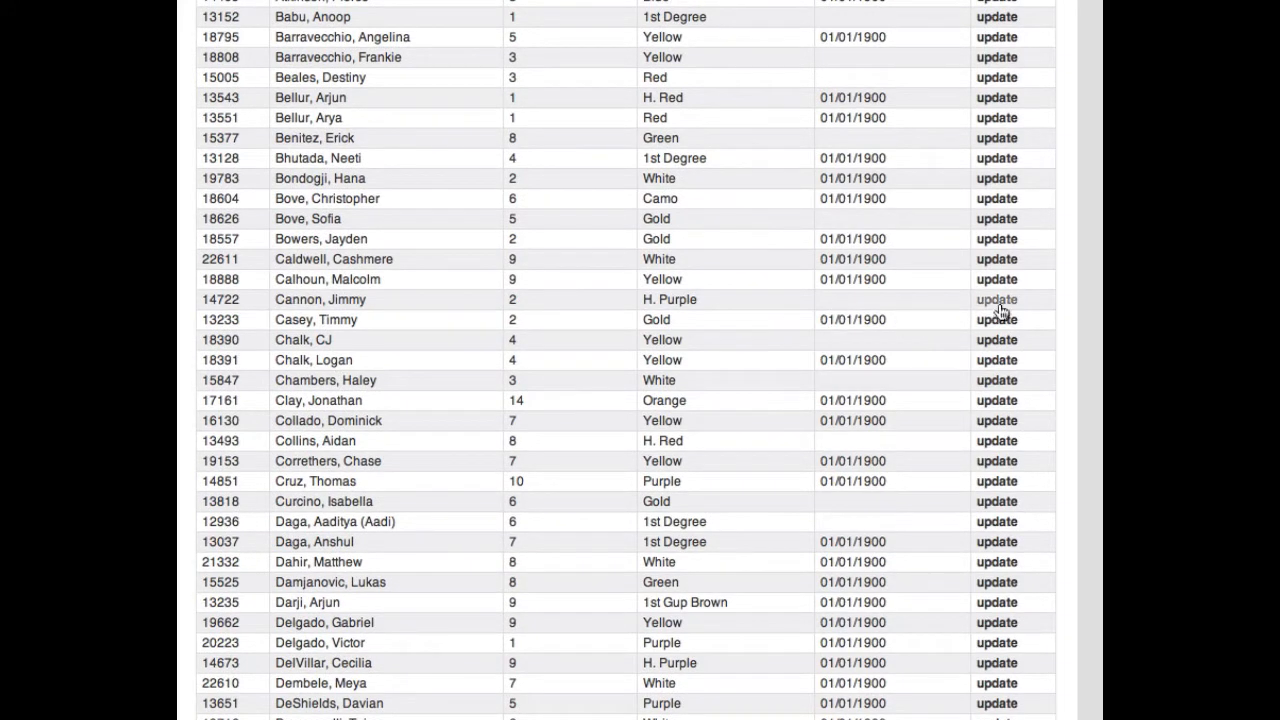
left_click(996, 299)
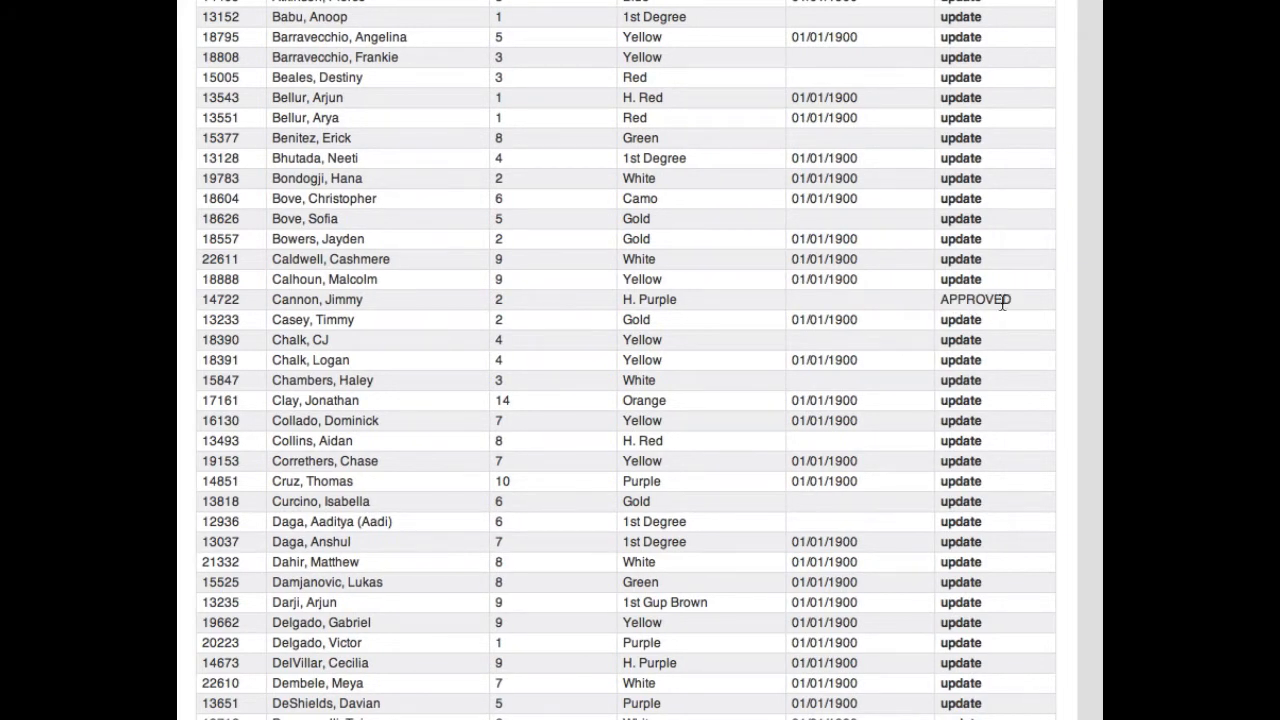
scroll("down", 3)
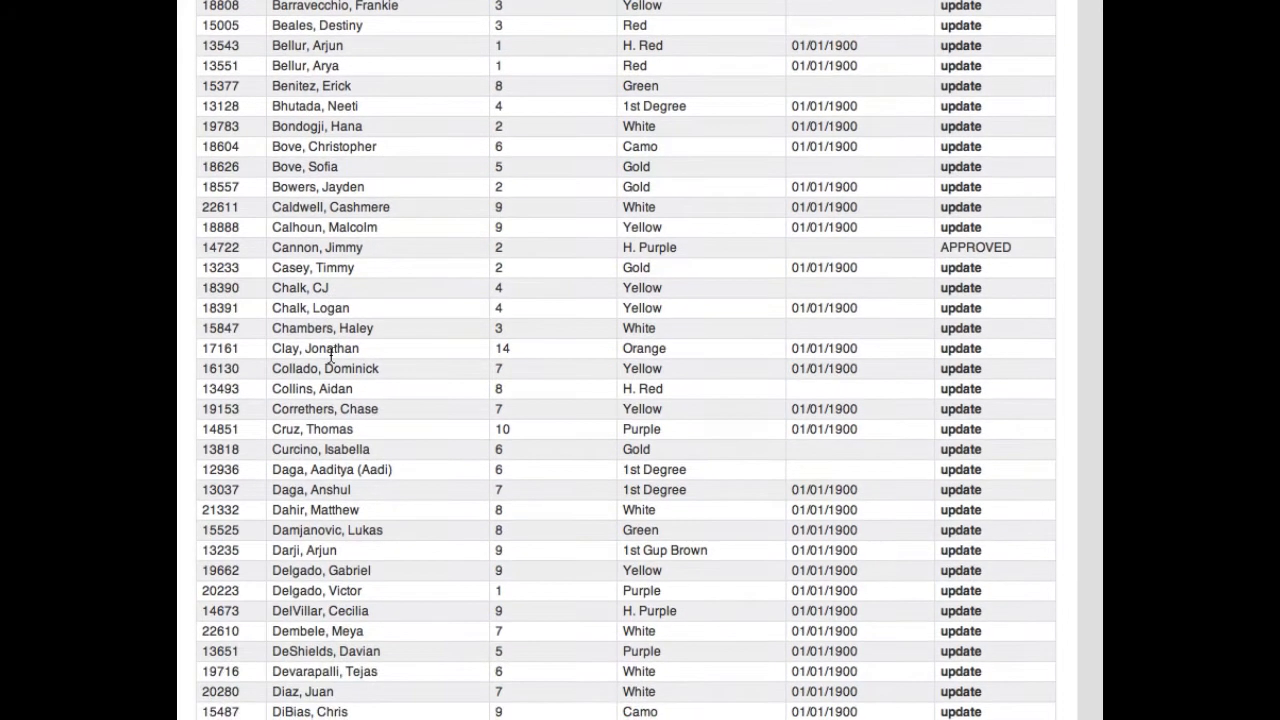
left_click(960, 288)
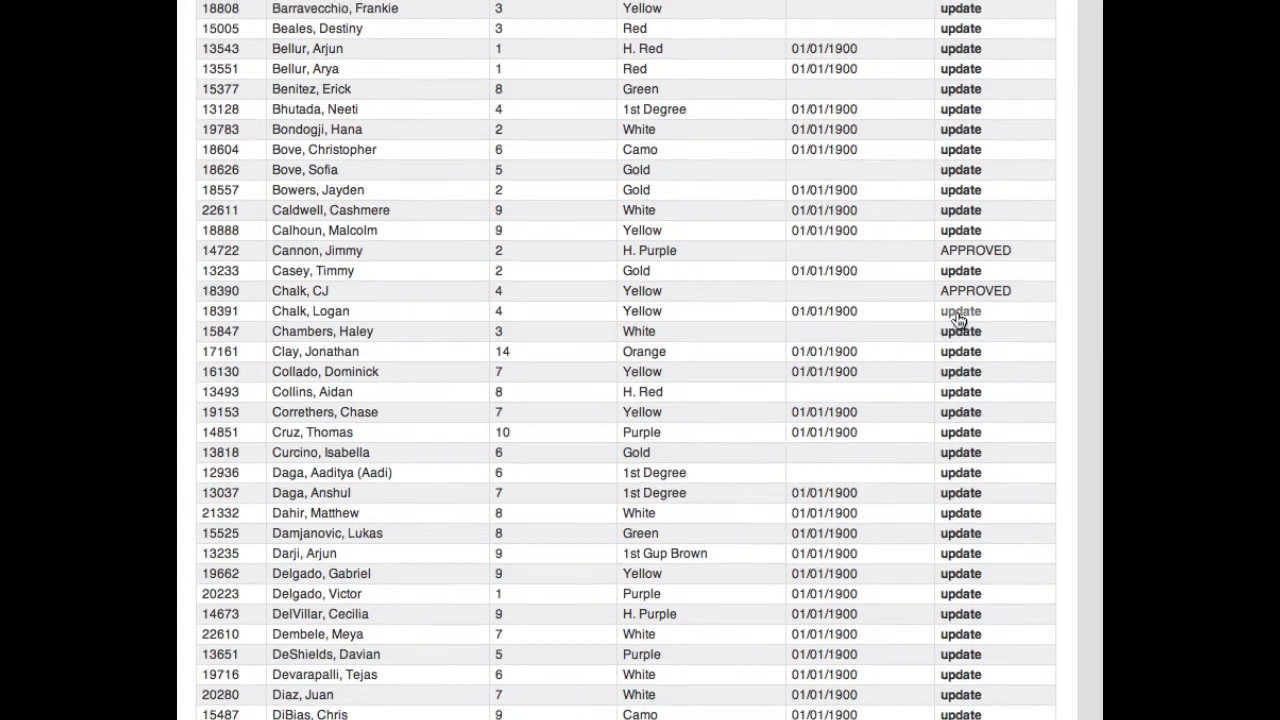
left_click(960, 311)
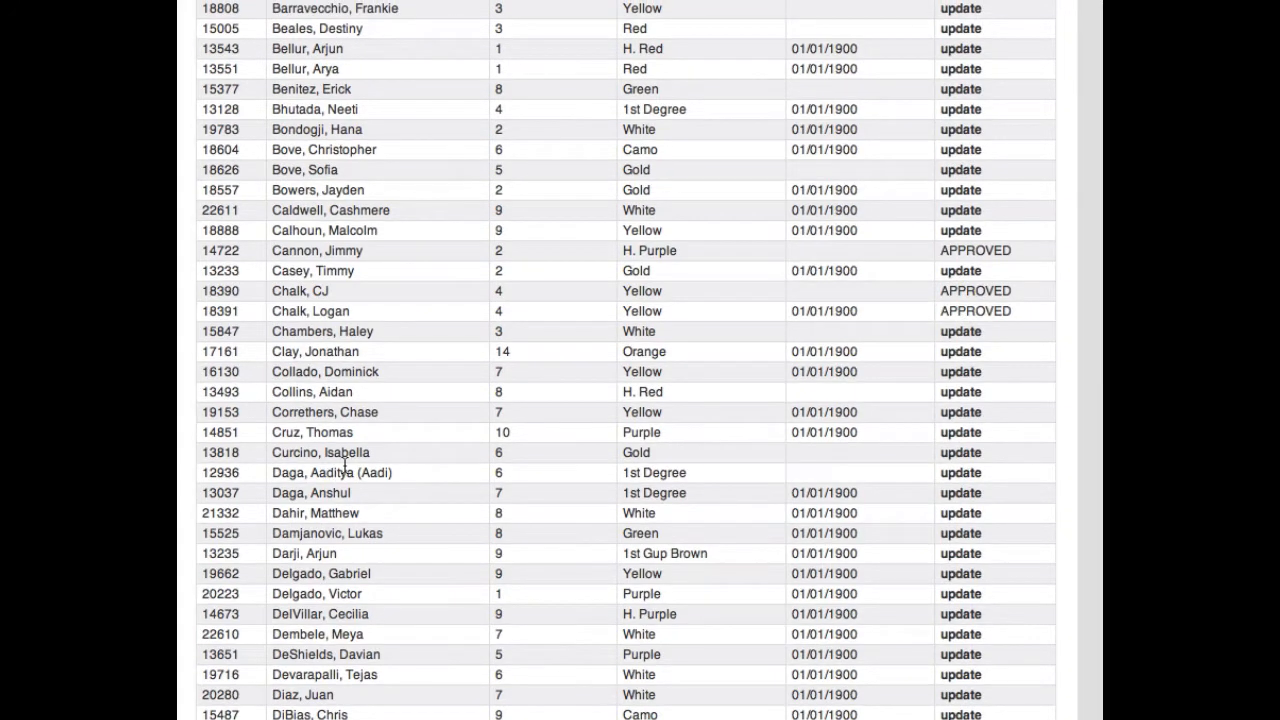
scroll("up", 3)
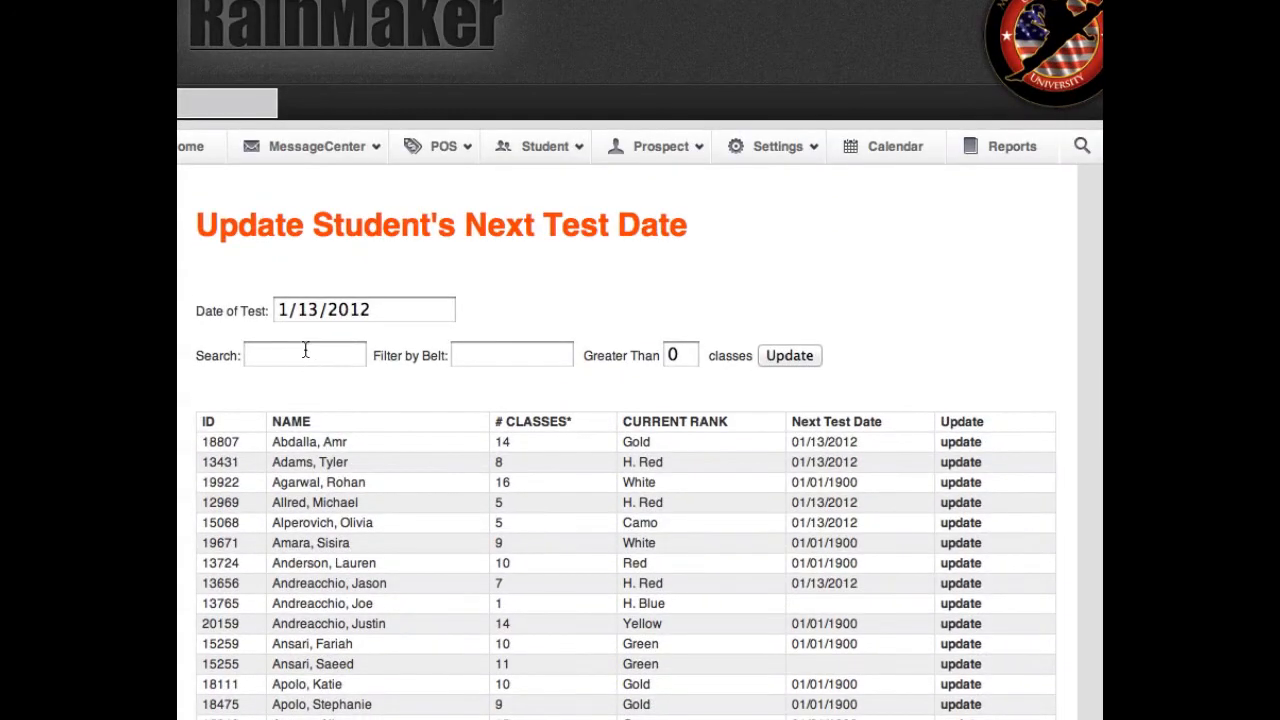
scroll("down", 3)
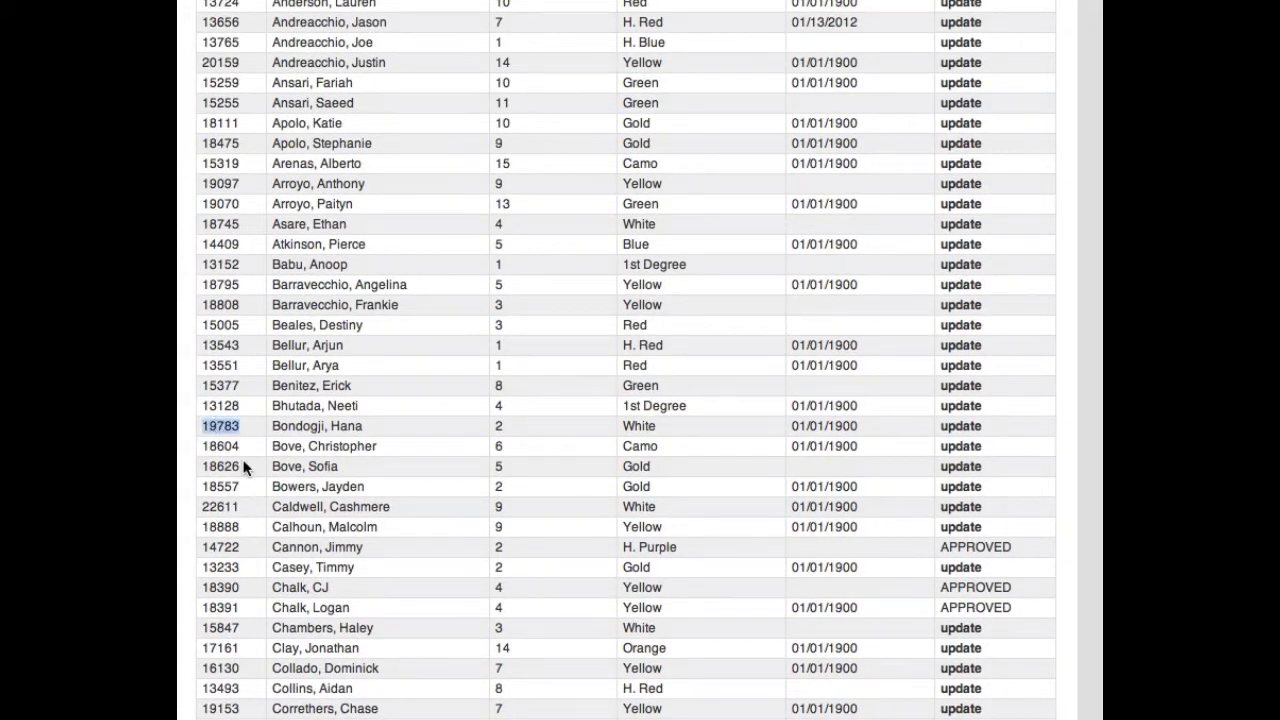
scroll("up", 3)
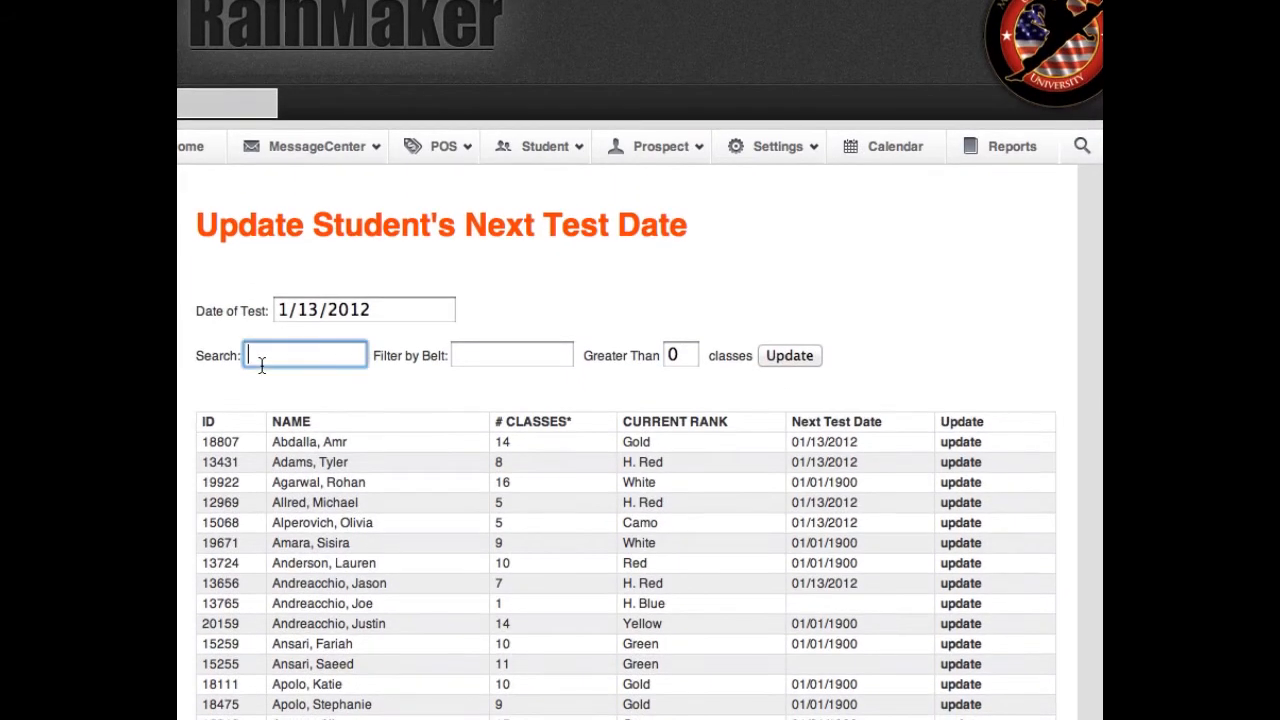
type("19783")
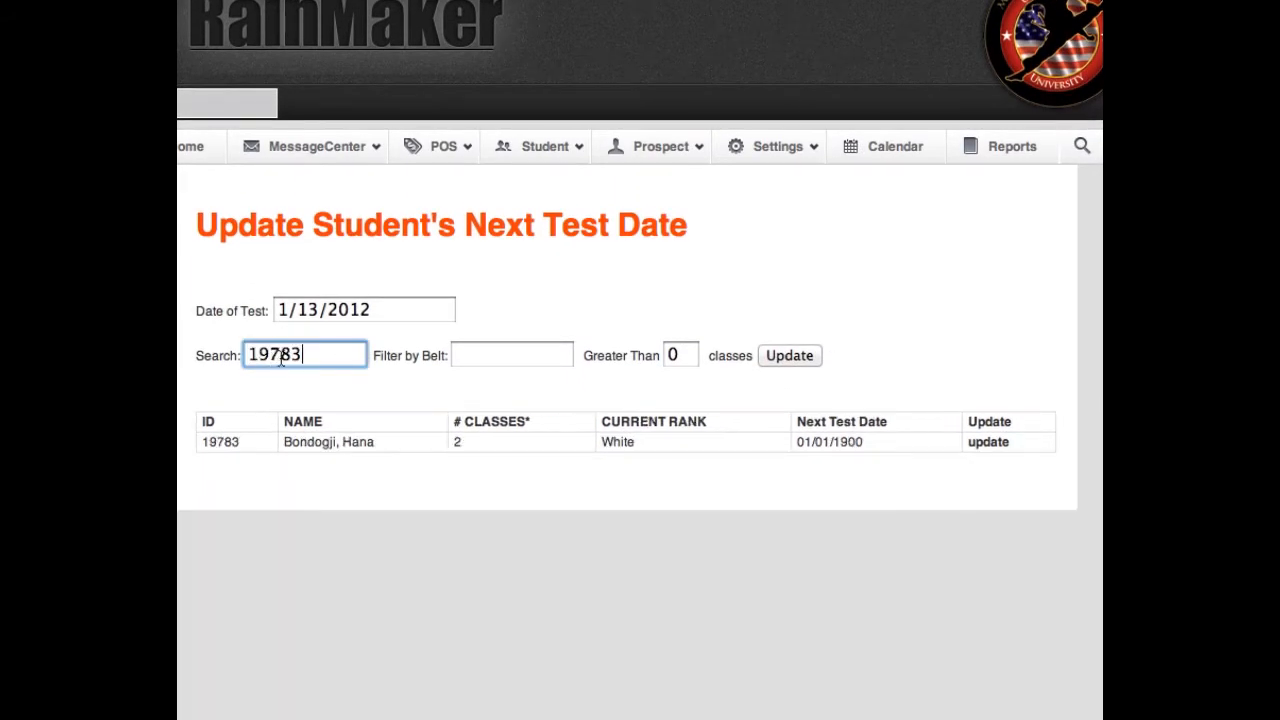
mouse_move(987, 442)
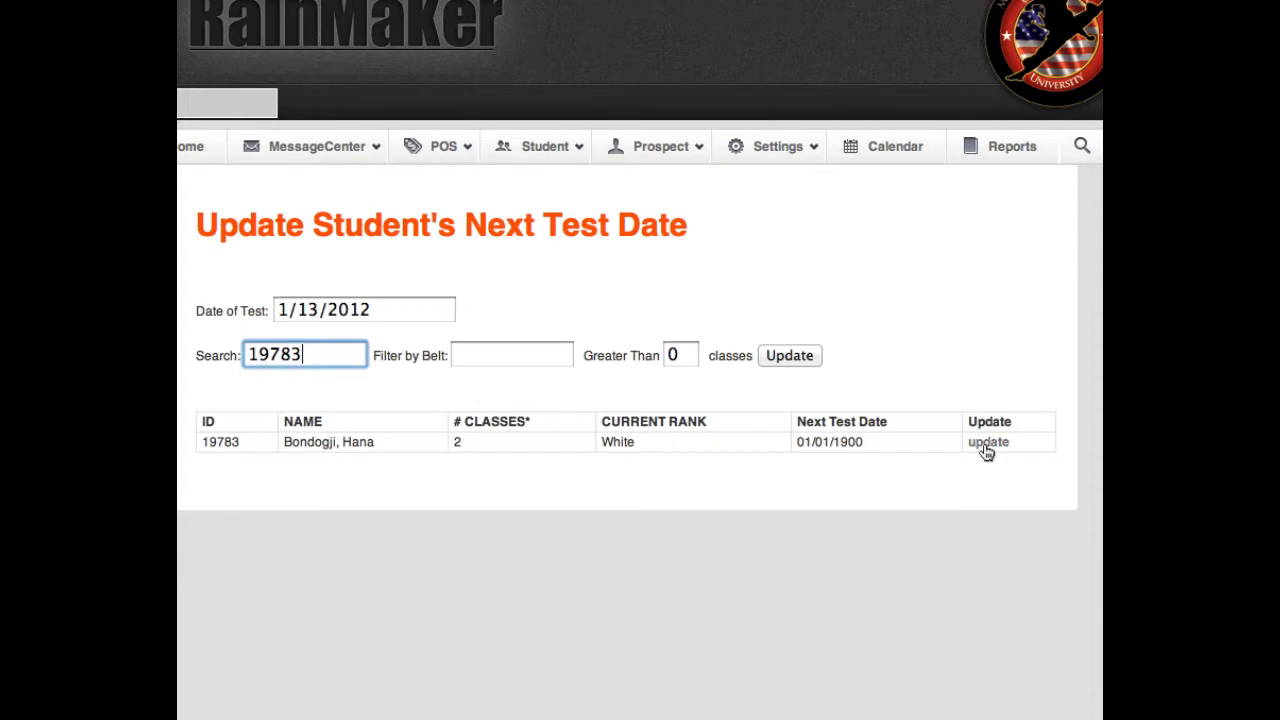
left_click(988, 442)
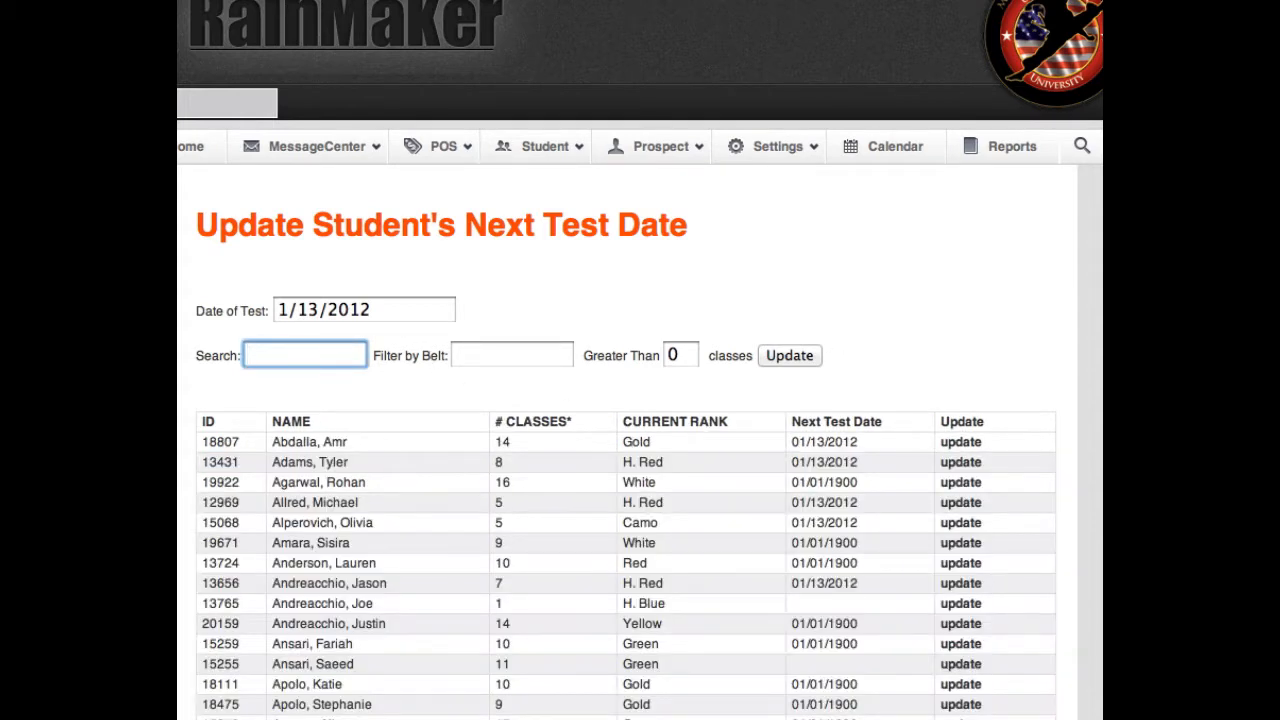
- Search 'smith', approve a Smith student, then start a 'sell' search
type("smith")
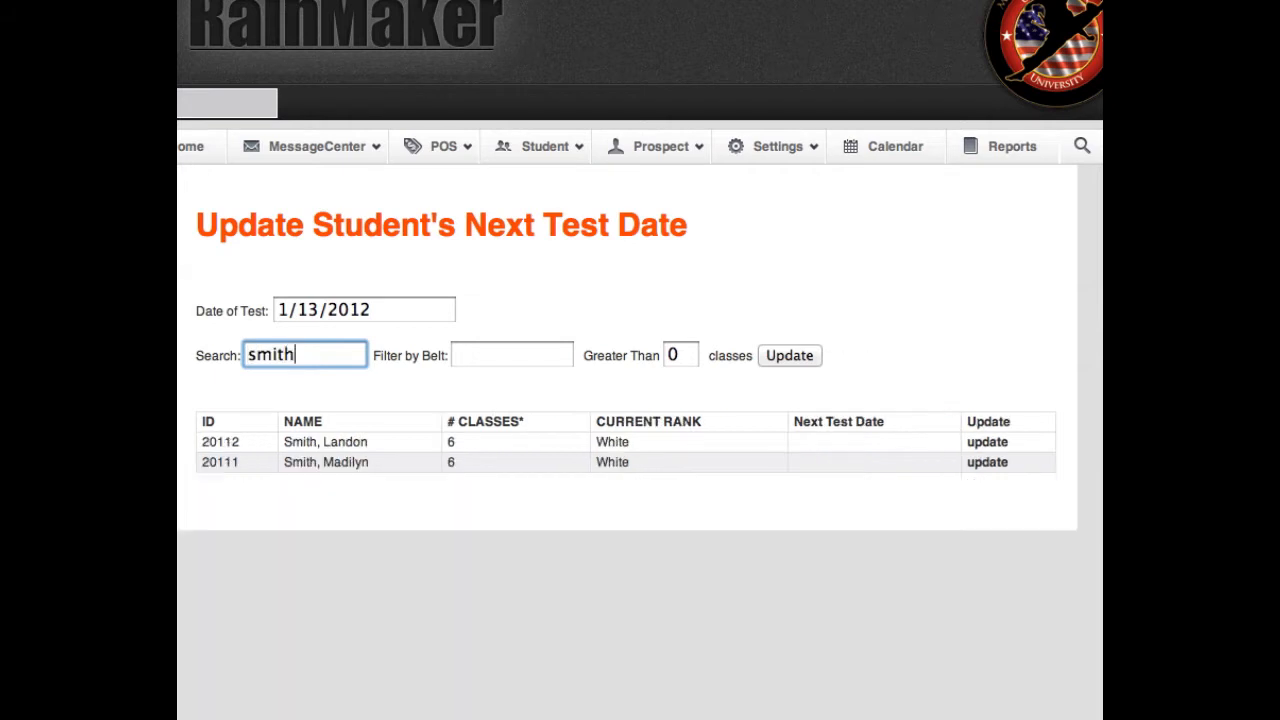
mouse_move(937, 455)
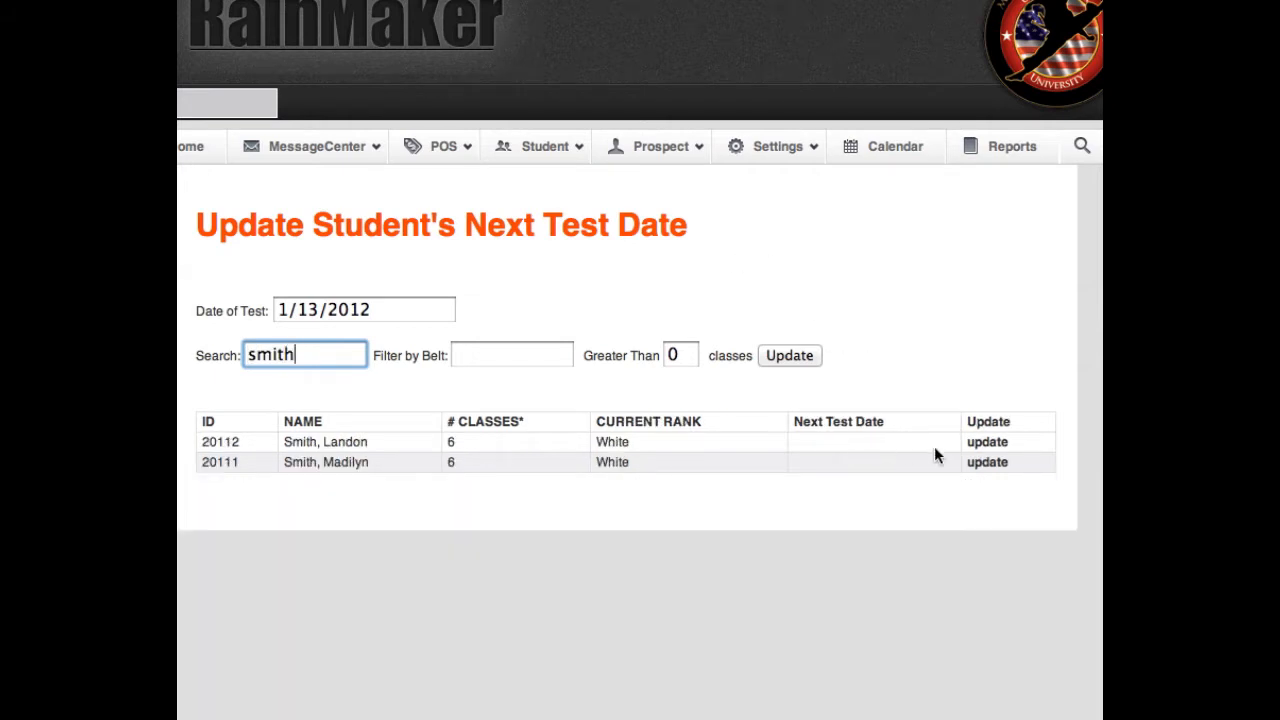
left_click(789, 355)
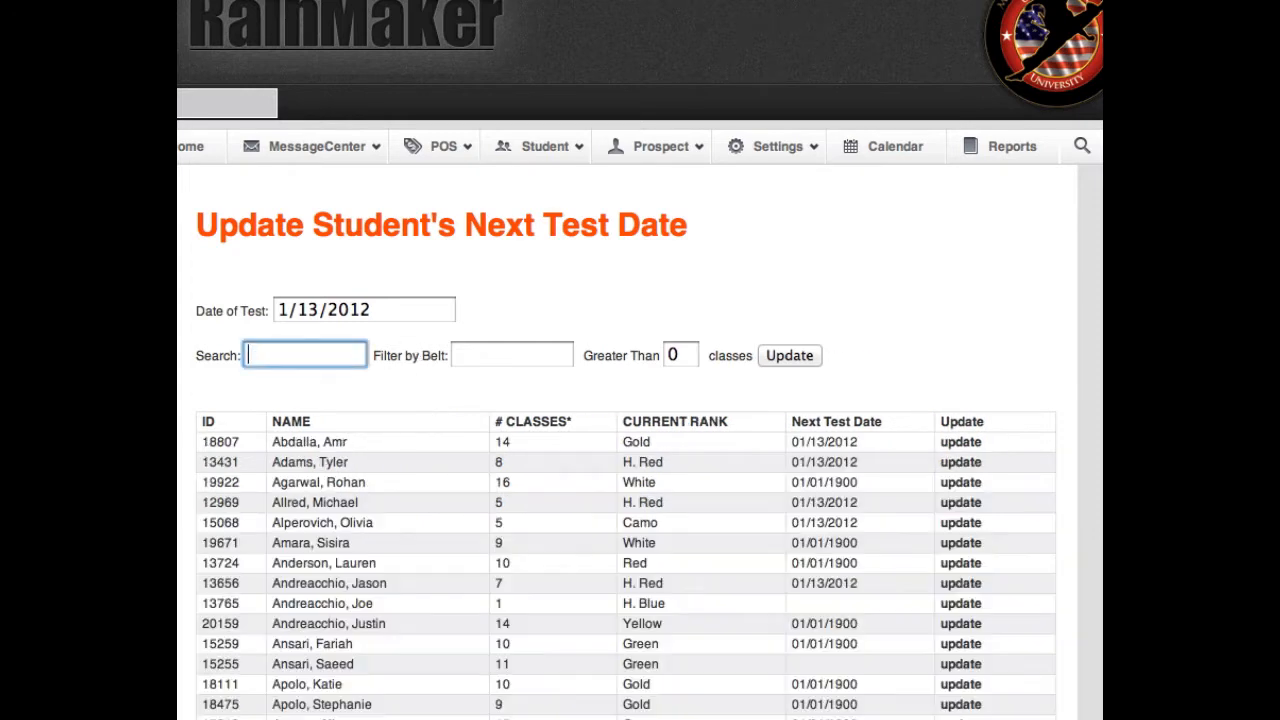
type("sell")
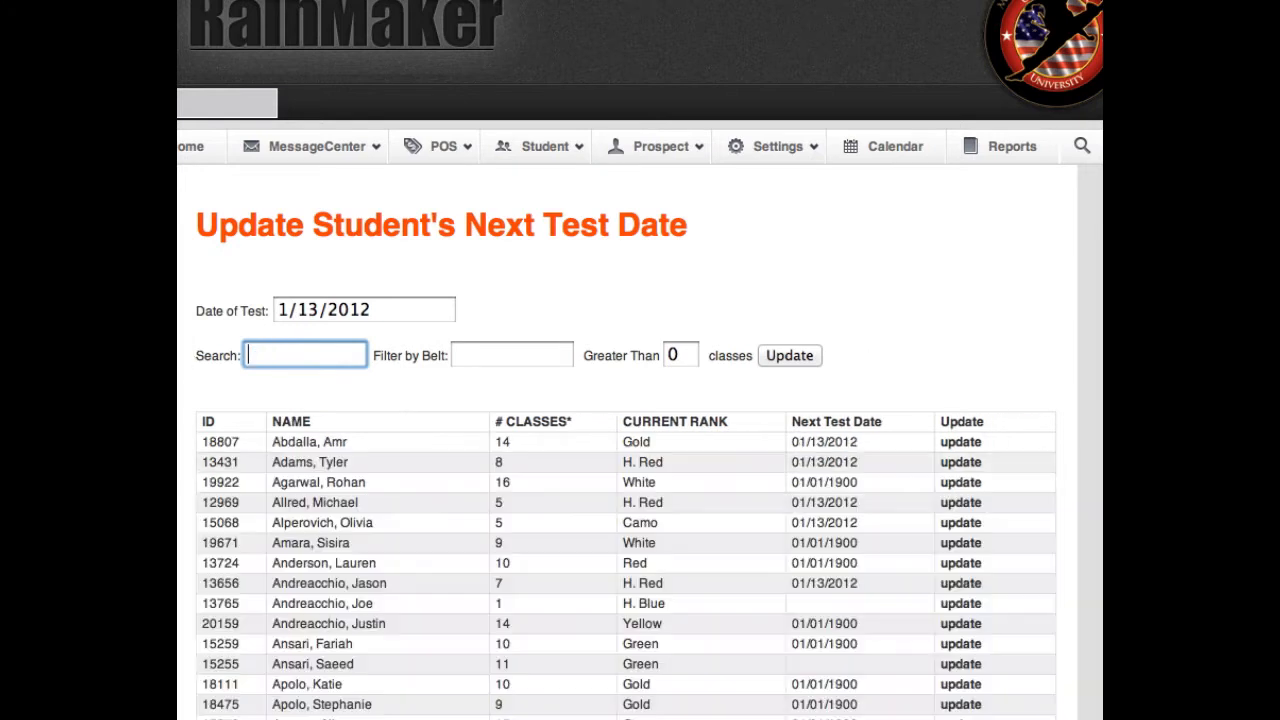
- Filter the student list to yellow-belt students
left_click(512, 355)
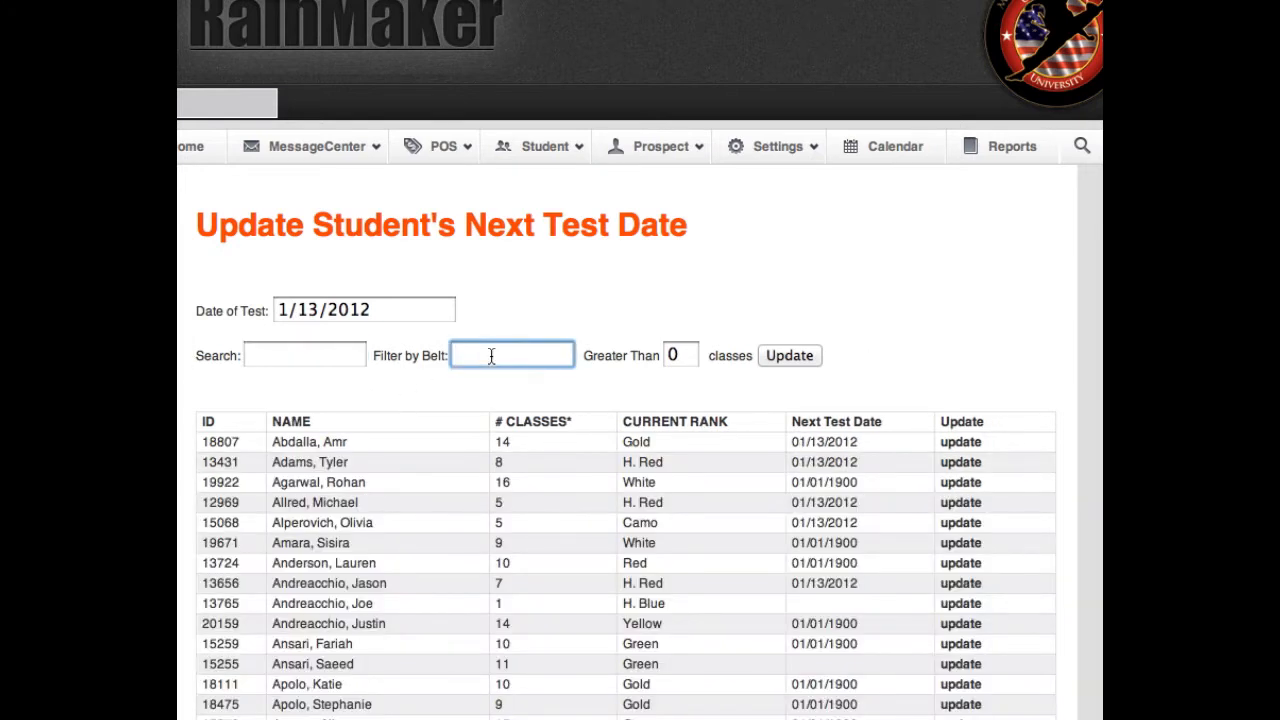
type("ye")
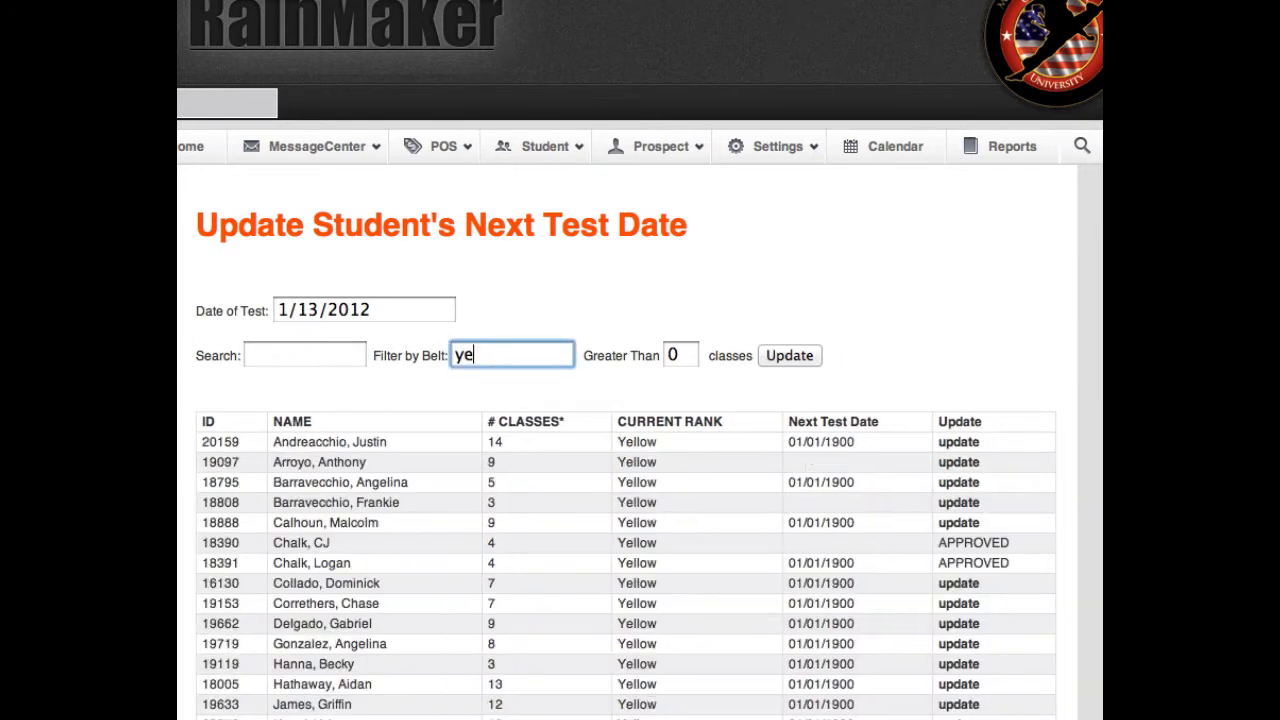
type("lloe")
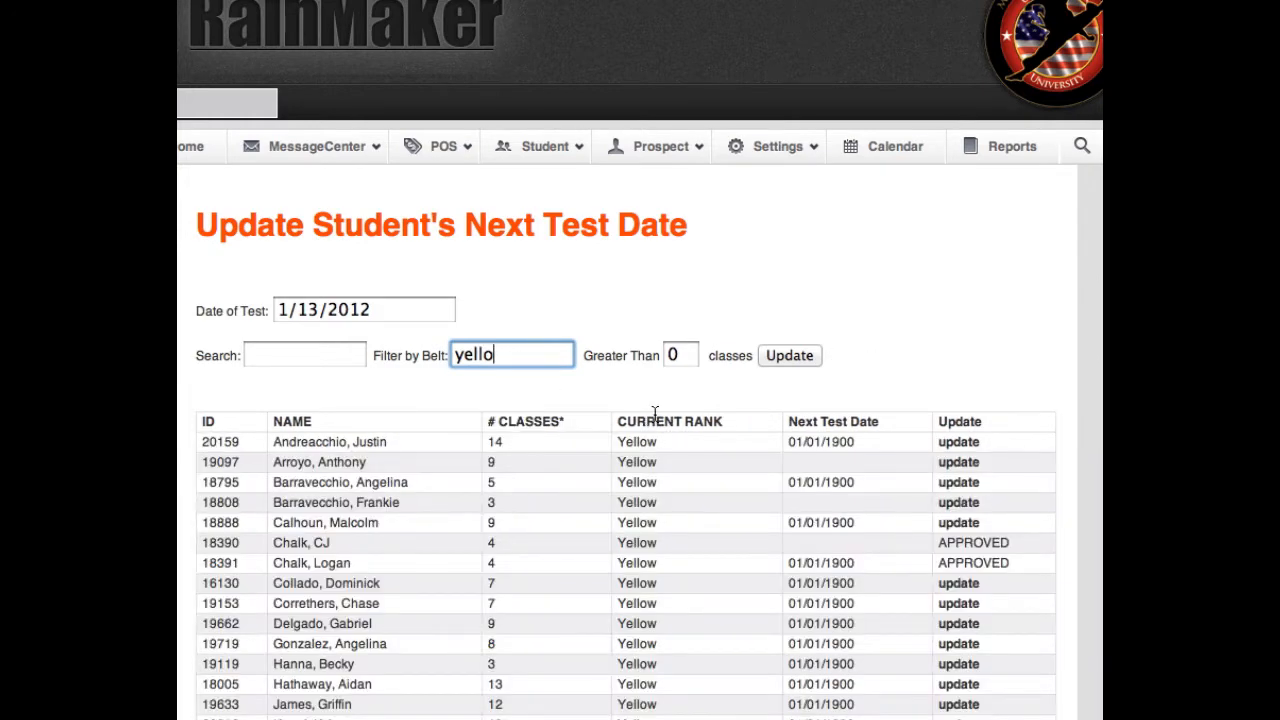
scroll("down", 3)
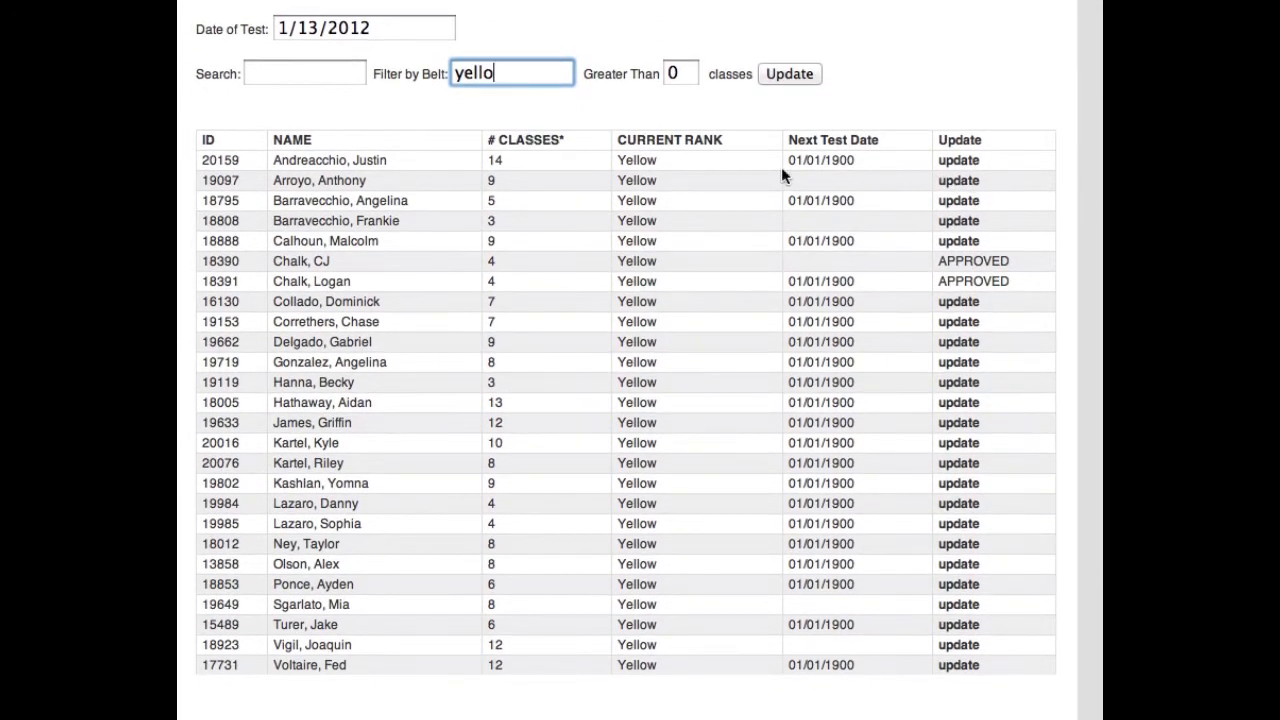
mouse_move(958, 160)
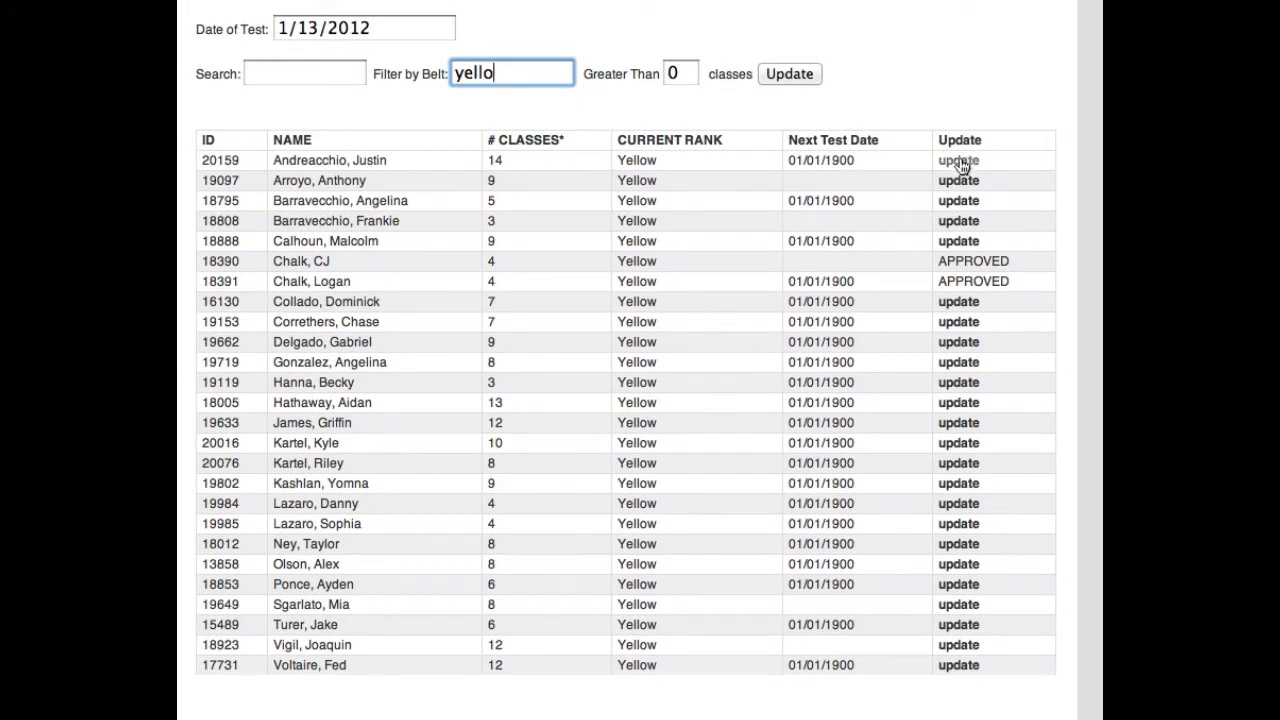
left_click(957, 160)
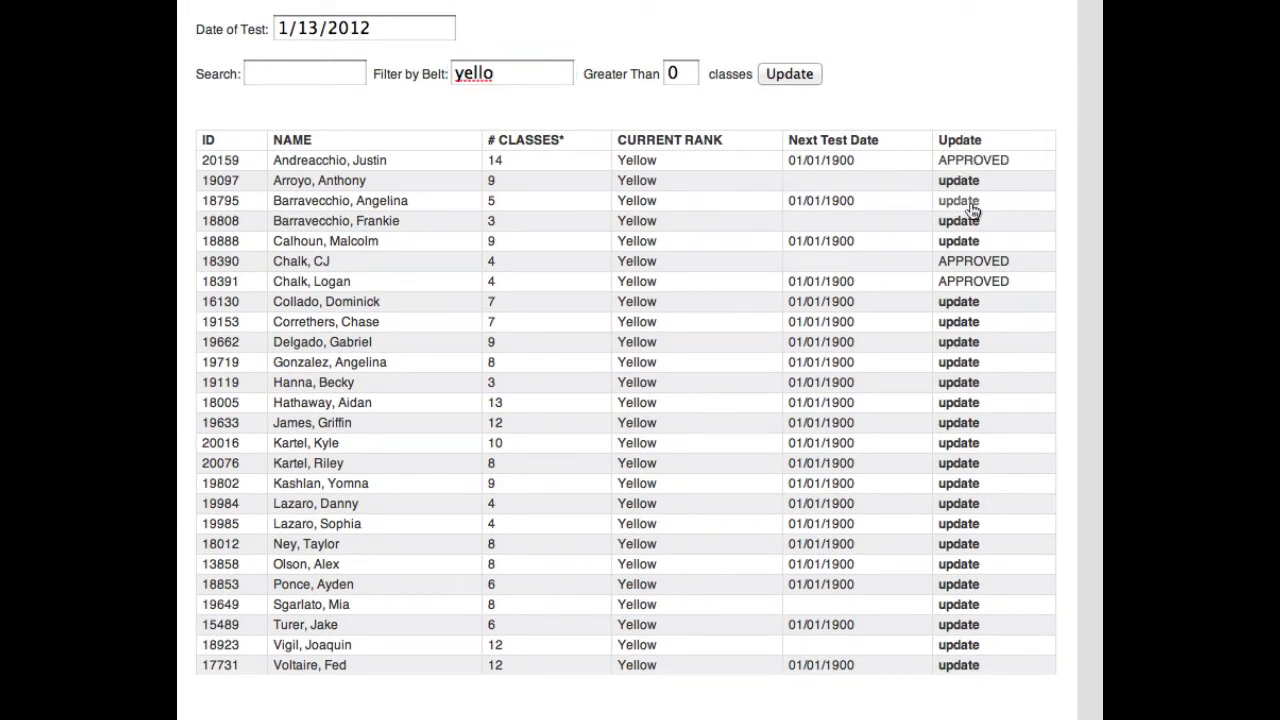
left_click(957, 200)
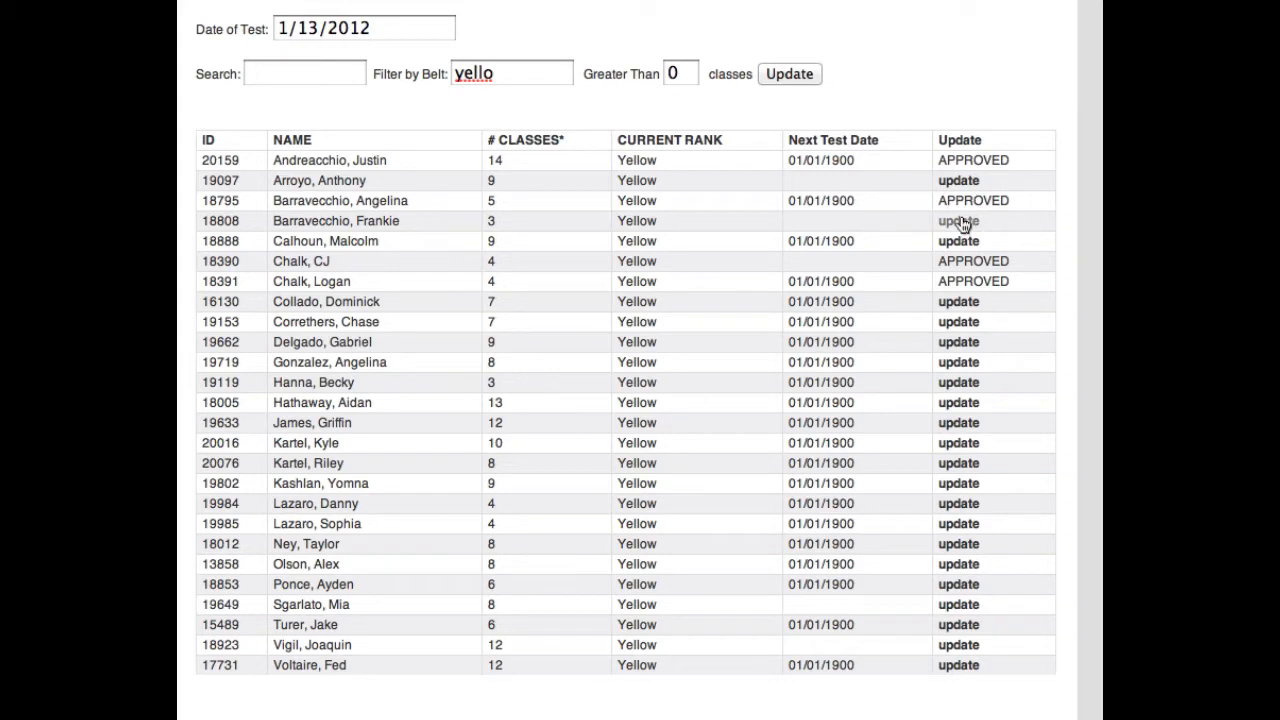
left_click(958, 221)
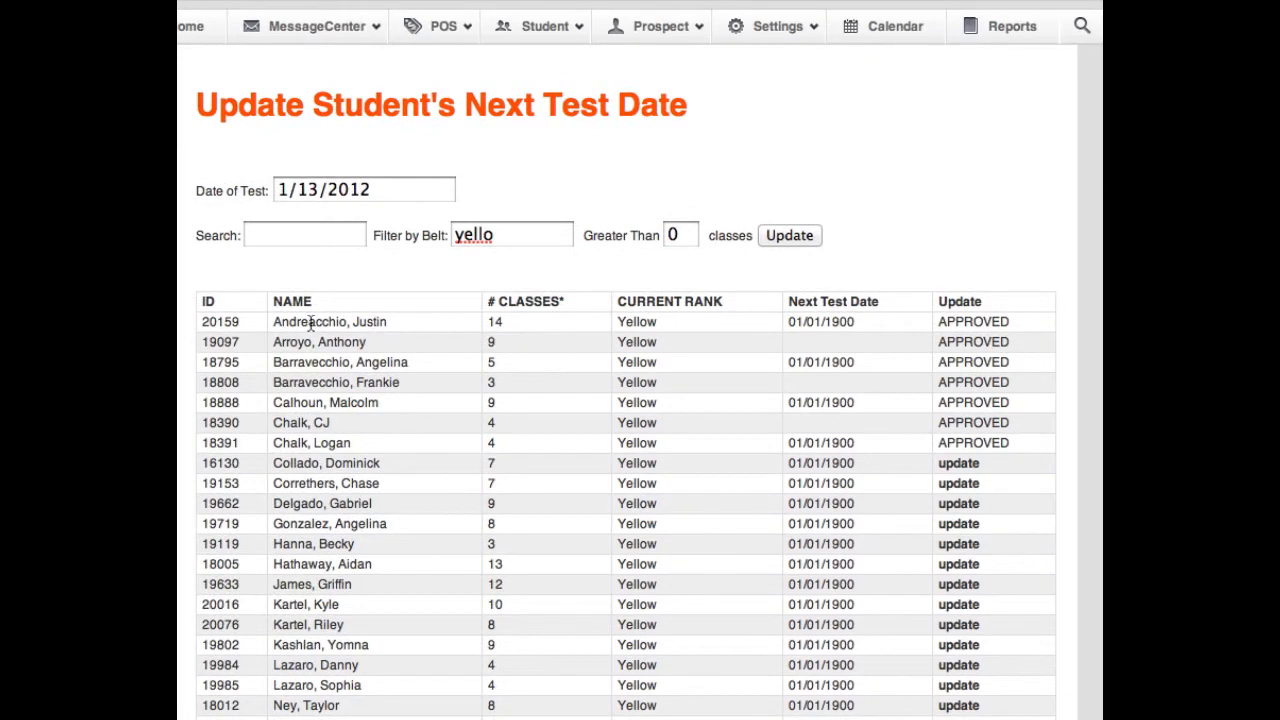
scroll("up", 3)
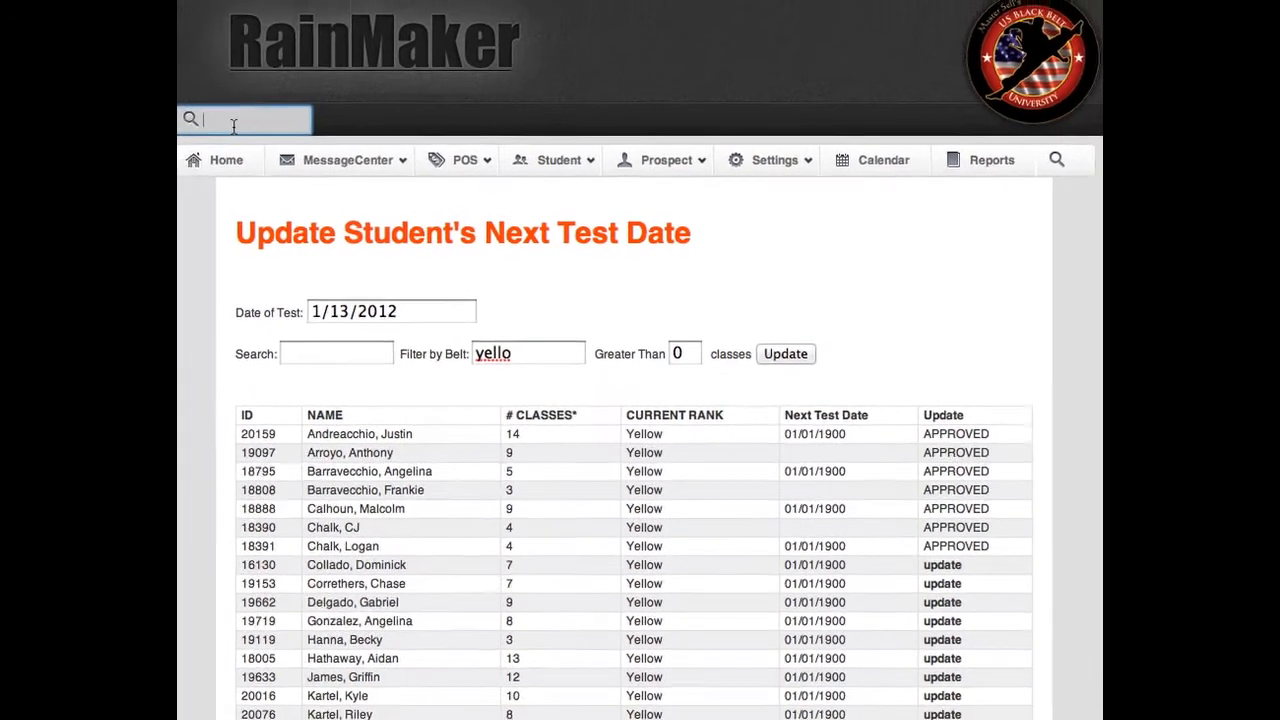
type("Andreacchio")
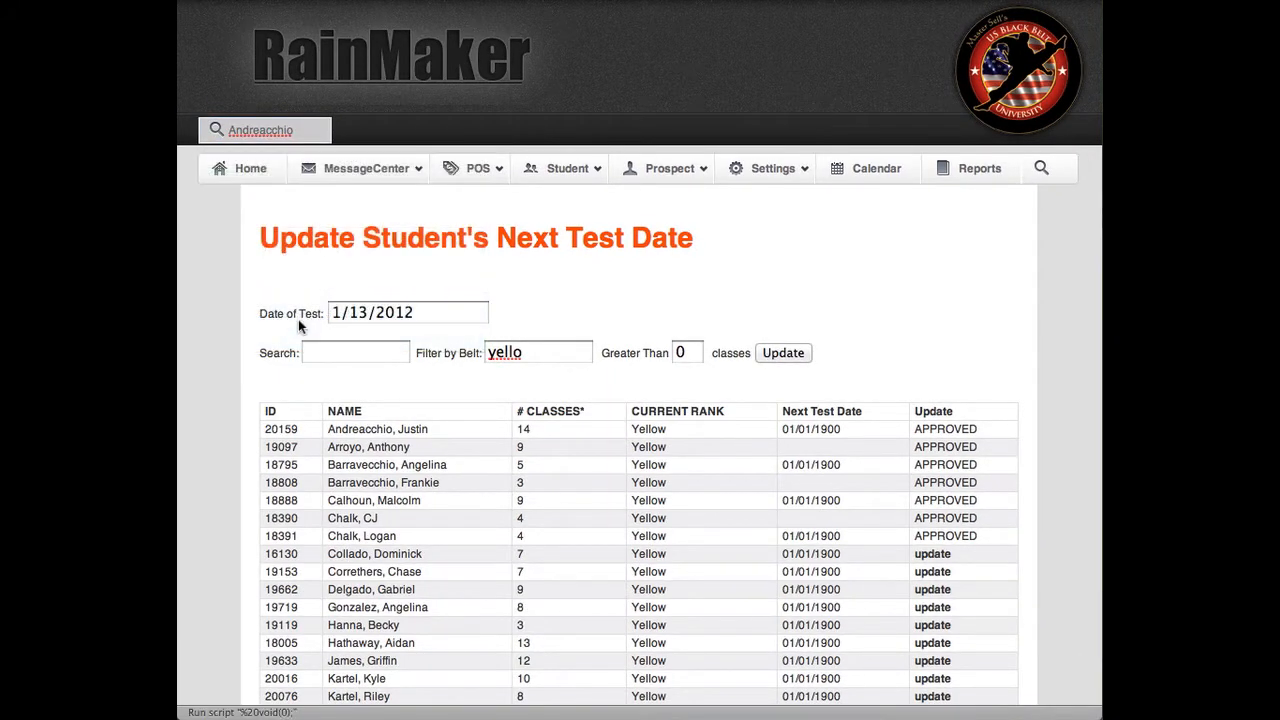
left_click(377, 429)
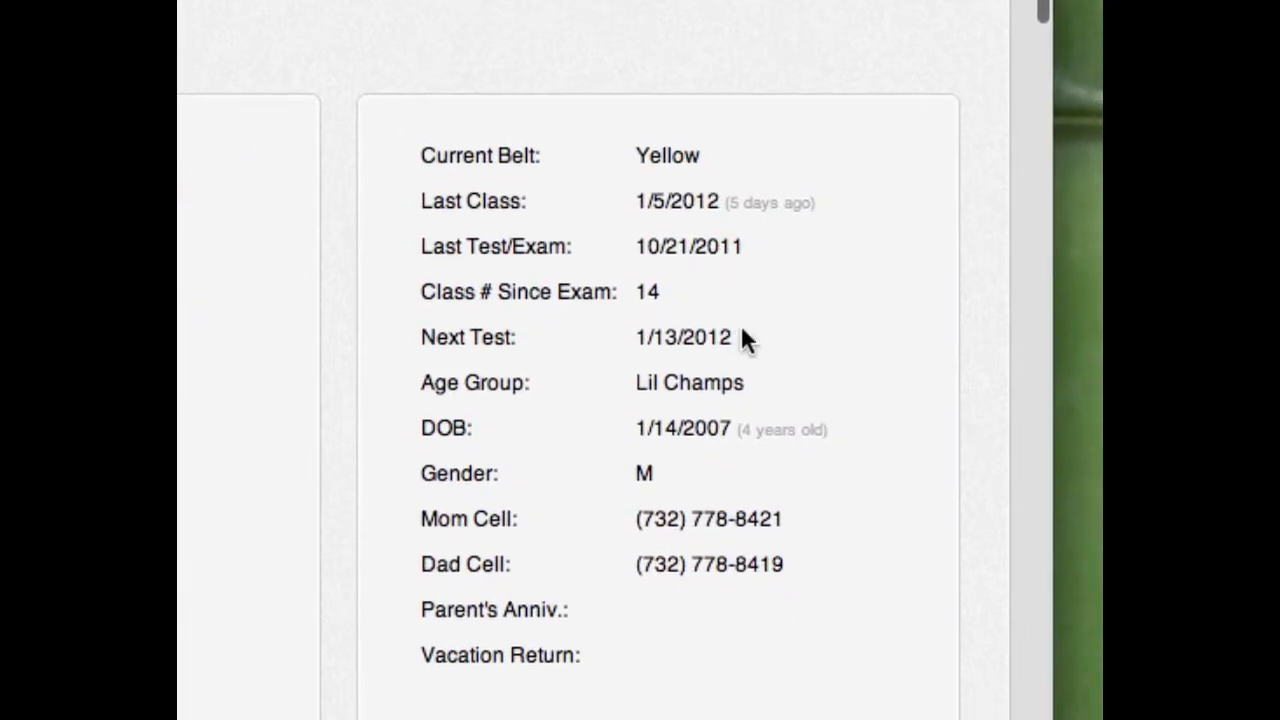
double_click(683, 337)
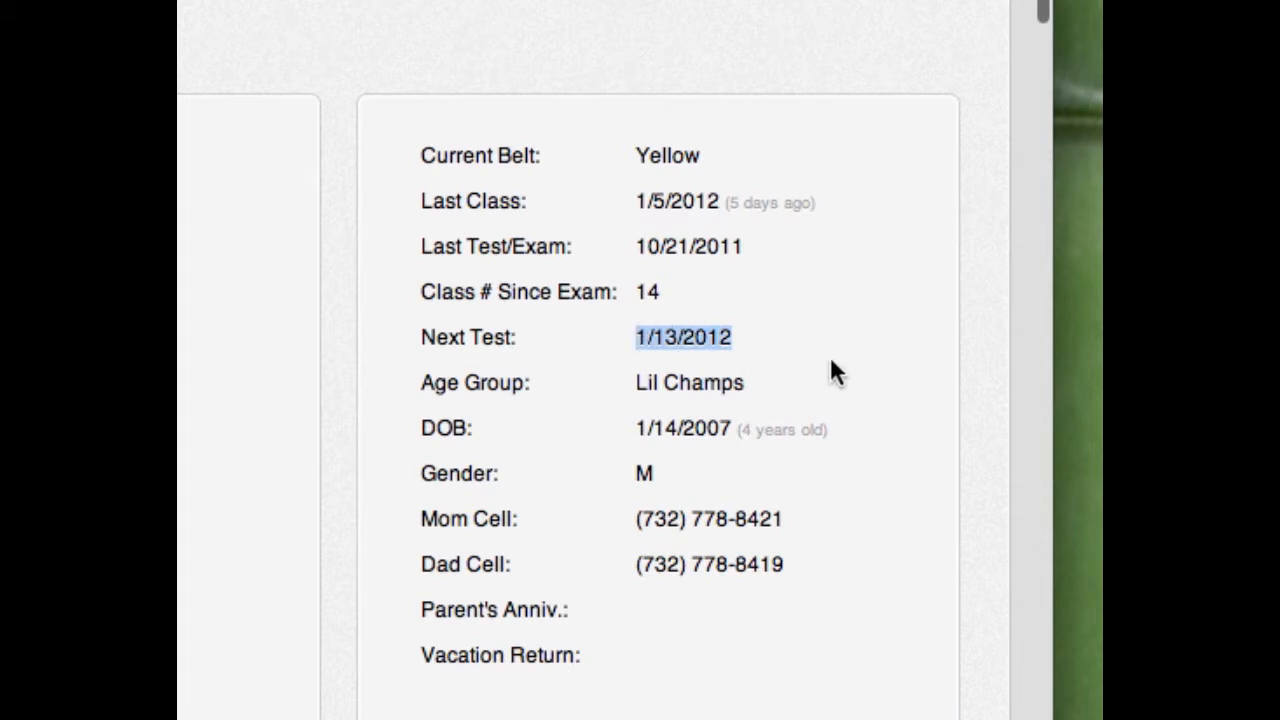
mouse_move(830, 395)
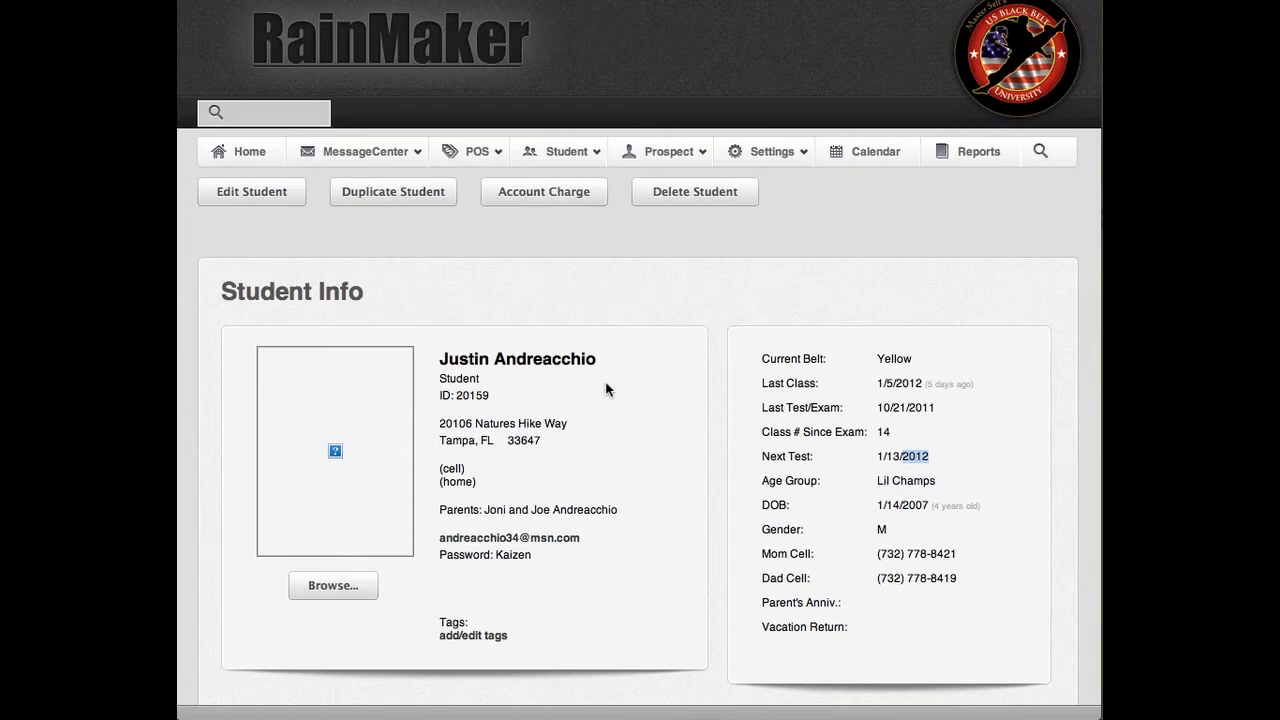
mouse_move(650, 330)
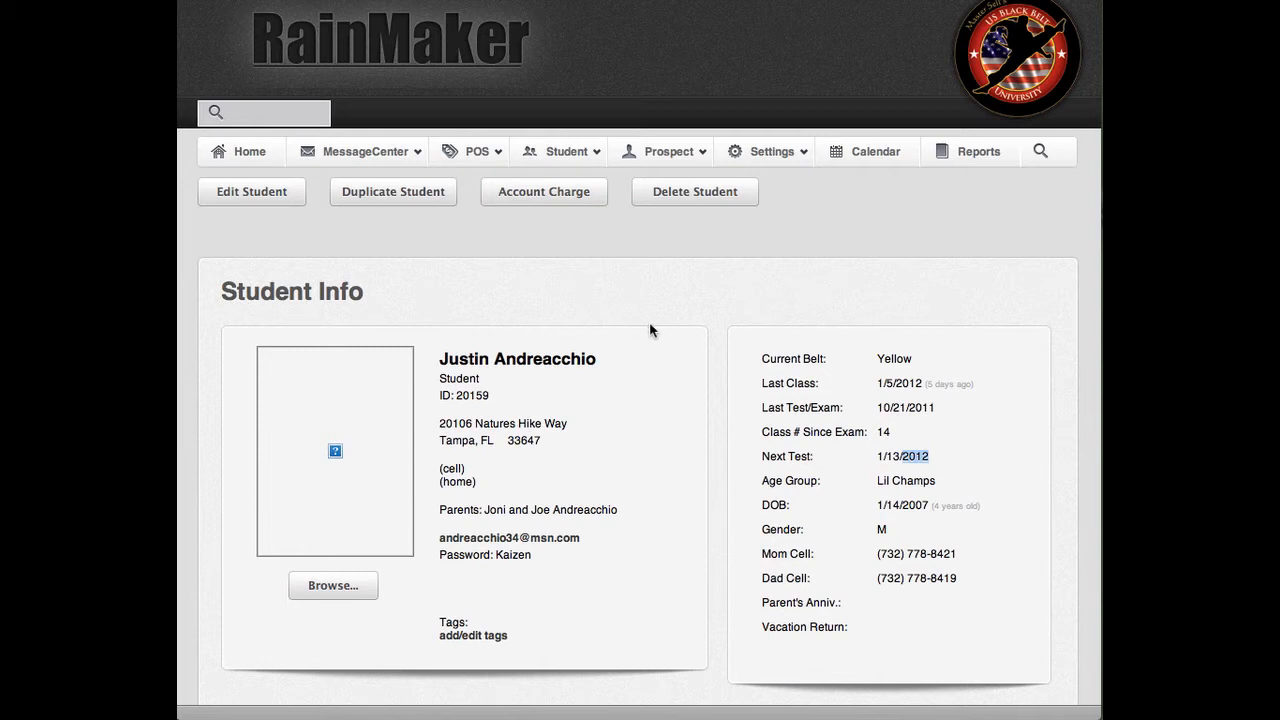
- Navigate via the Student menu's Belt Promotions to Add/Edit Promotion
left_click(560, 151)
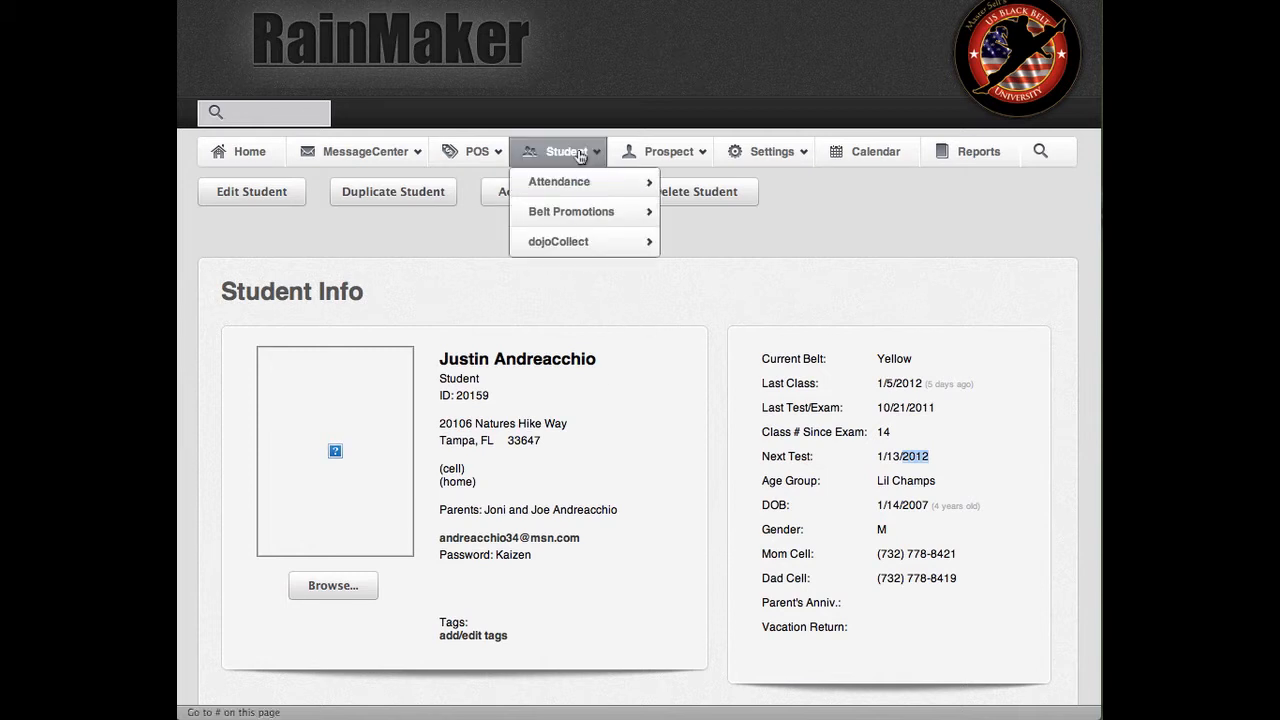
mouse_move(571, 211)
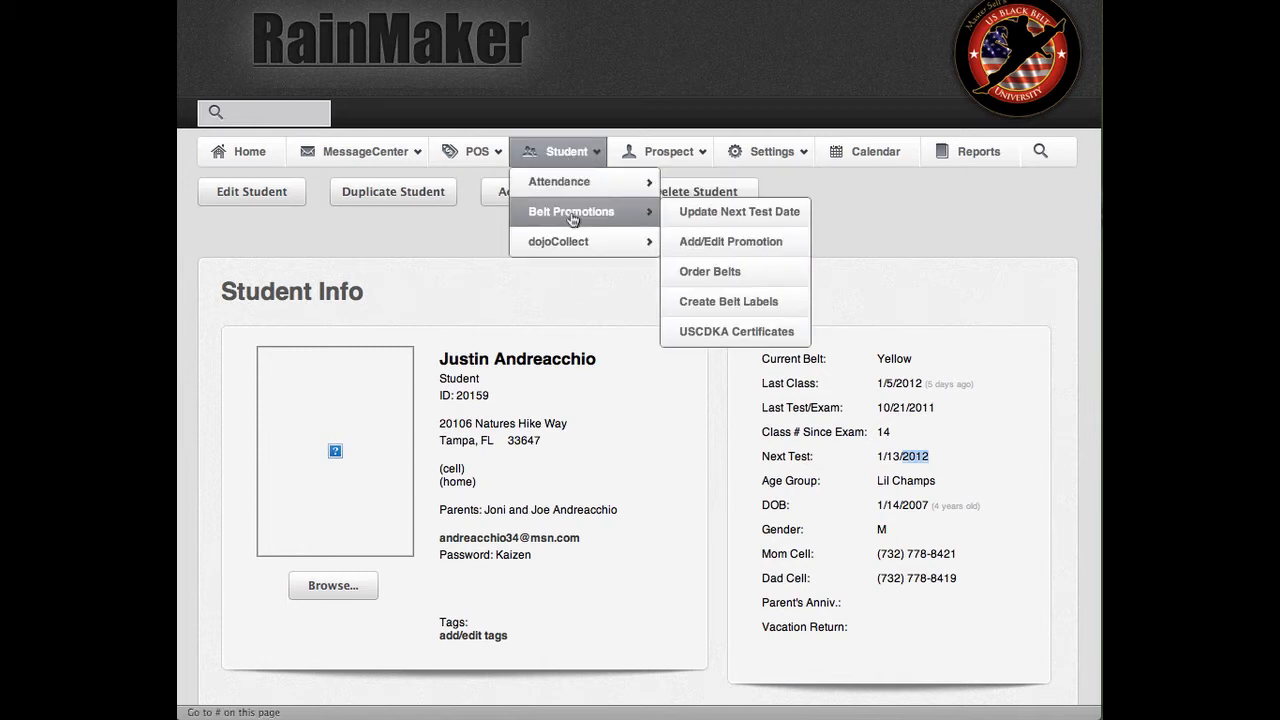
mouse_move(760, 248)
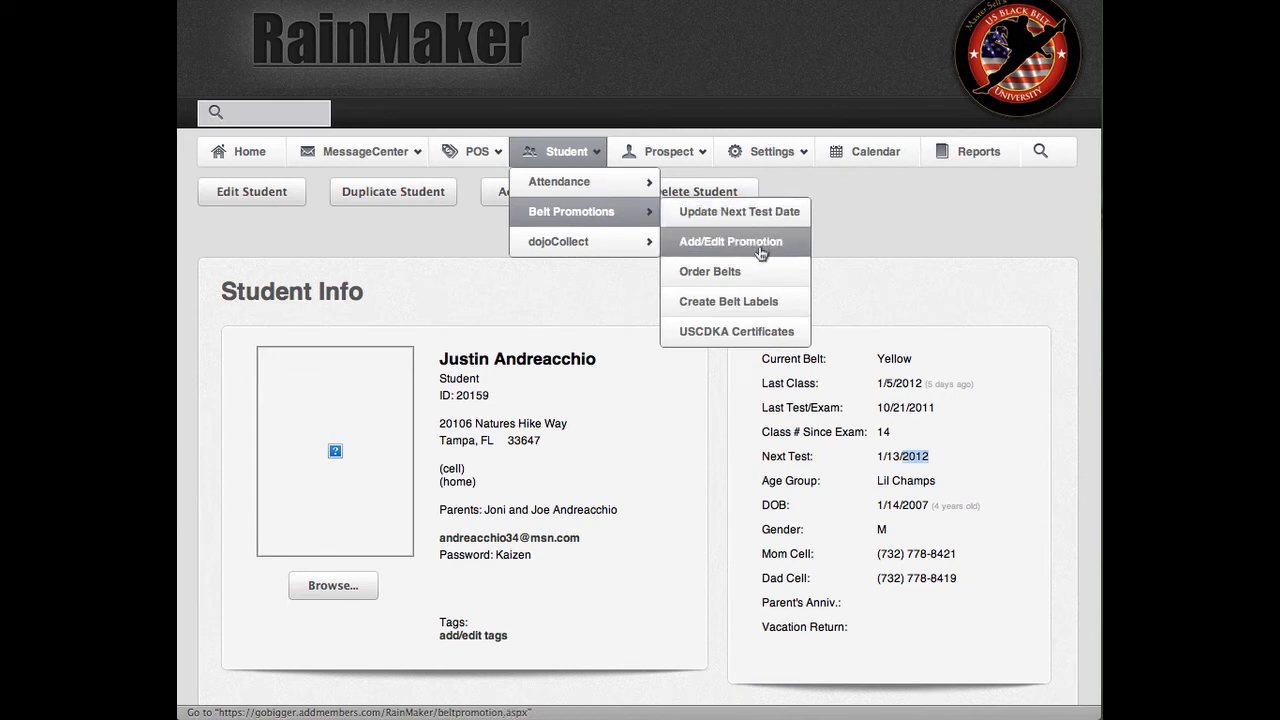
left_click(731, 241)
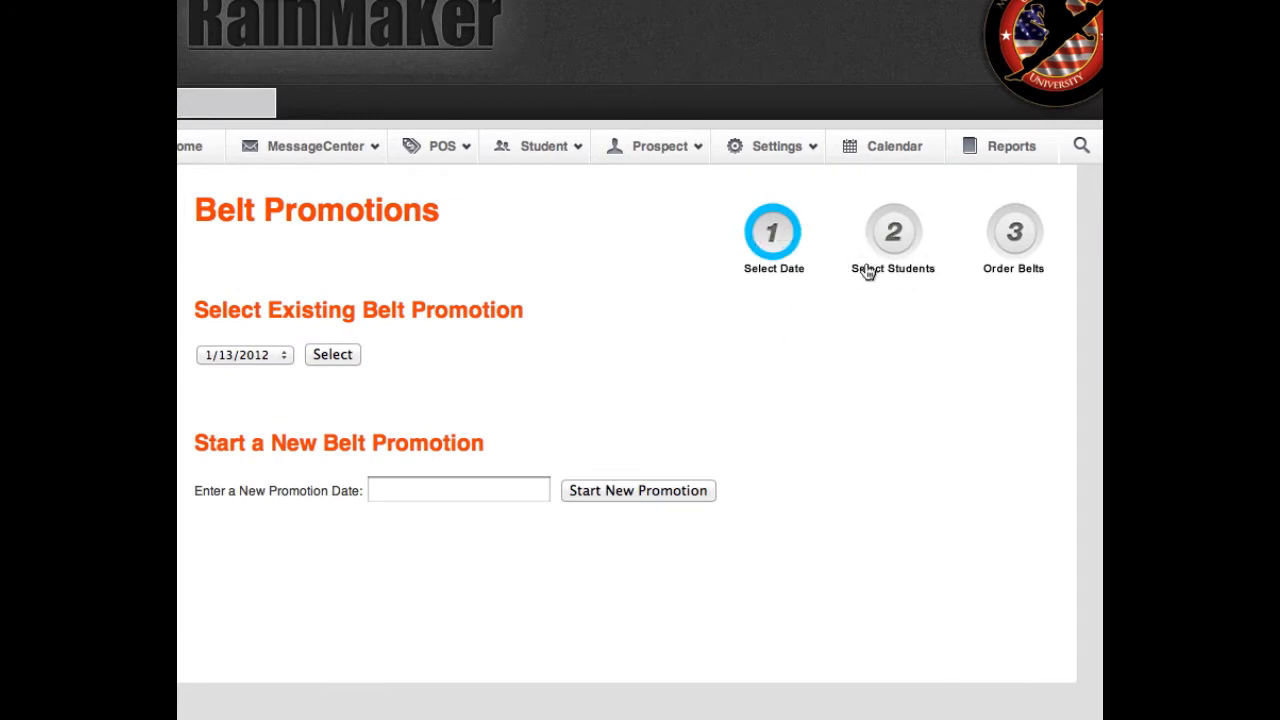
mouse_move(772, 237)
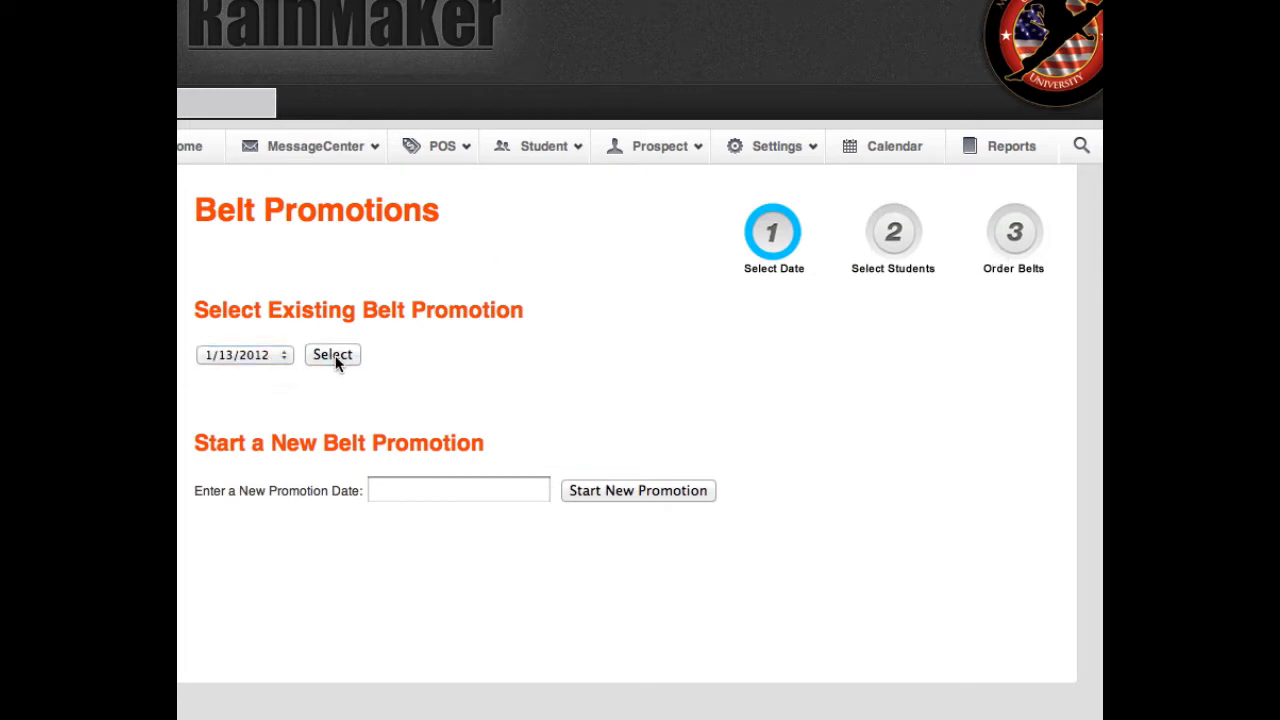
left_click(458, 490)
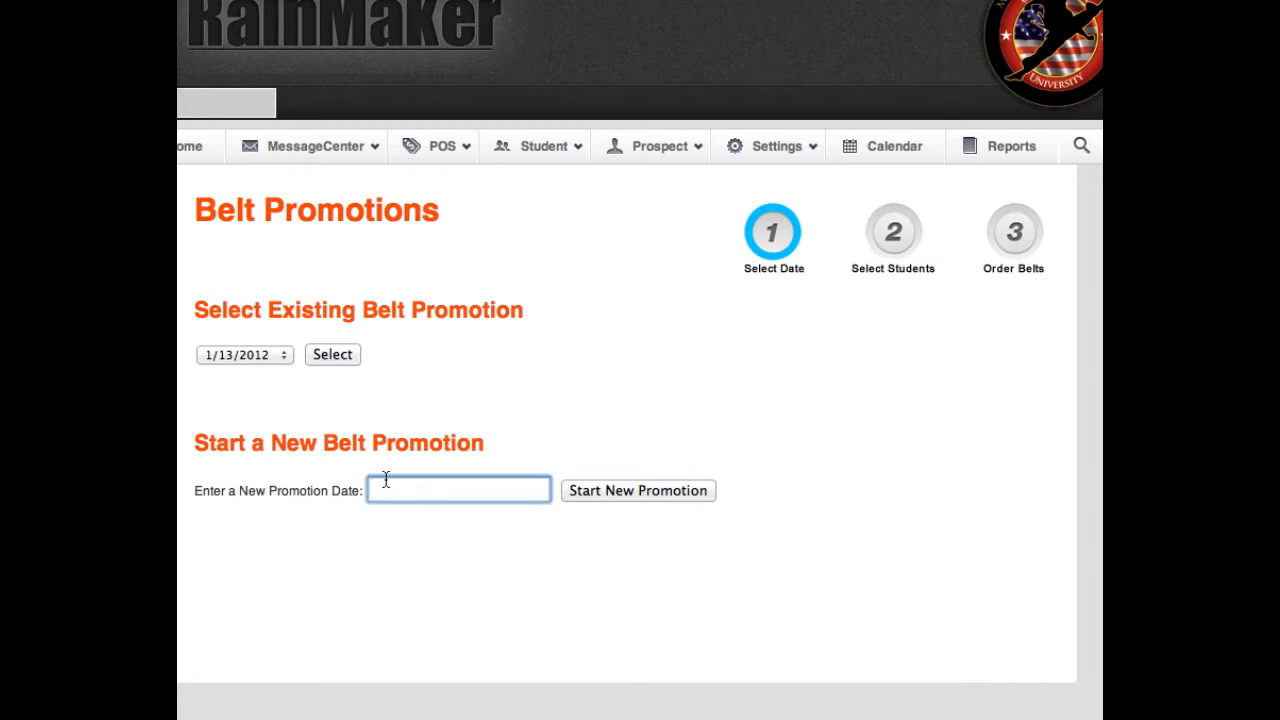
mouse_move(451, 495)
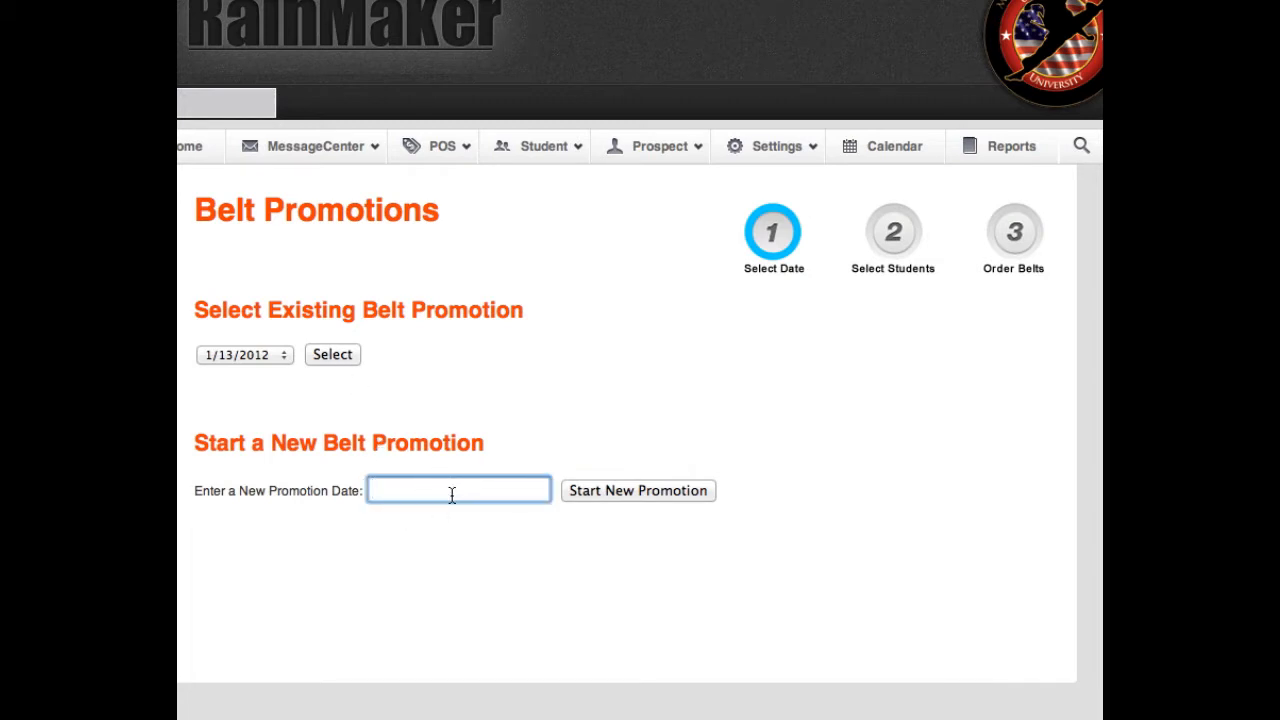
mouse_move(333, 343)
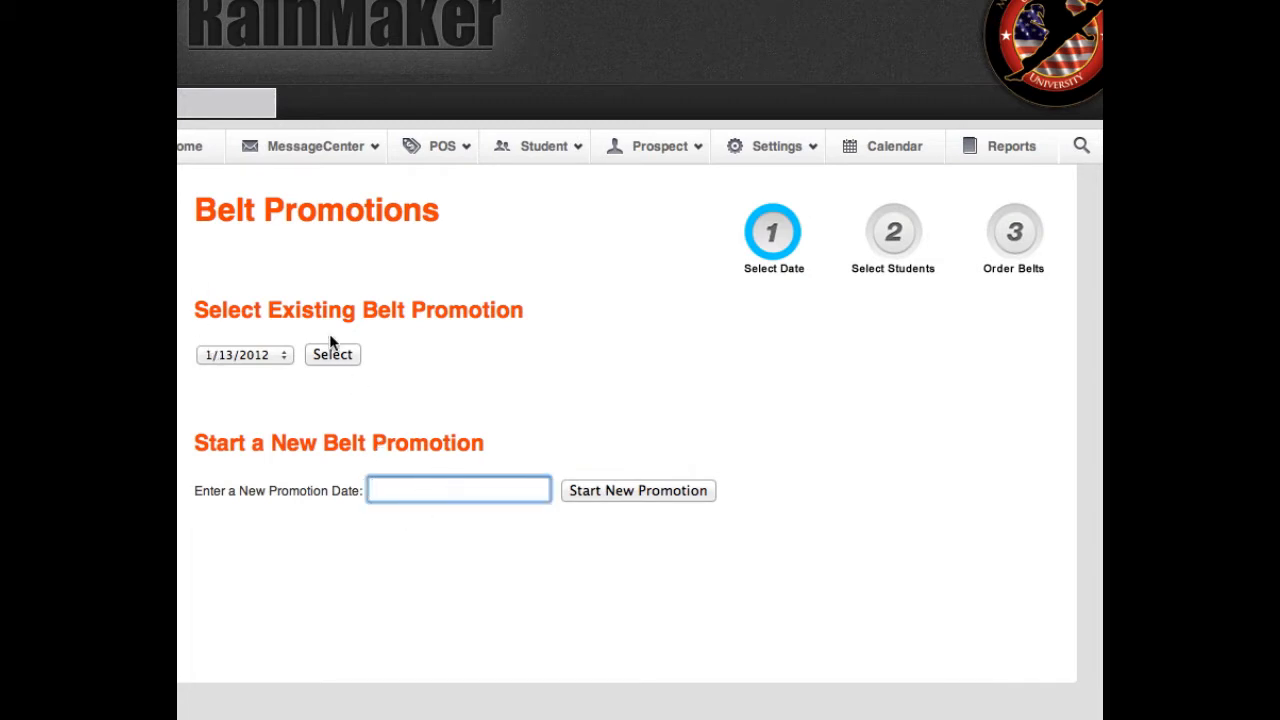
mouse_move(345, 295)
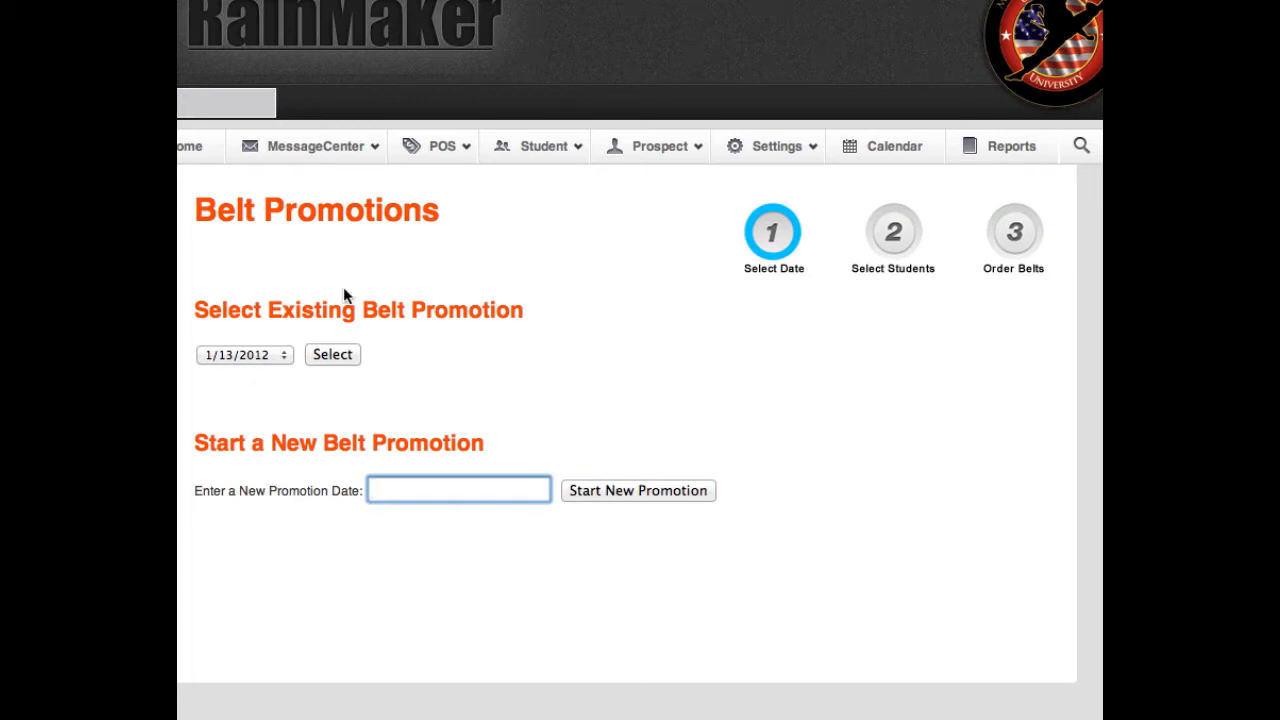
left_click(332, 354)
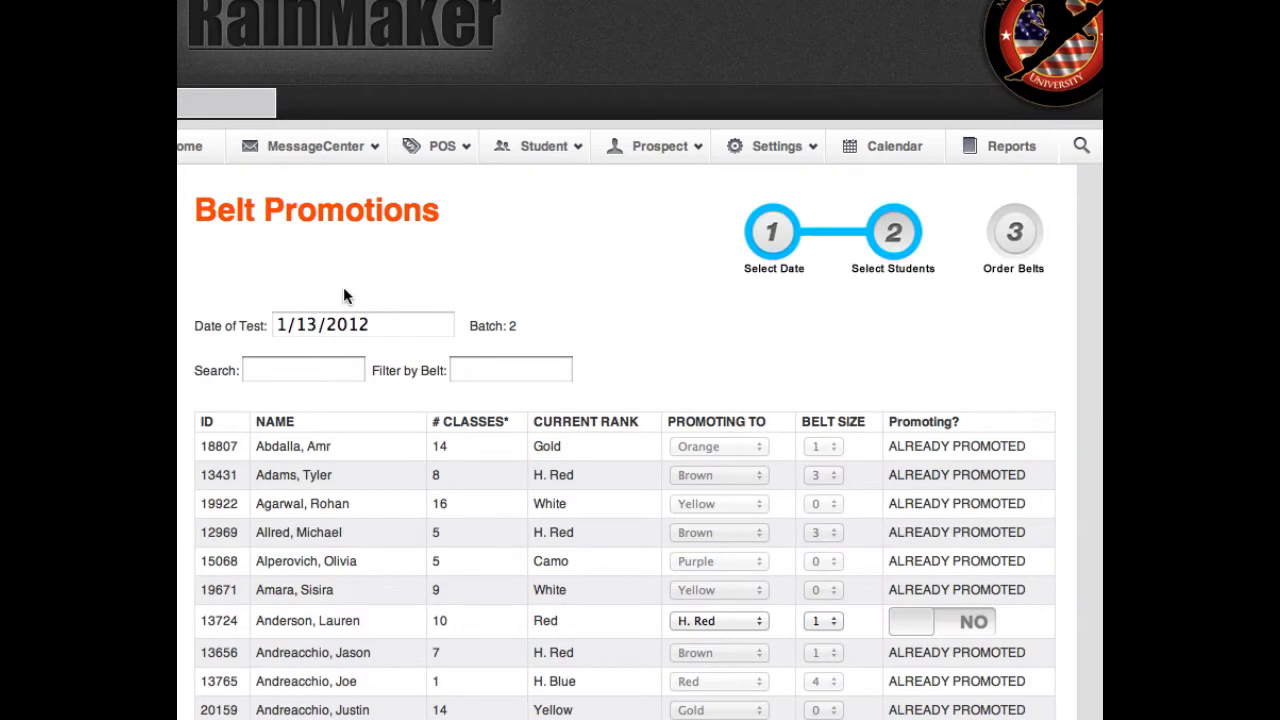
mouse_move(1040, 337)
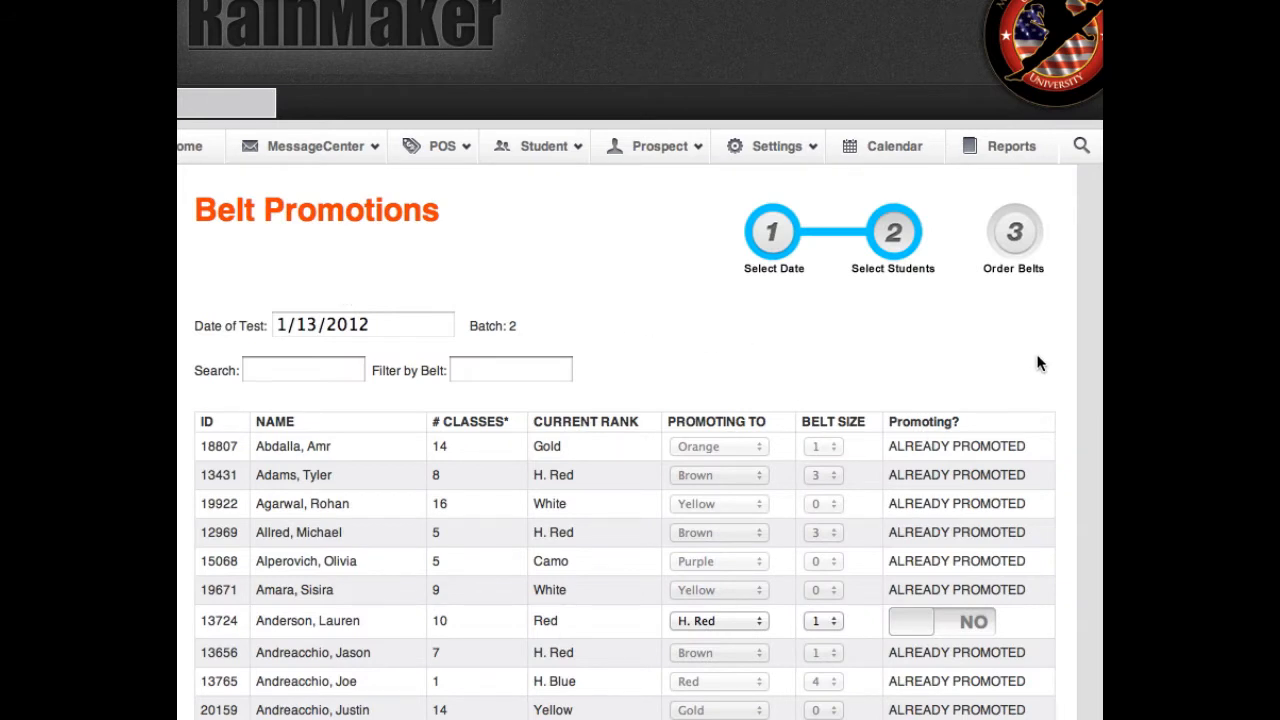
scroll("down", 3)
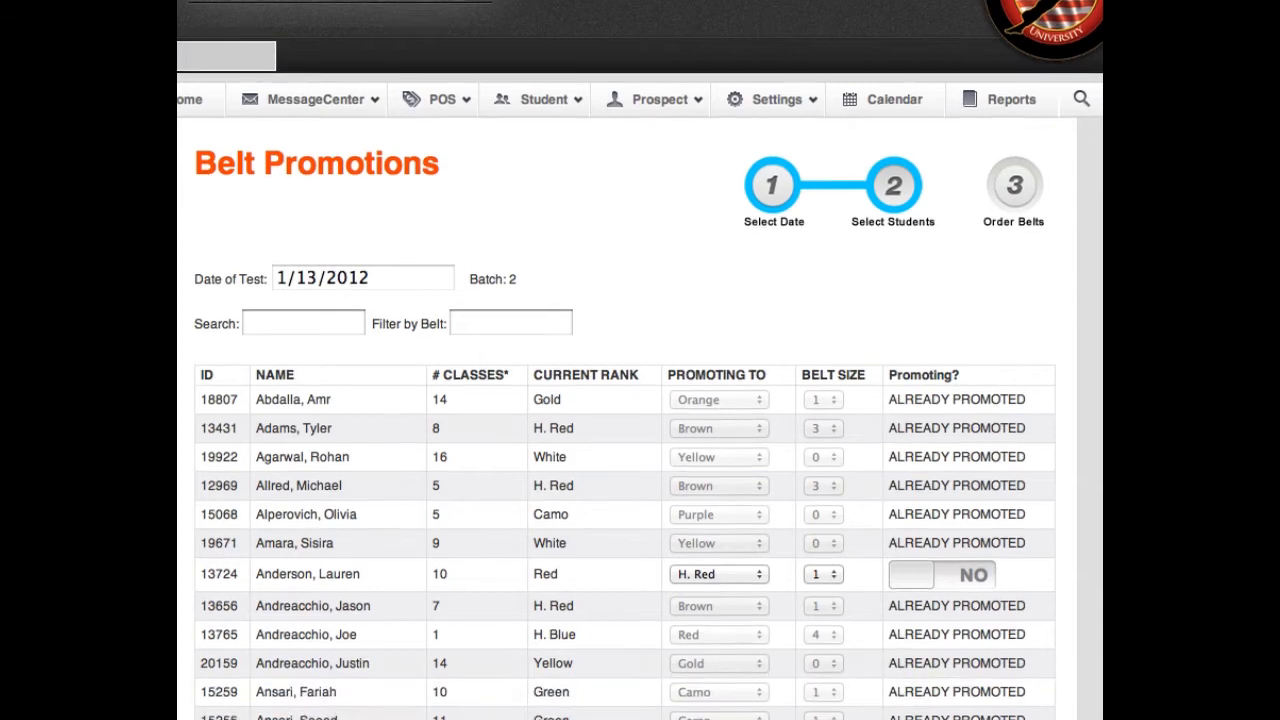
scroll("down", 3)
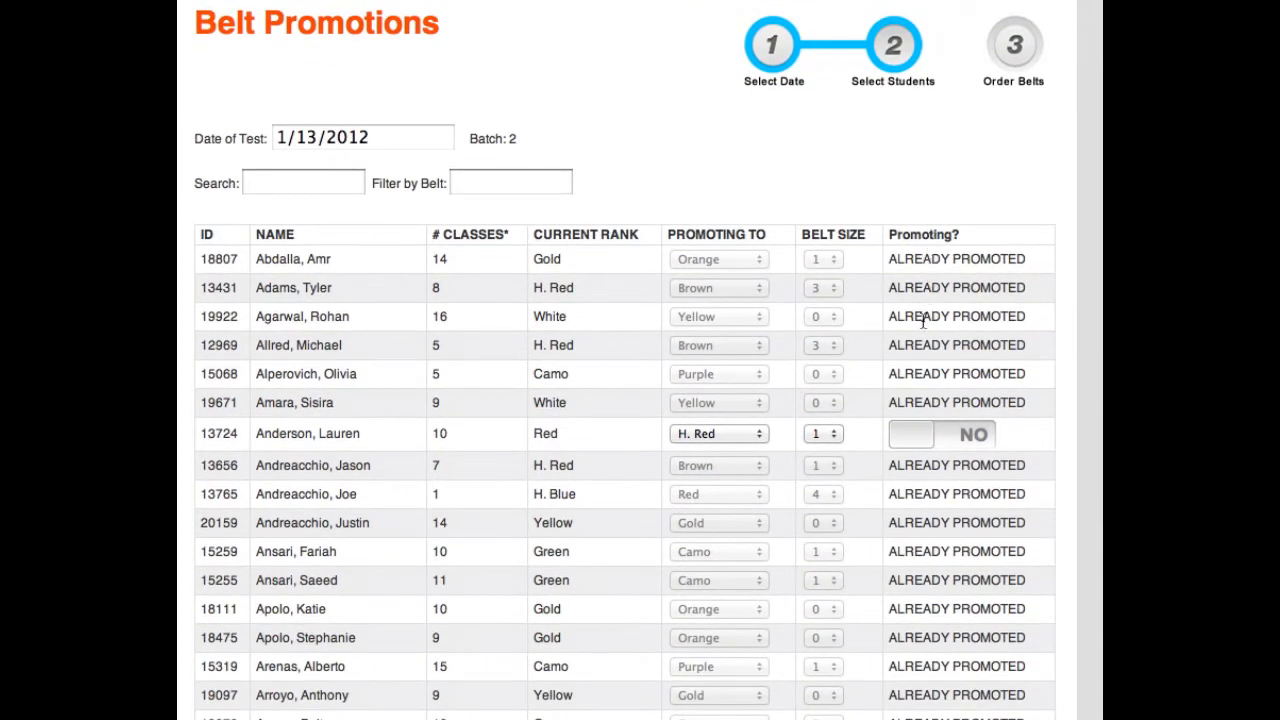
scroll("down", 3)
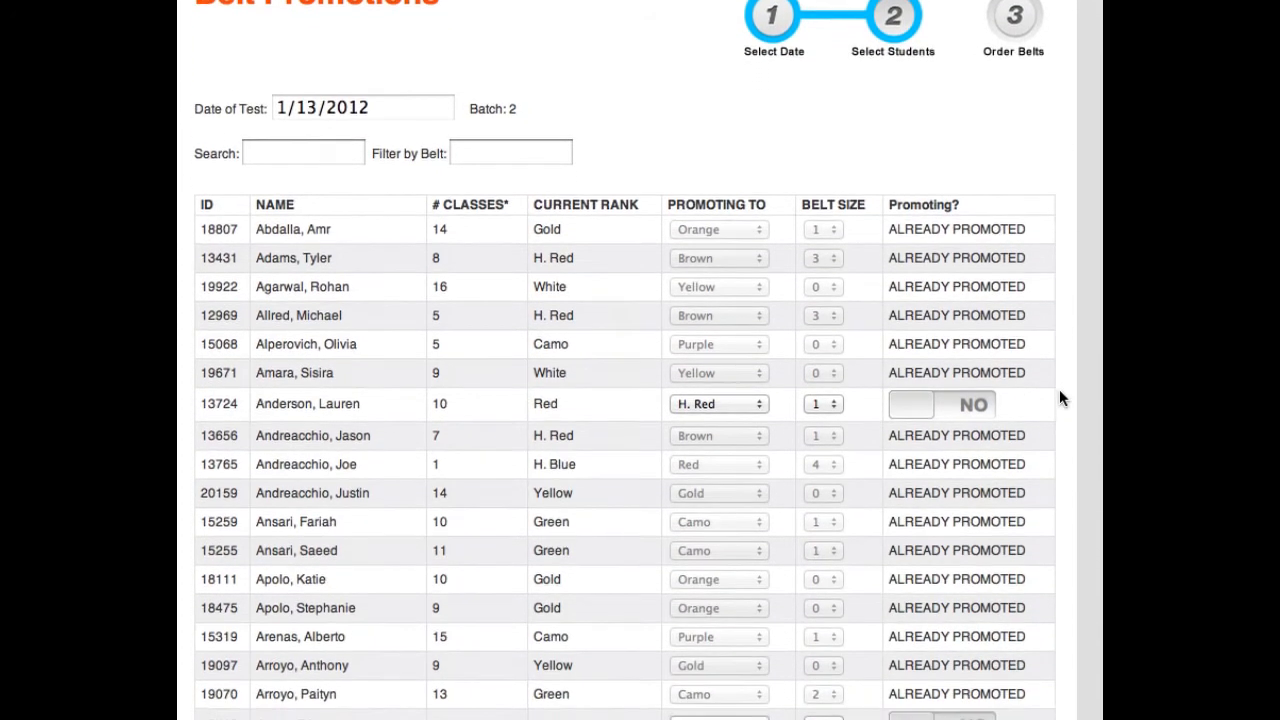
scroll("down", 3)
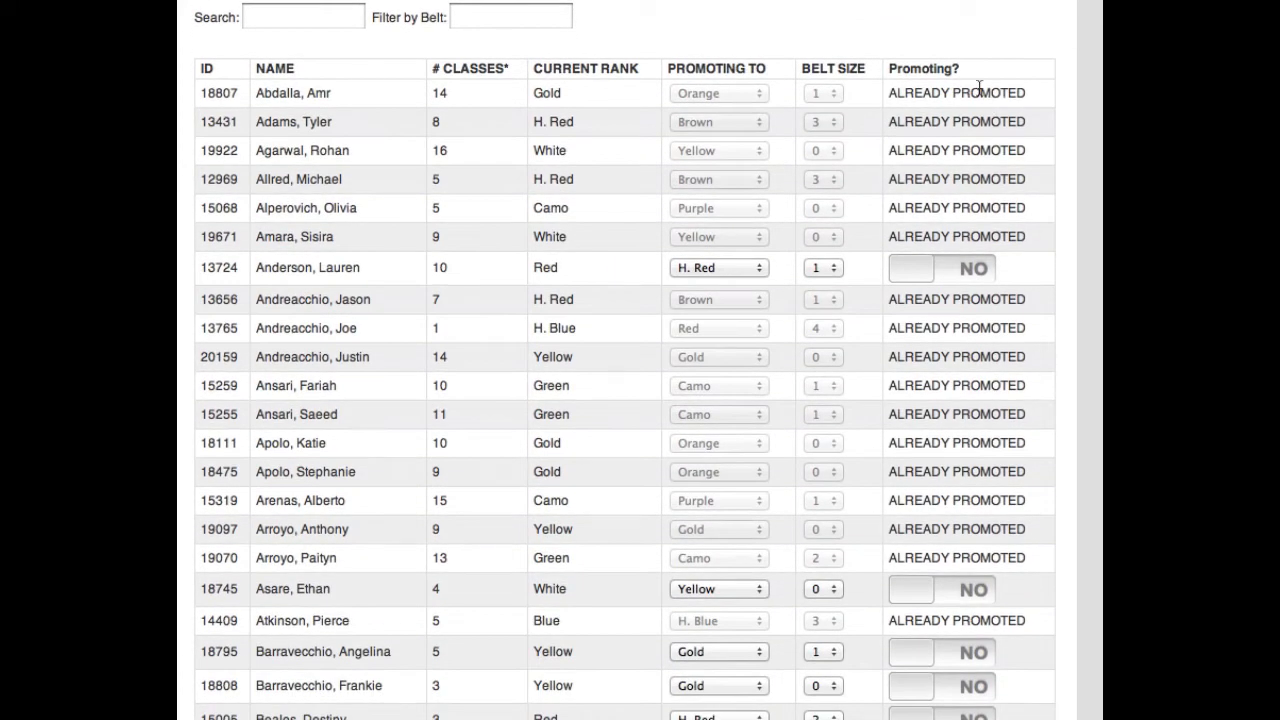
mouse_move(937, 274)
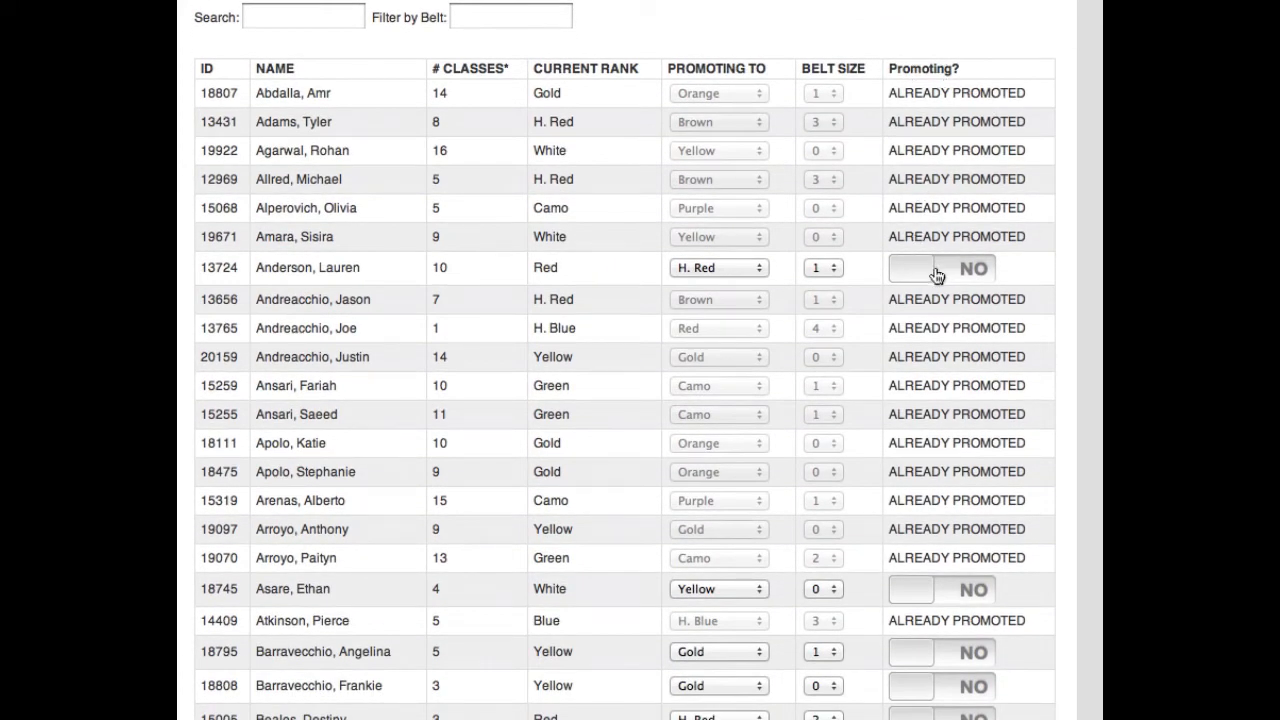
mouse_move(925, 275)
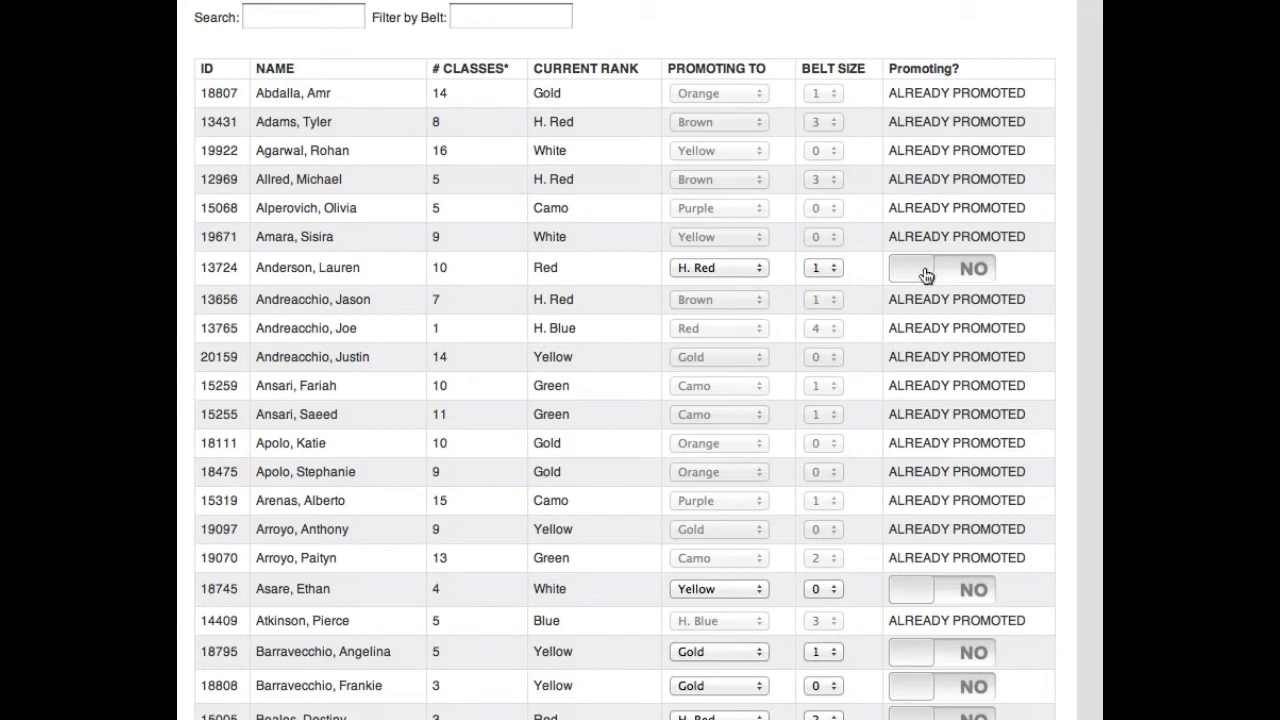
left_click(925, 268)
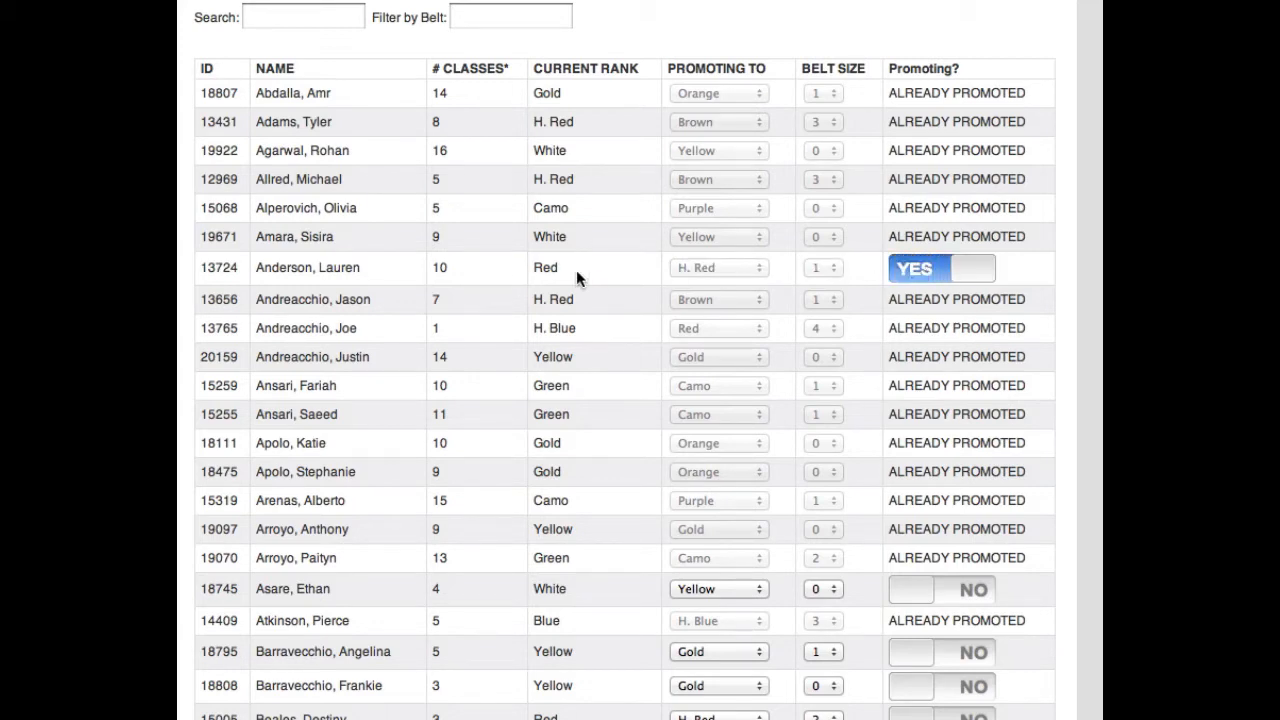
- Scroll down the roster to the G–K names
scroll("down", 3)
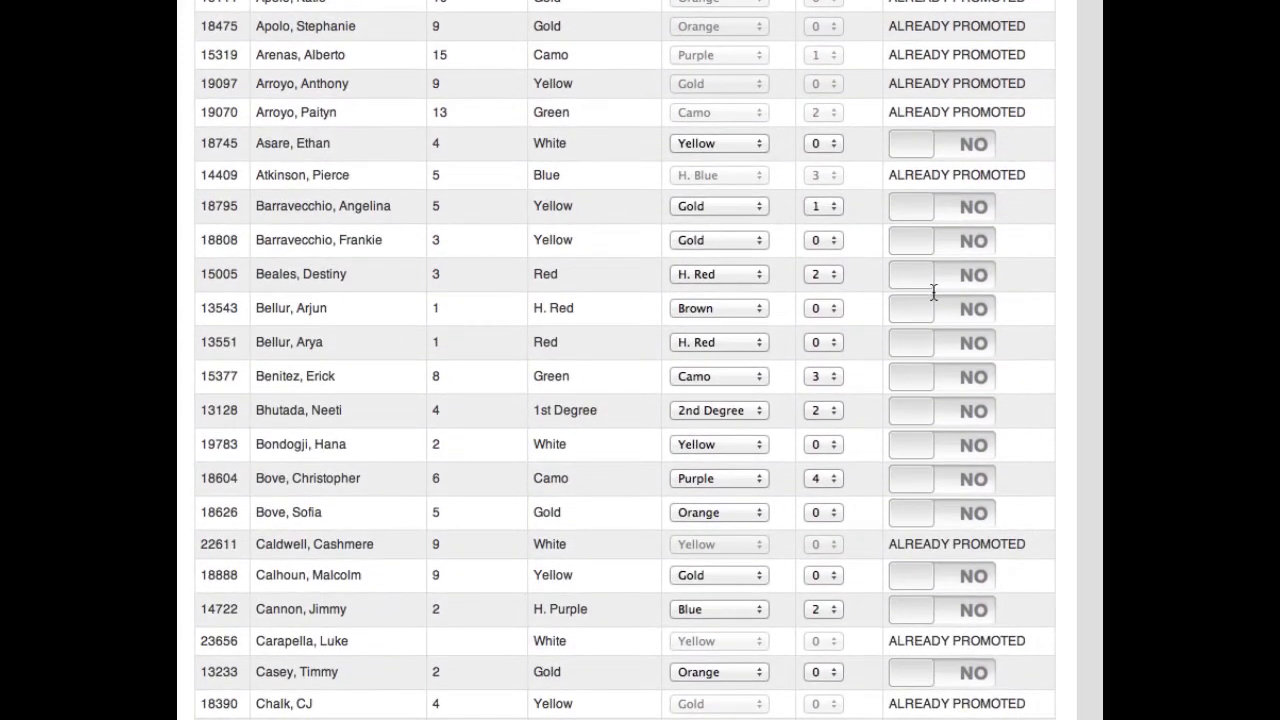
scroll("down", 3)
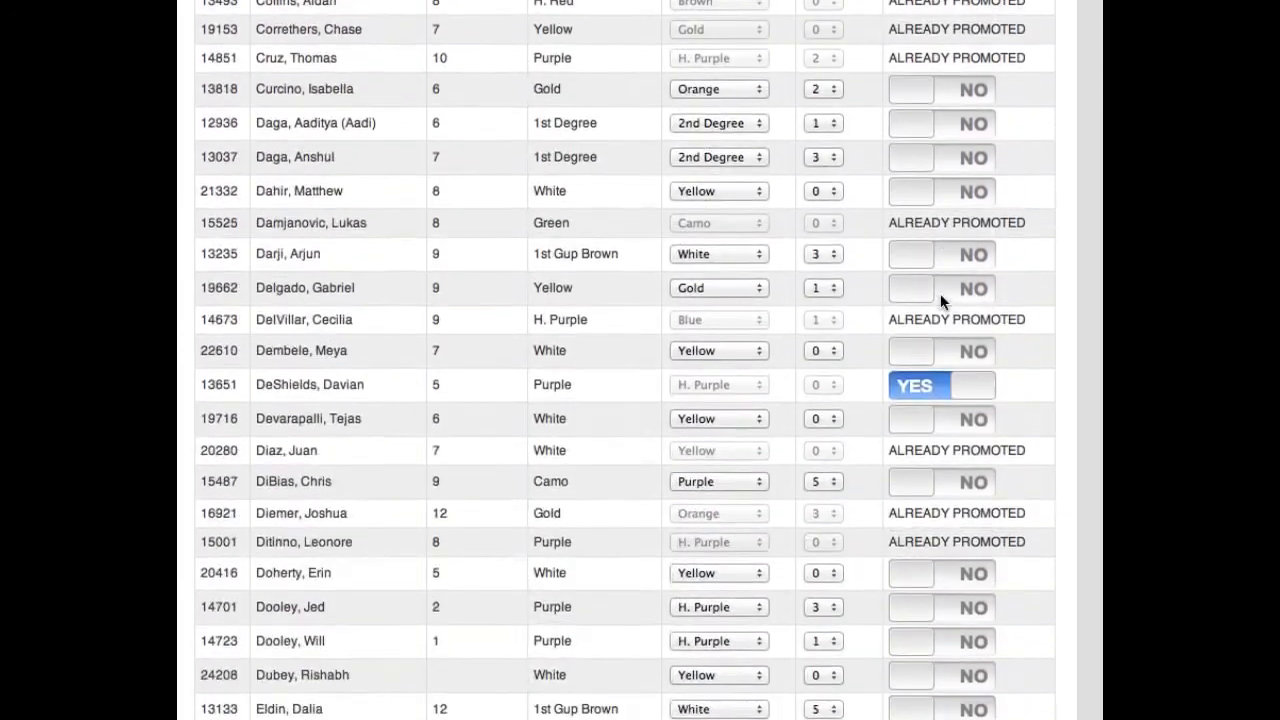
scroll("down", 3)
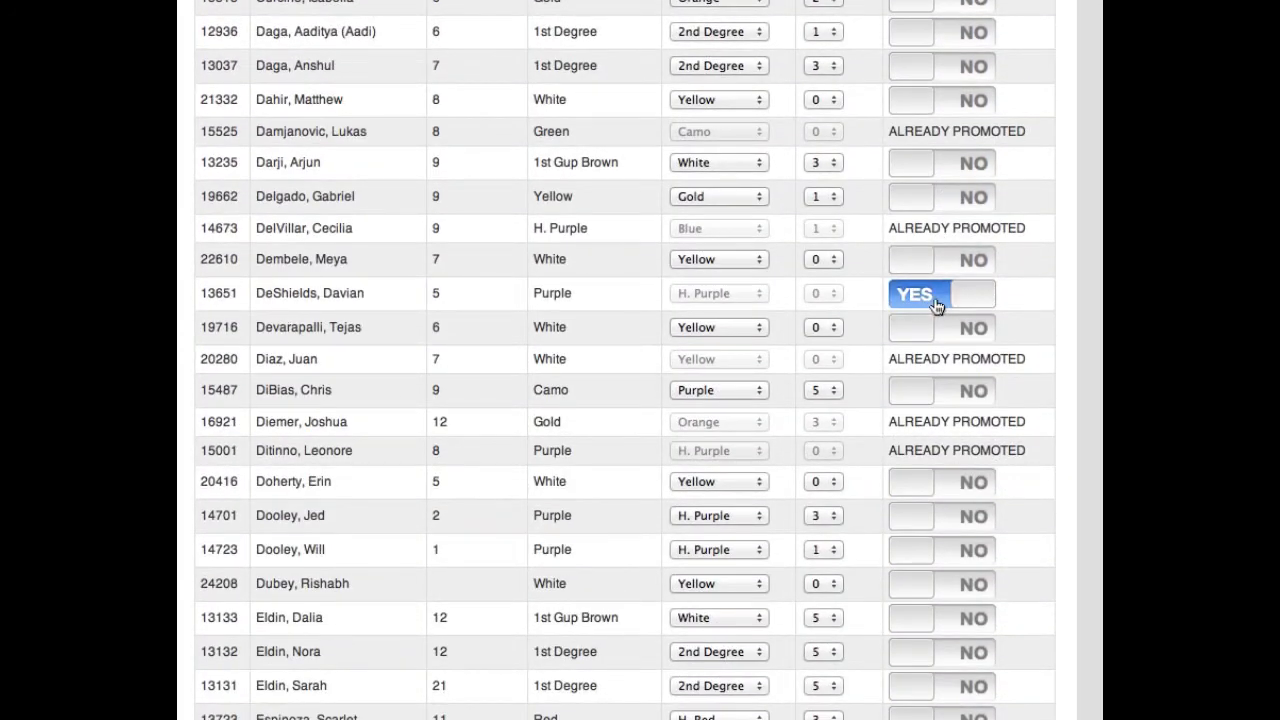
scroll("down", 3)
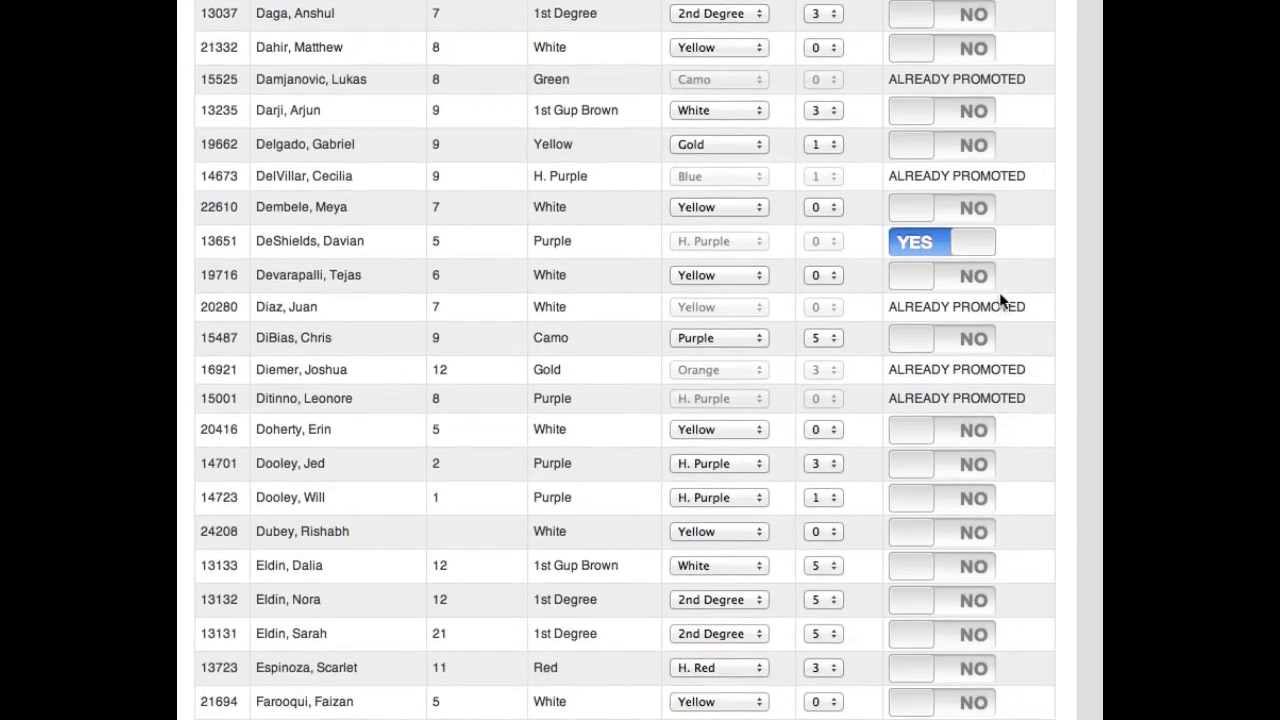
scroll("down", 3)
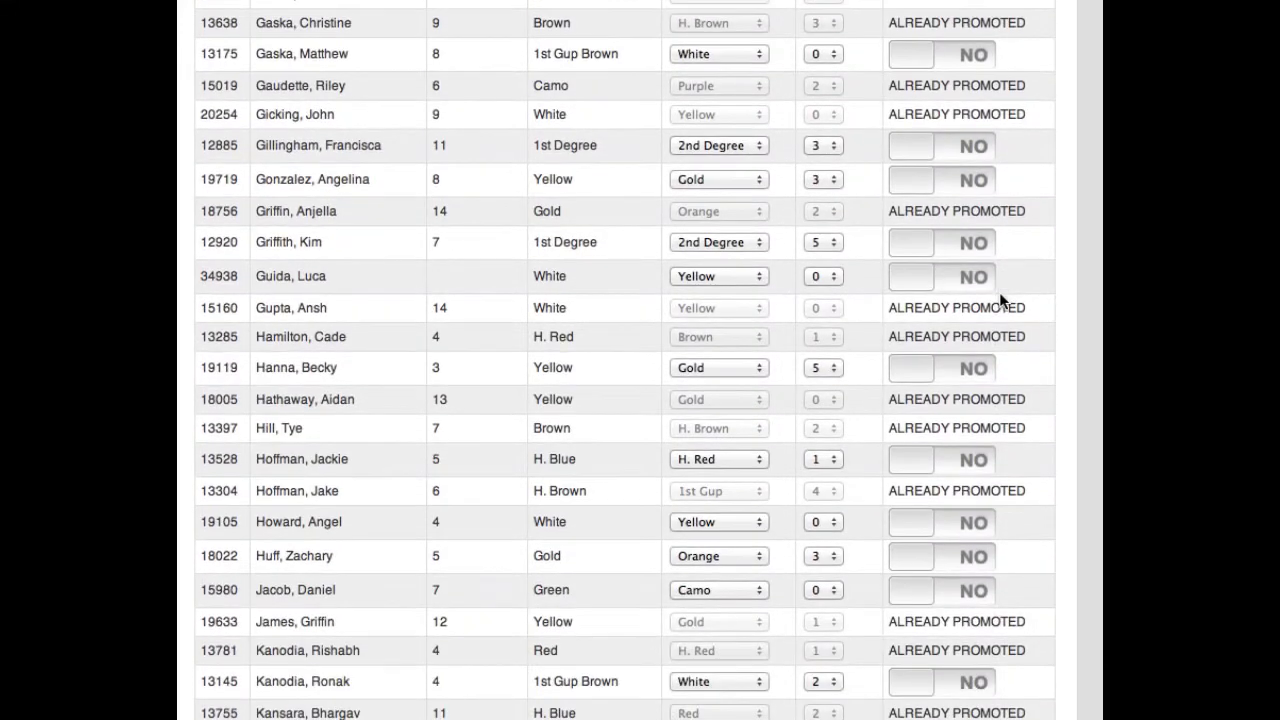
left_click(911, 146)
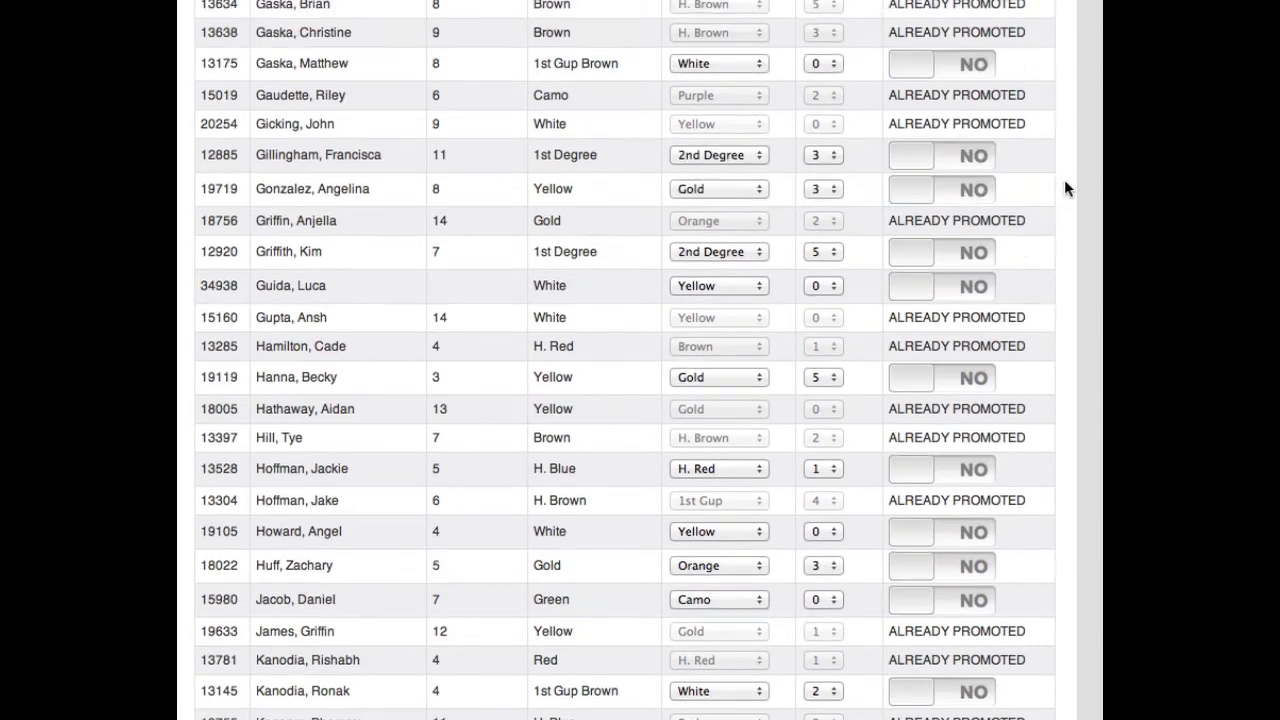
scroll("up", 3)
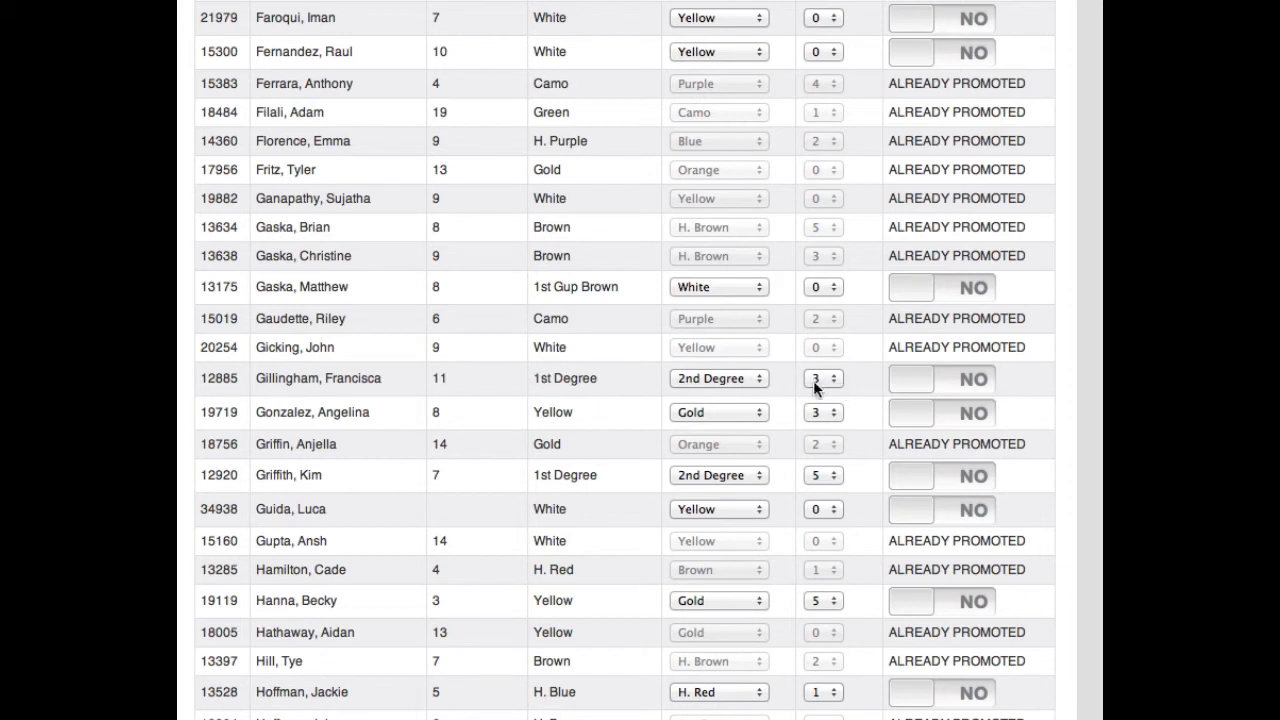
mouse_move(715, 385)
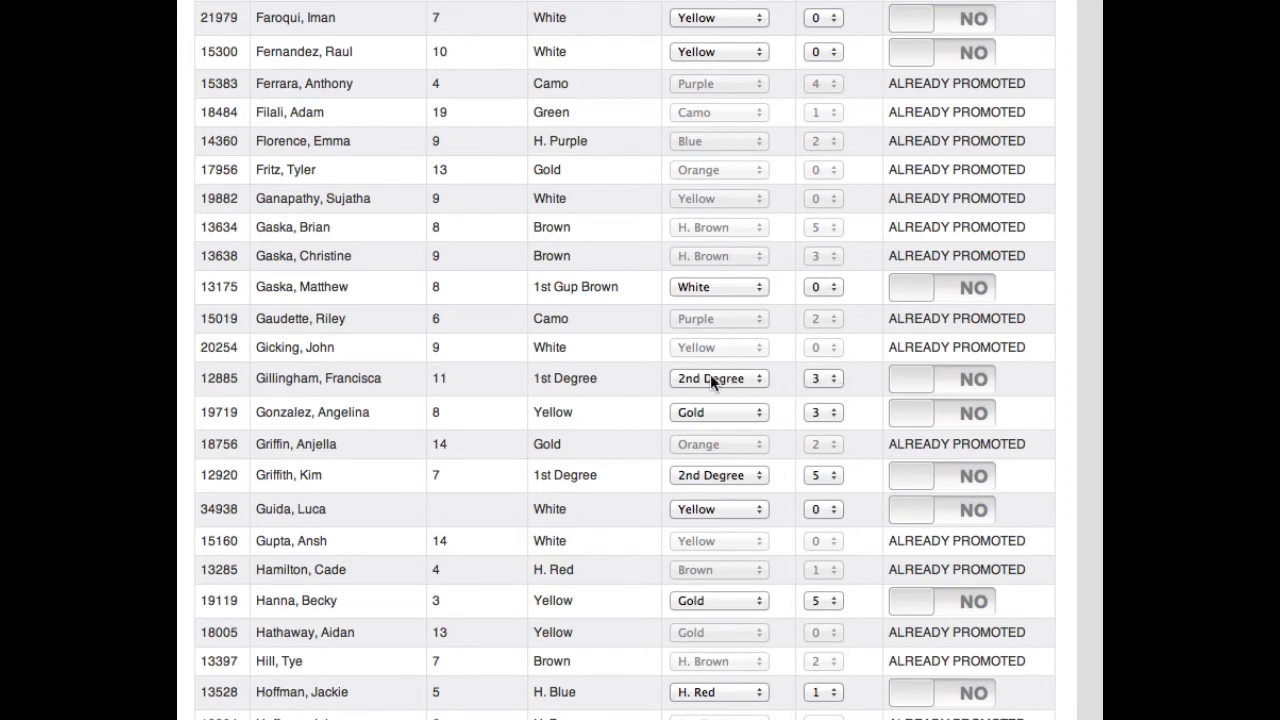
mouse_move(620, 415)
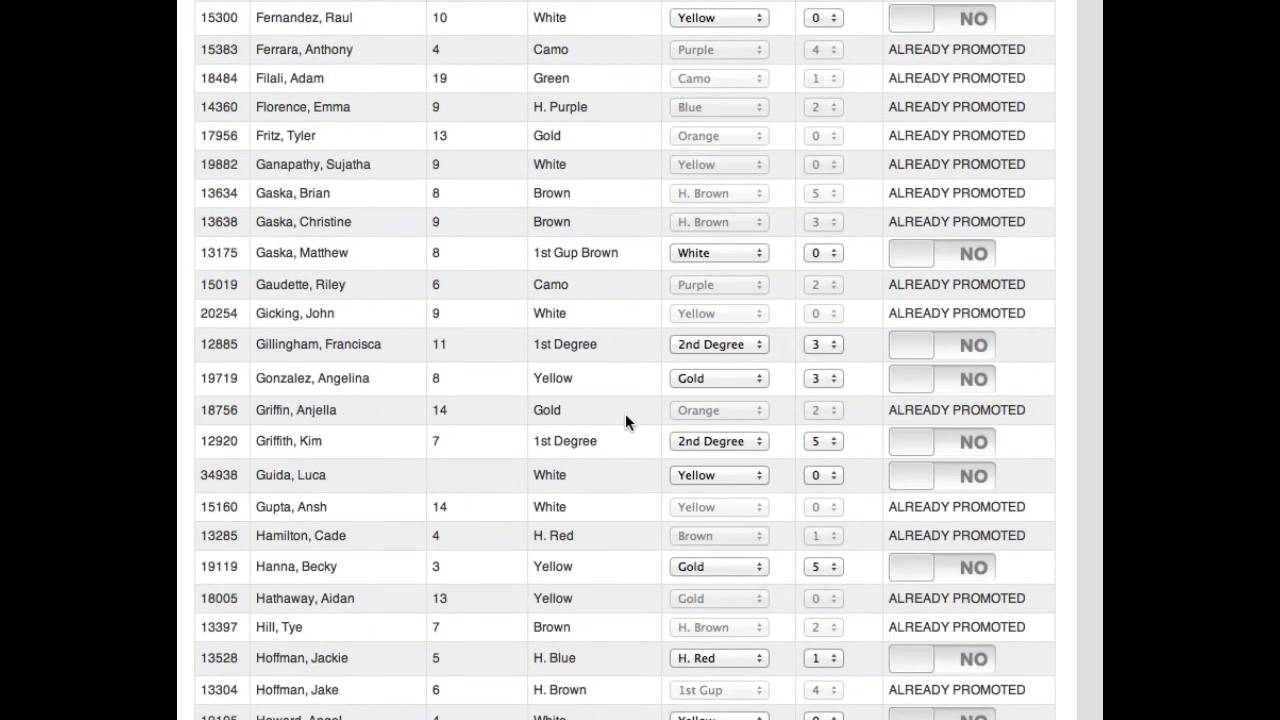
scroll("up", 3)
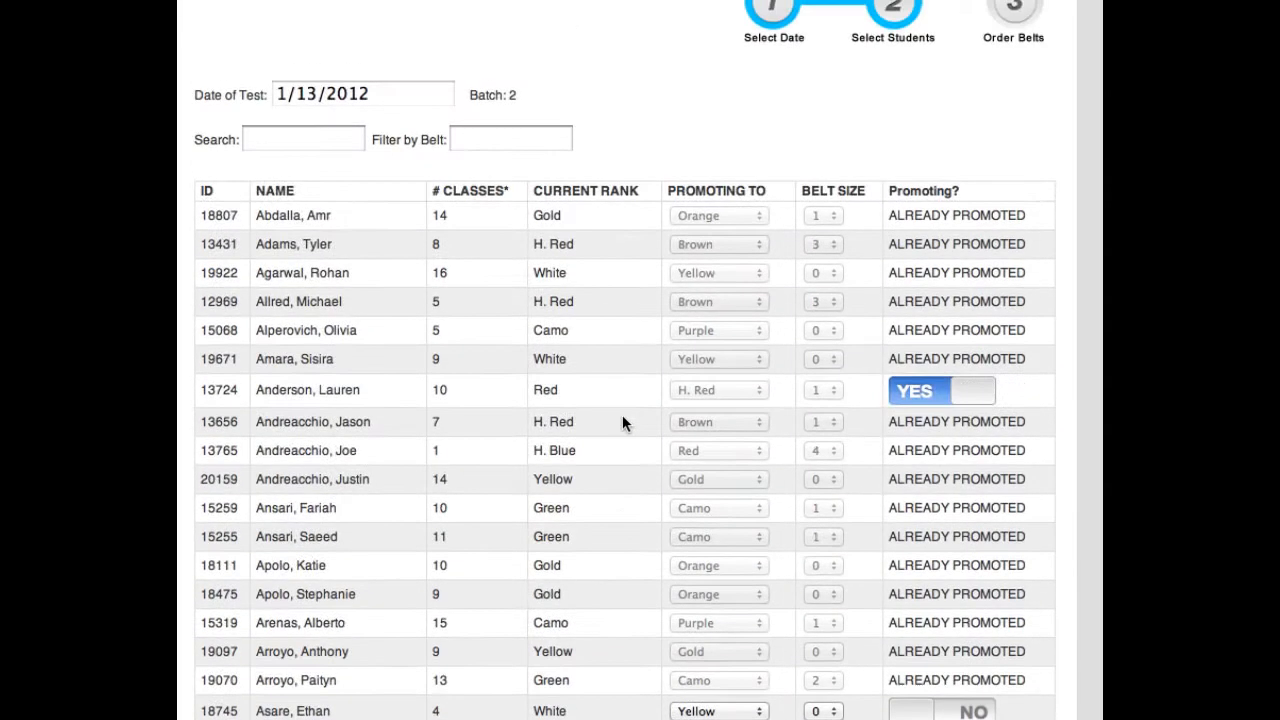
left_click(303, 139)
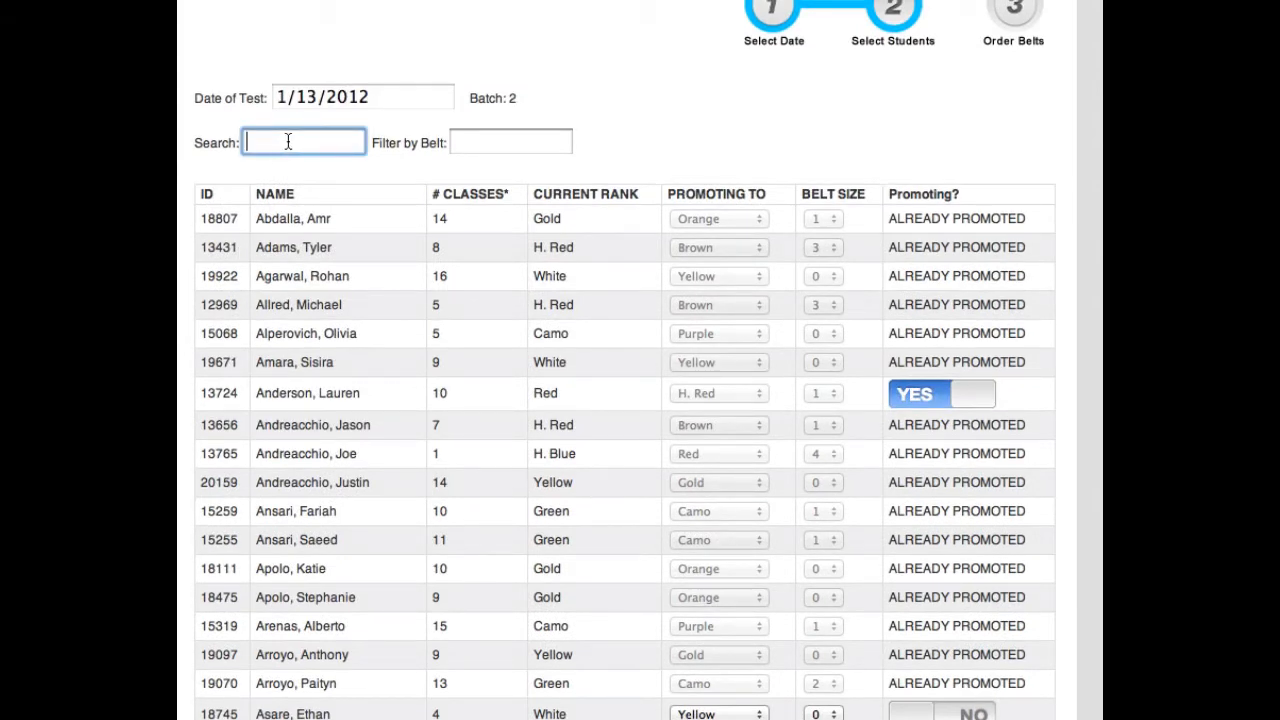
type("13765")
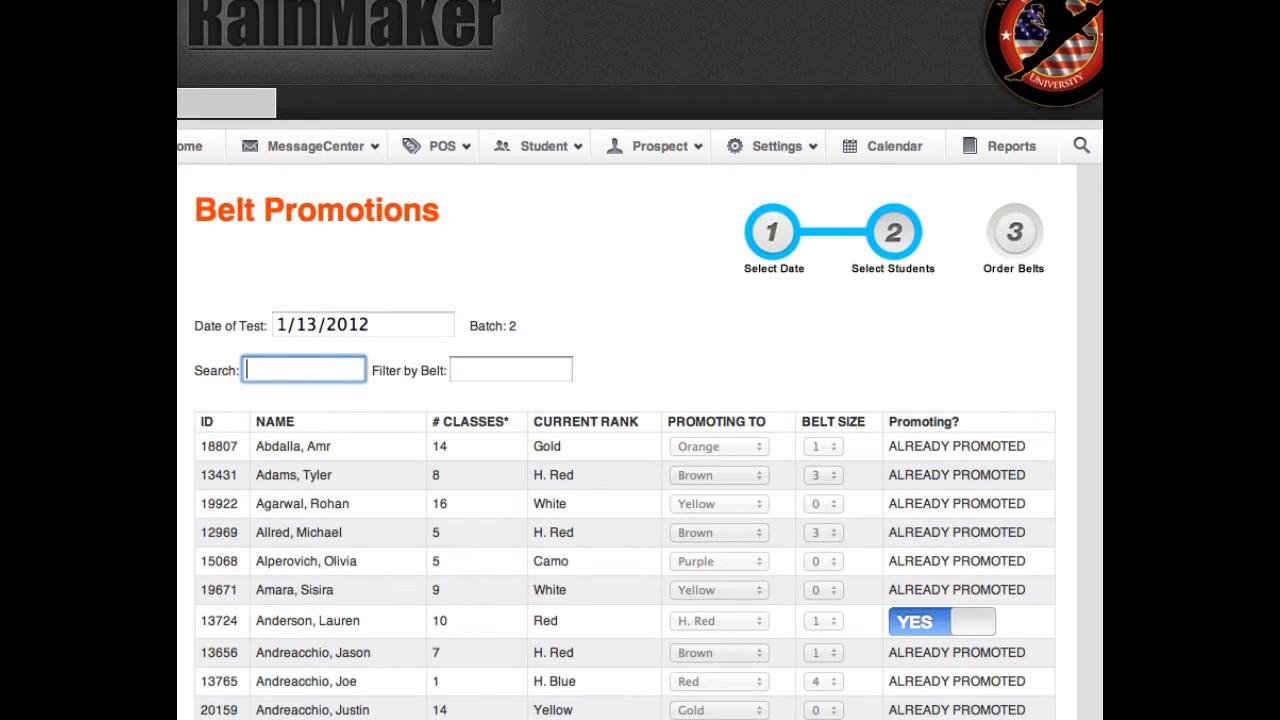
type("Andreacchio")
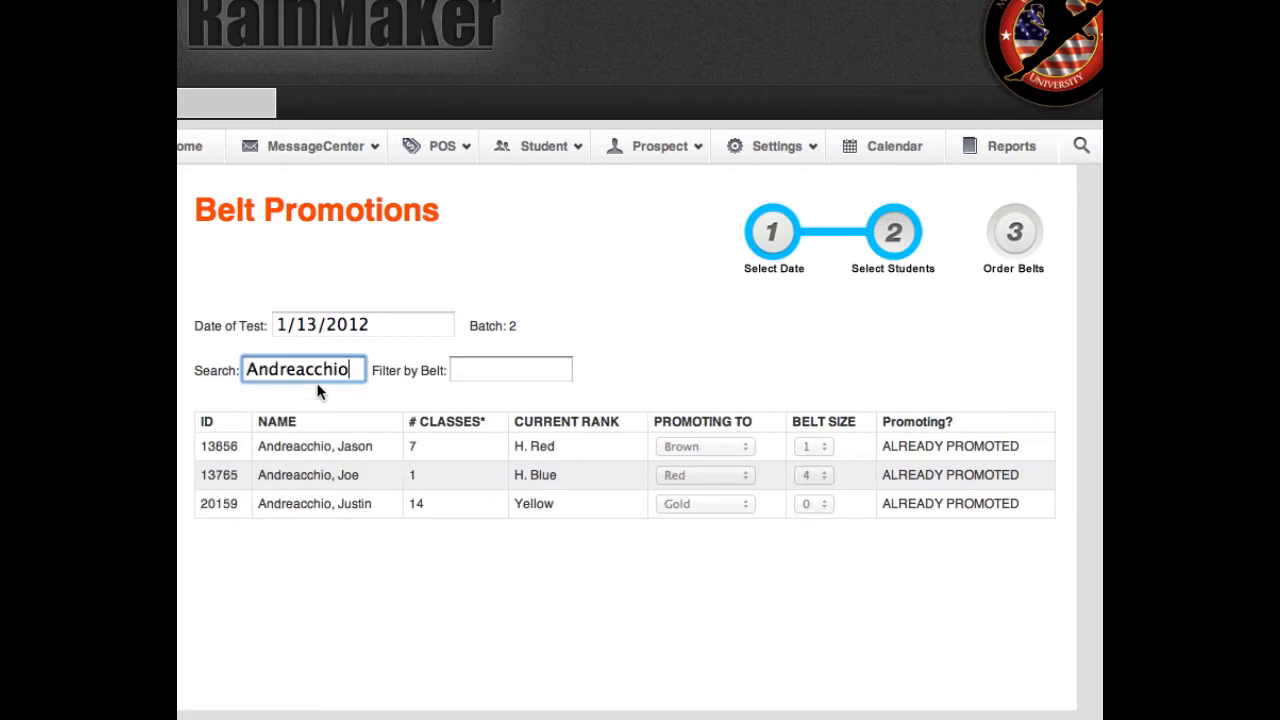
mouse_move(358, 466)
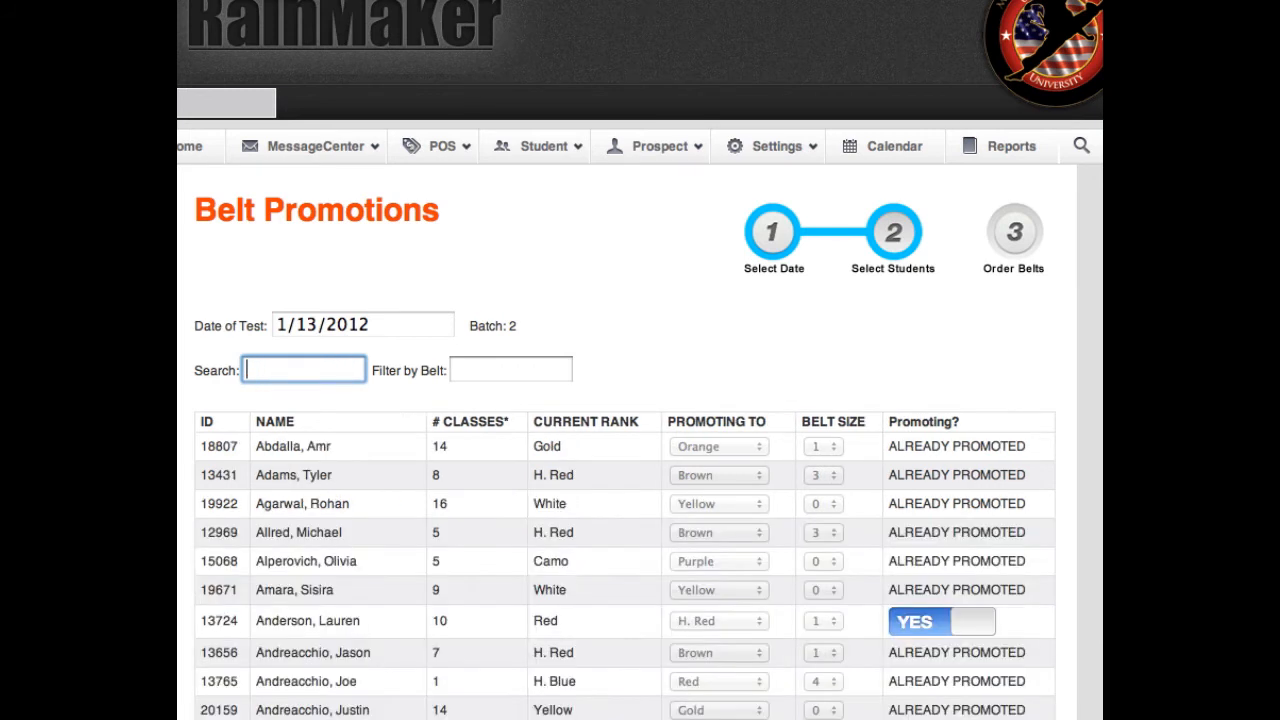
mouse_move(420, 367)
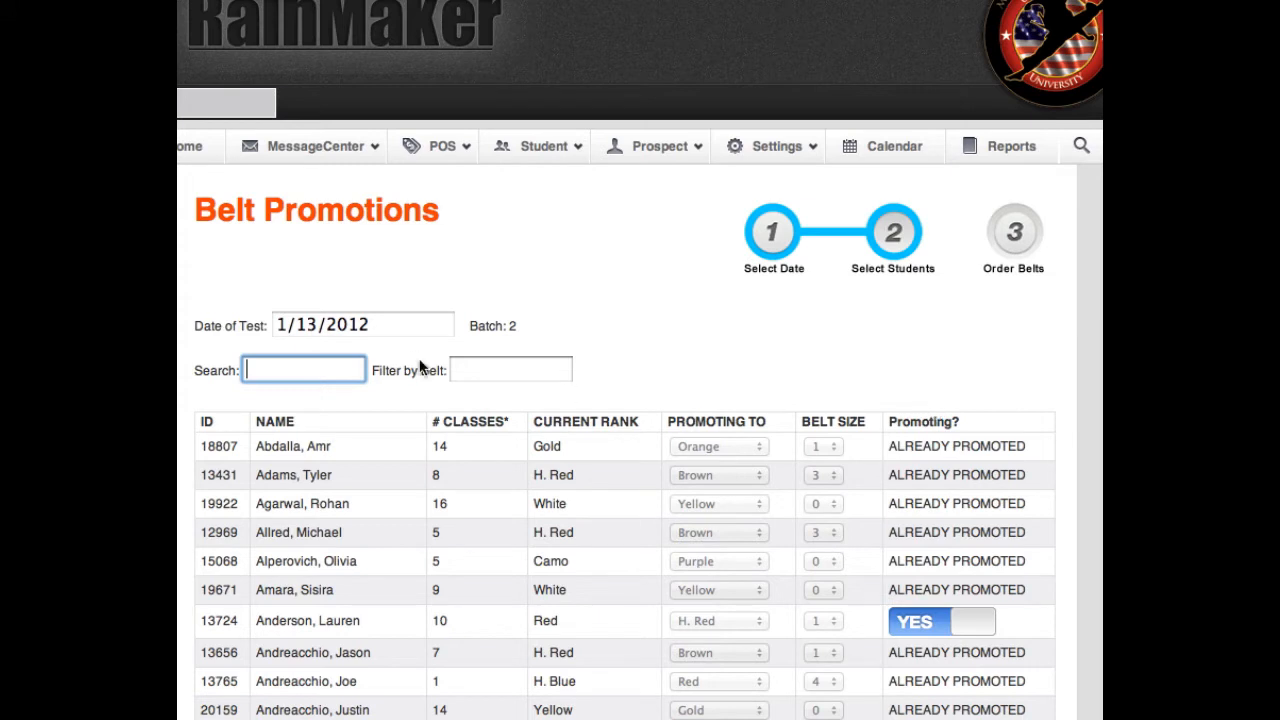
left_click(511, 369)
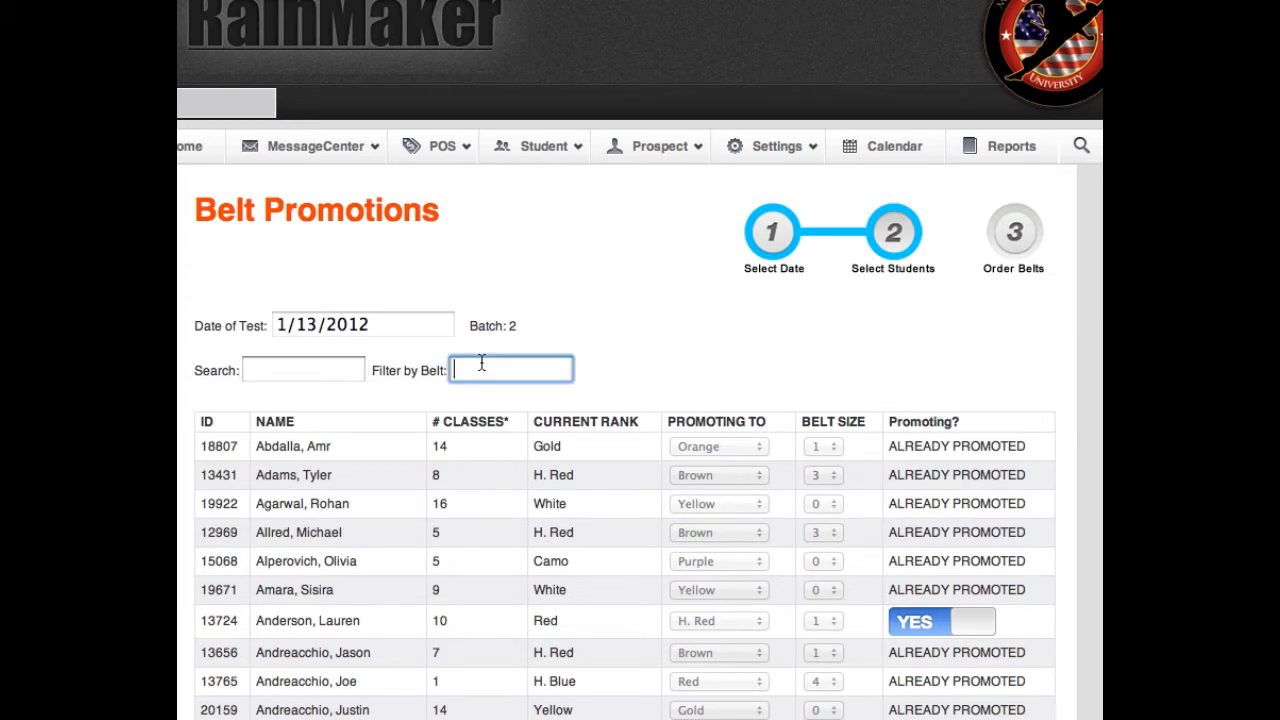
type("oran")
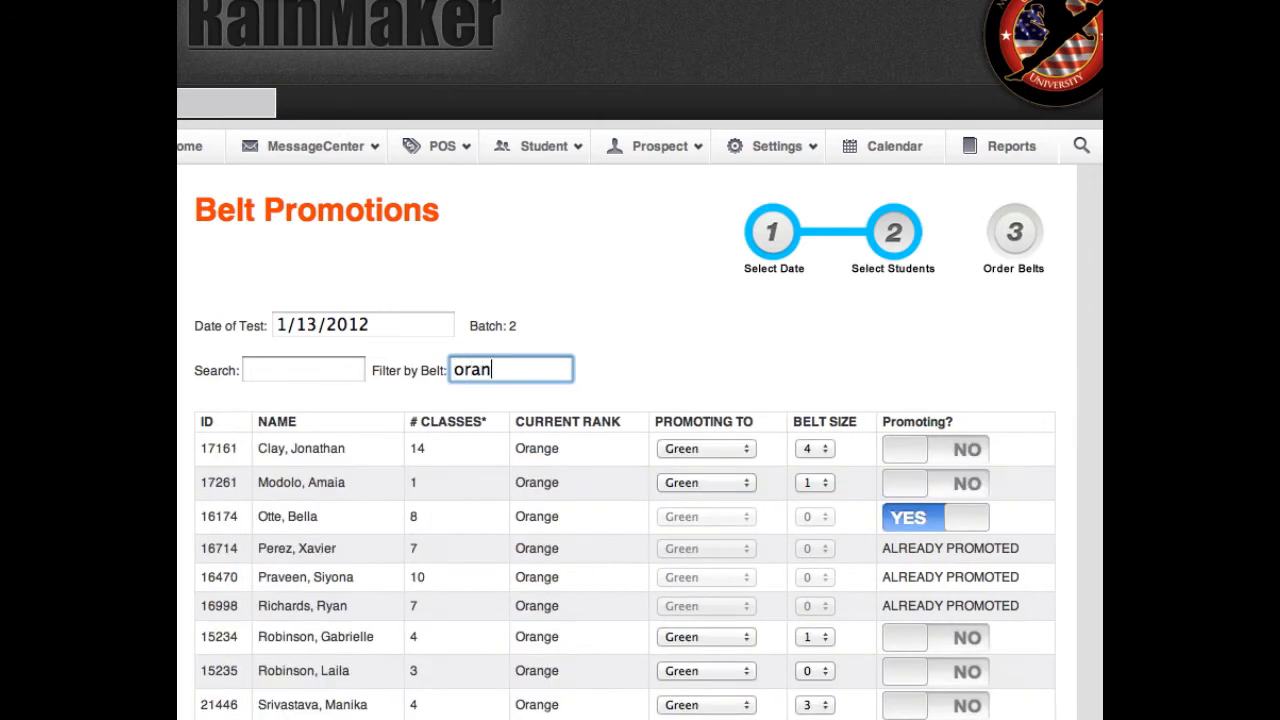
type("ge")
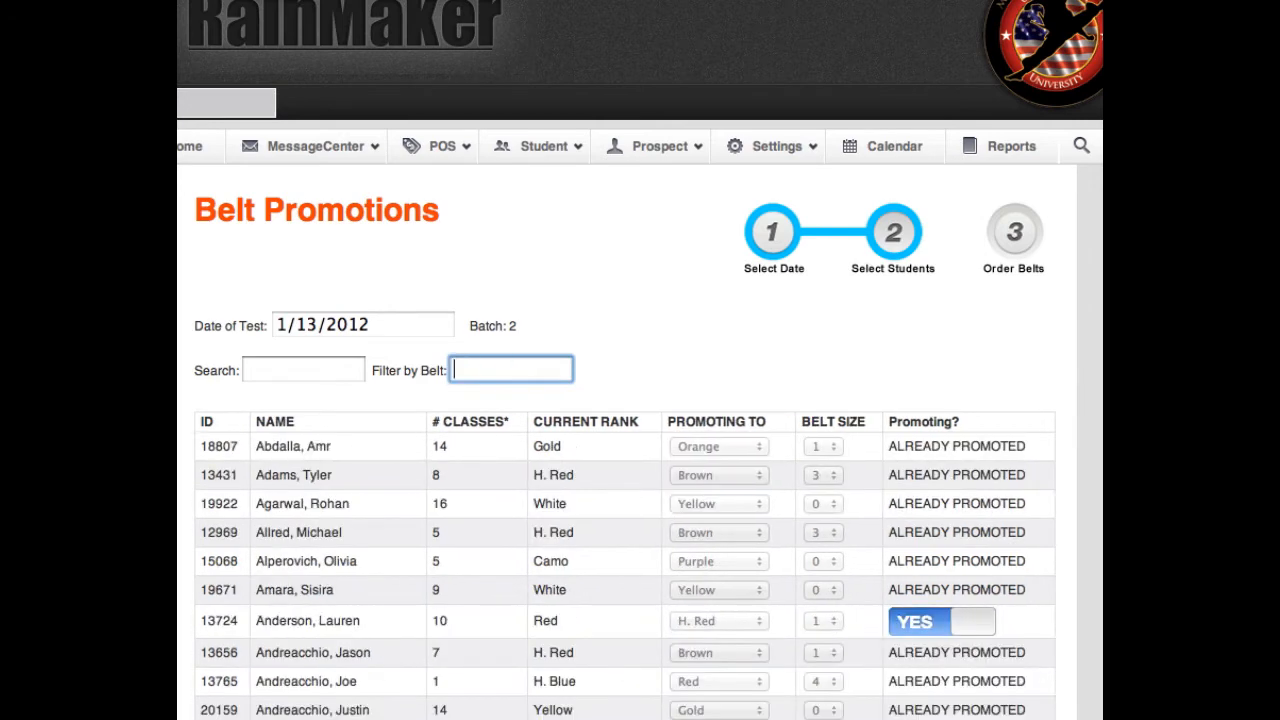
type("y")
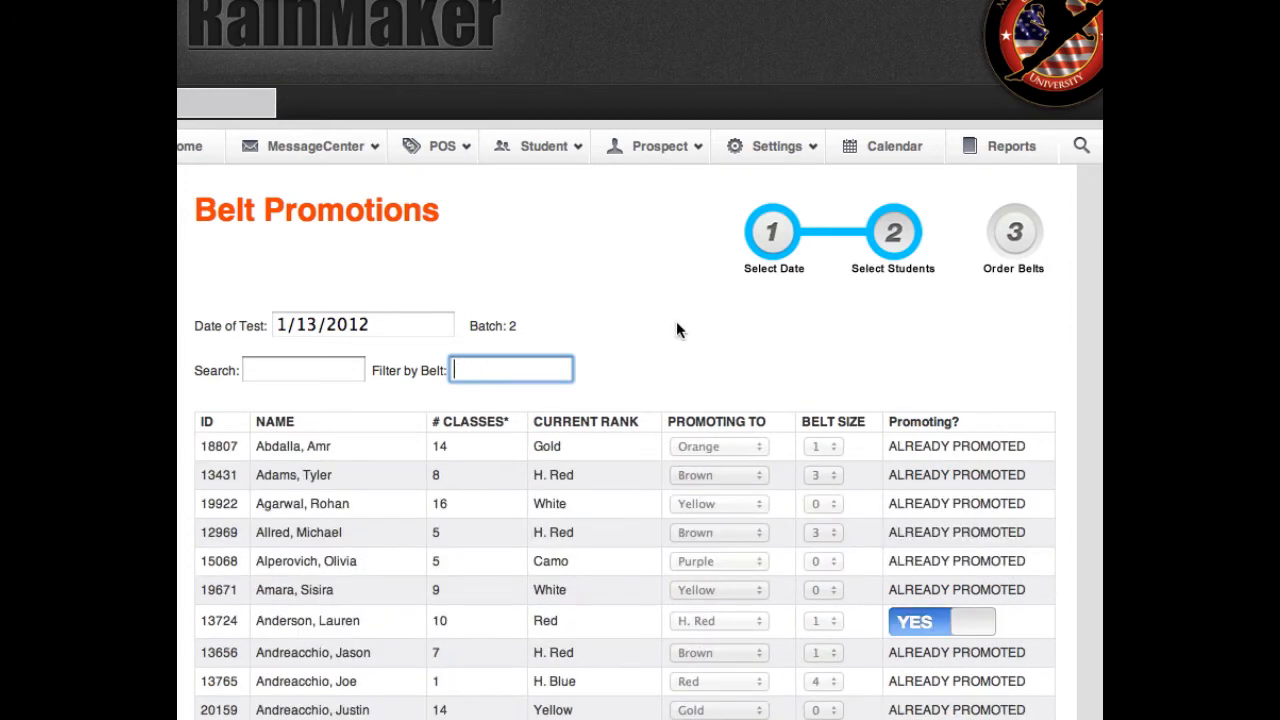
scroll("down", 3)
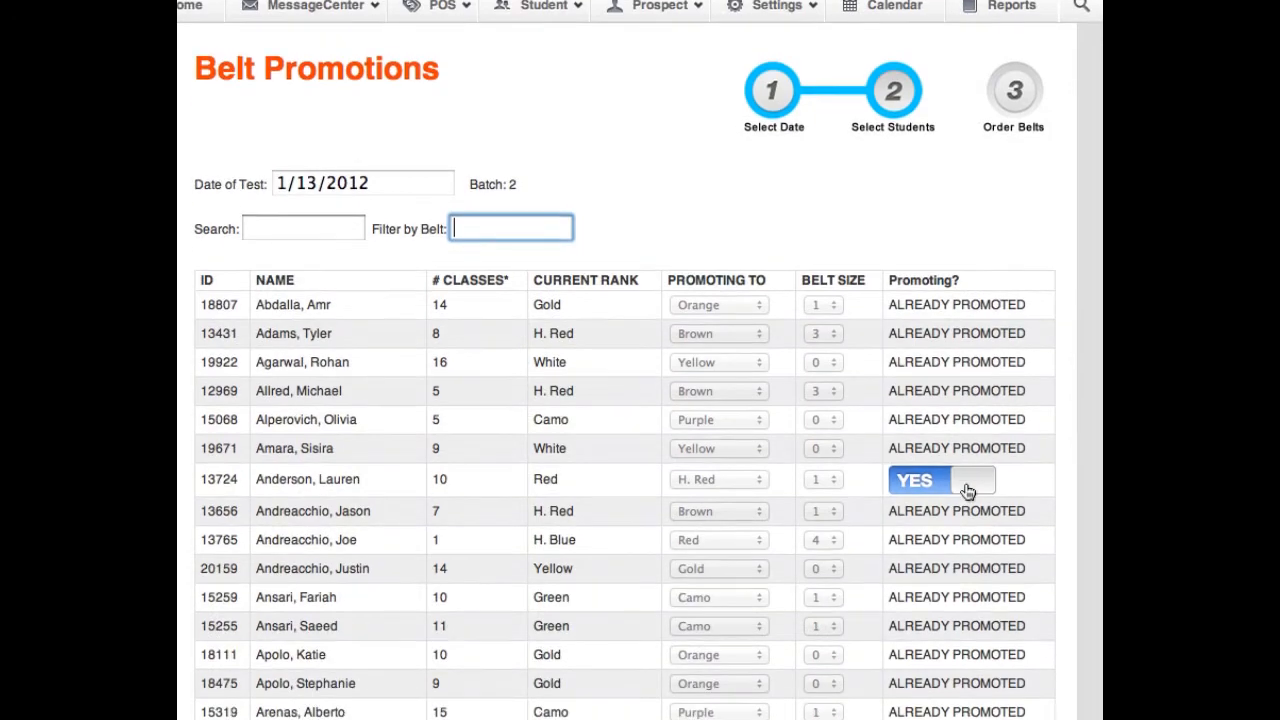
scroll("up", 3)
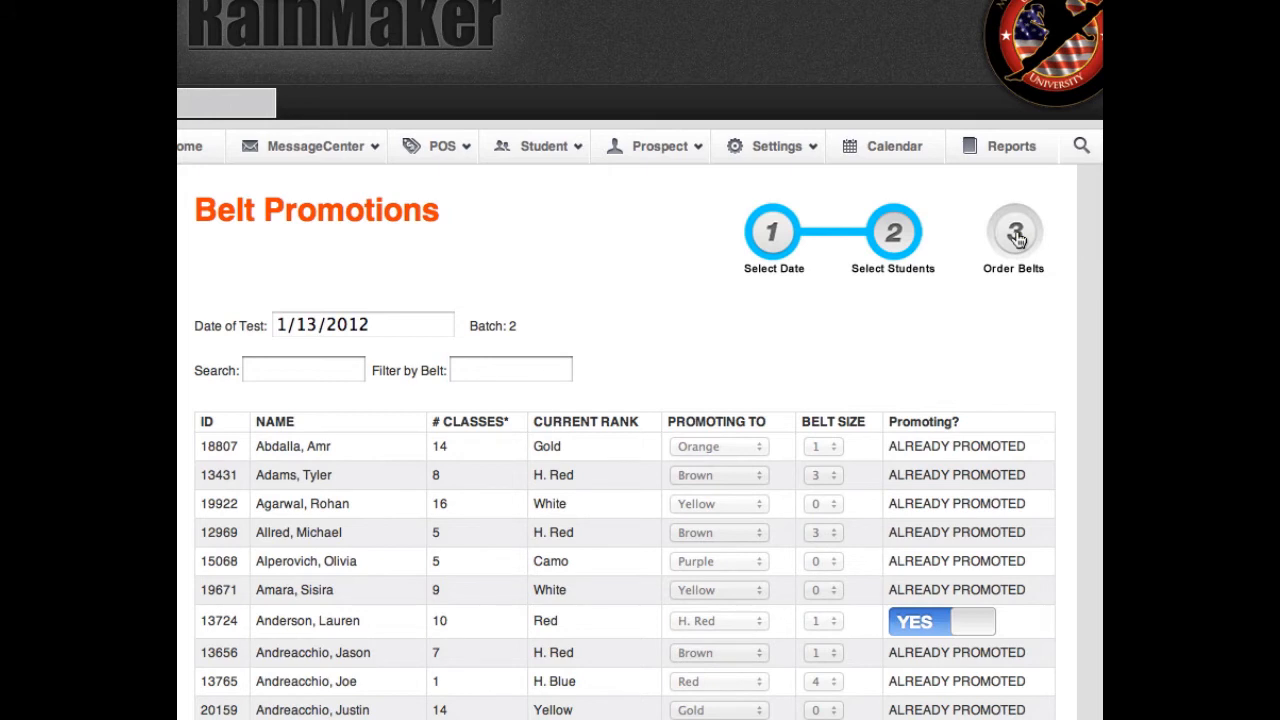
- Go to step 3 Order Belts, select batch 1 and generate its belt order
left_click(1013, 213)
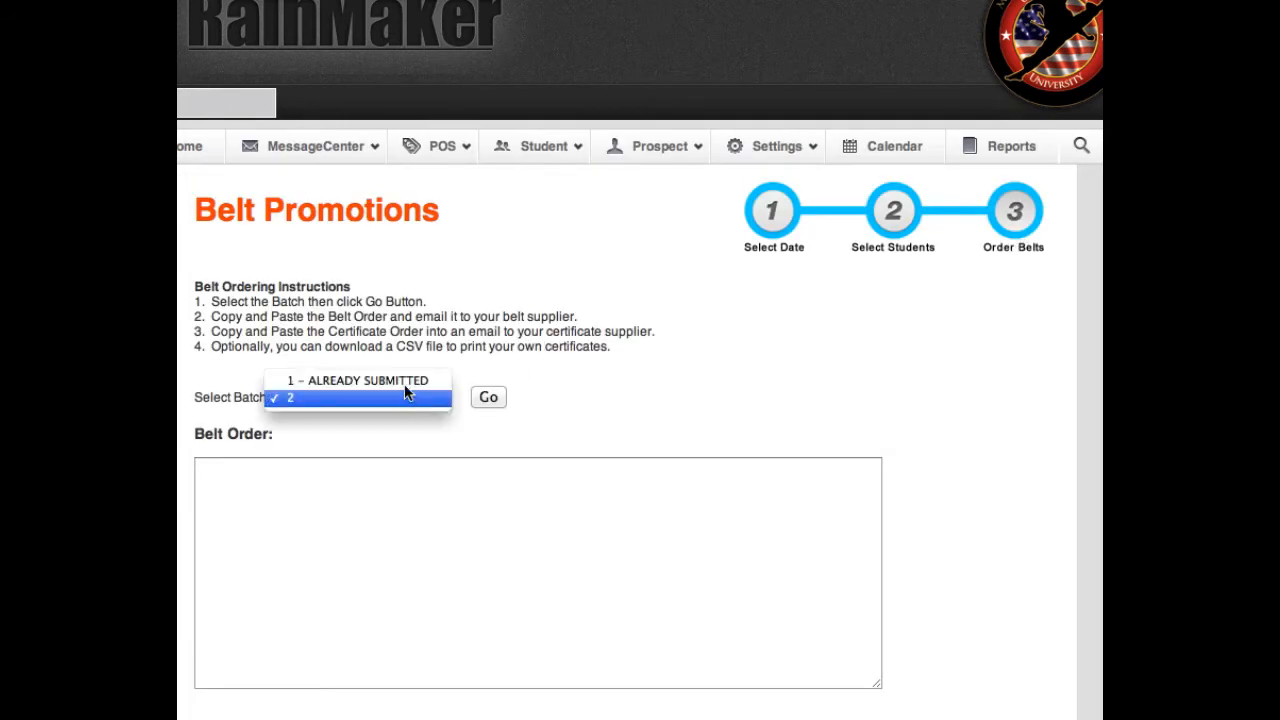
left_click(357, 380)
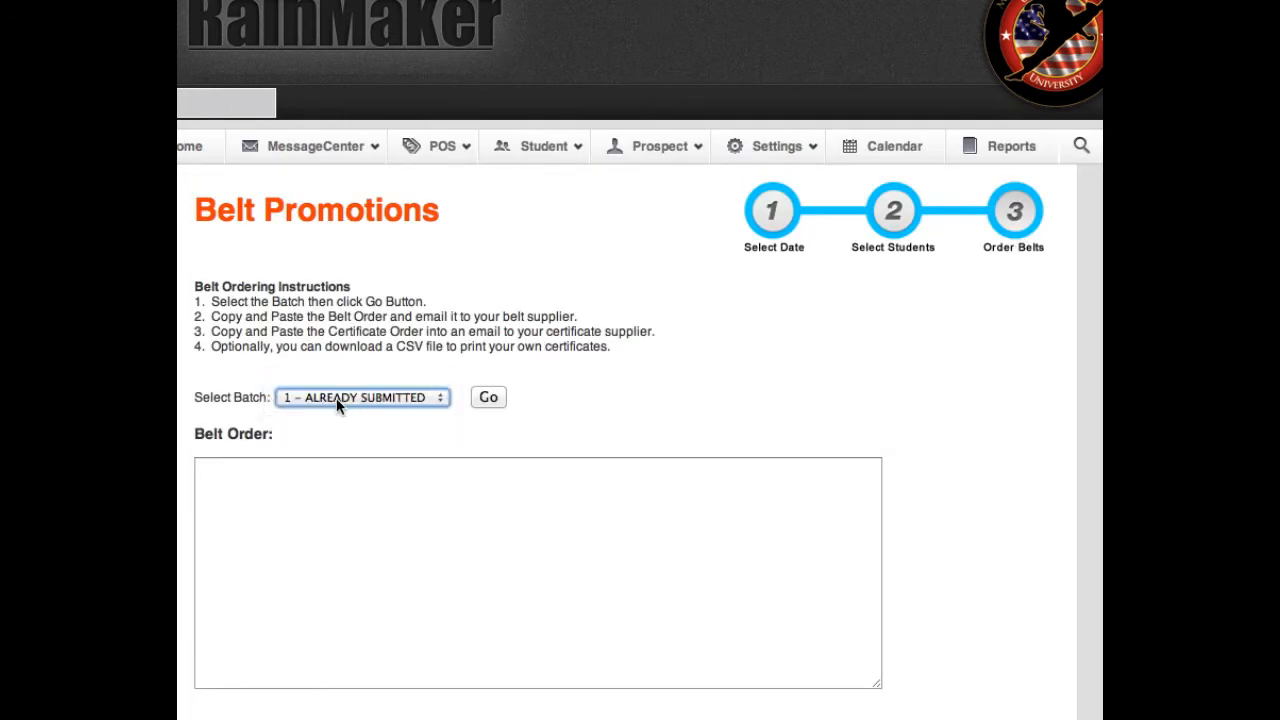
mouse_move(480, 308)
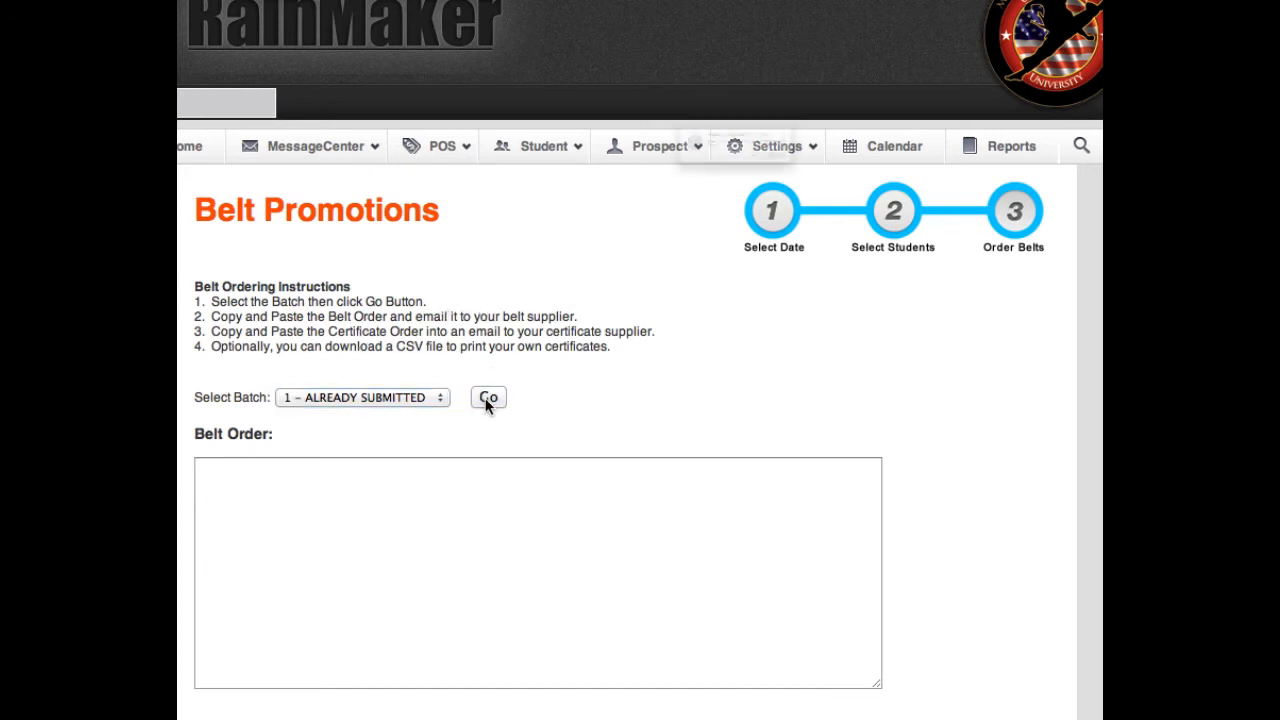
mouse_move(878, 194)
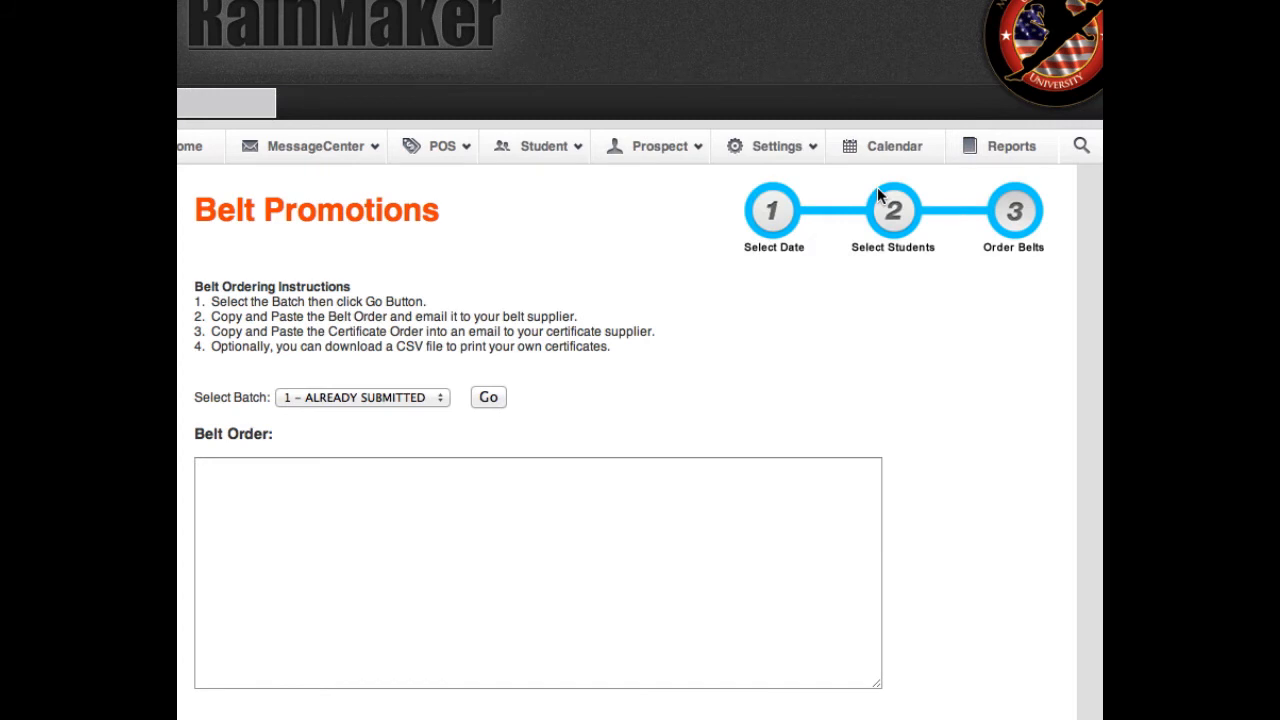
left_click(488, 397)
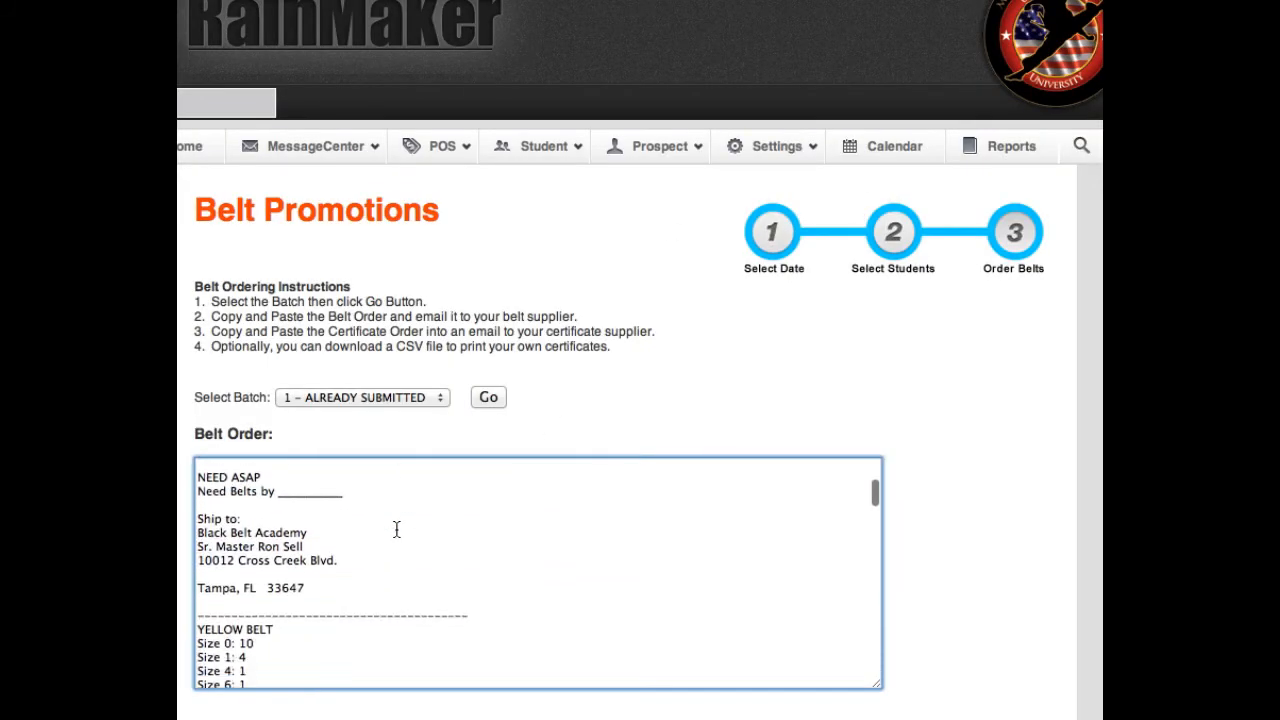
scroll("down", 3)
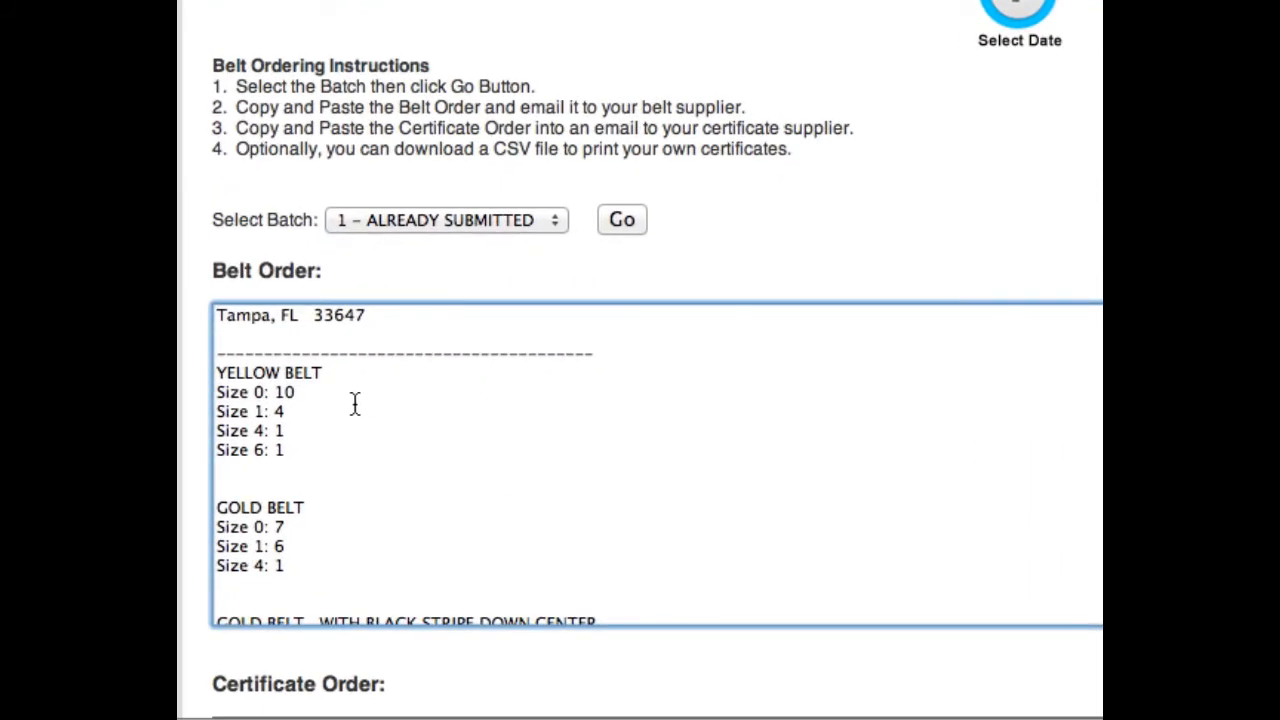
double_click(254, 391)
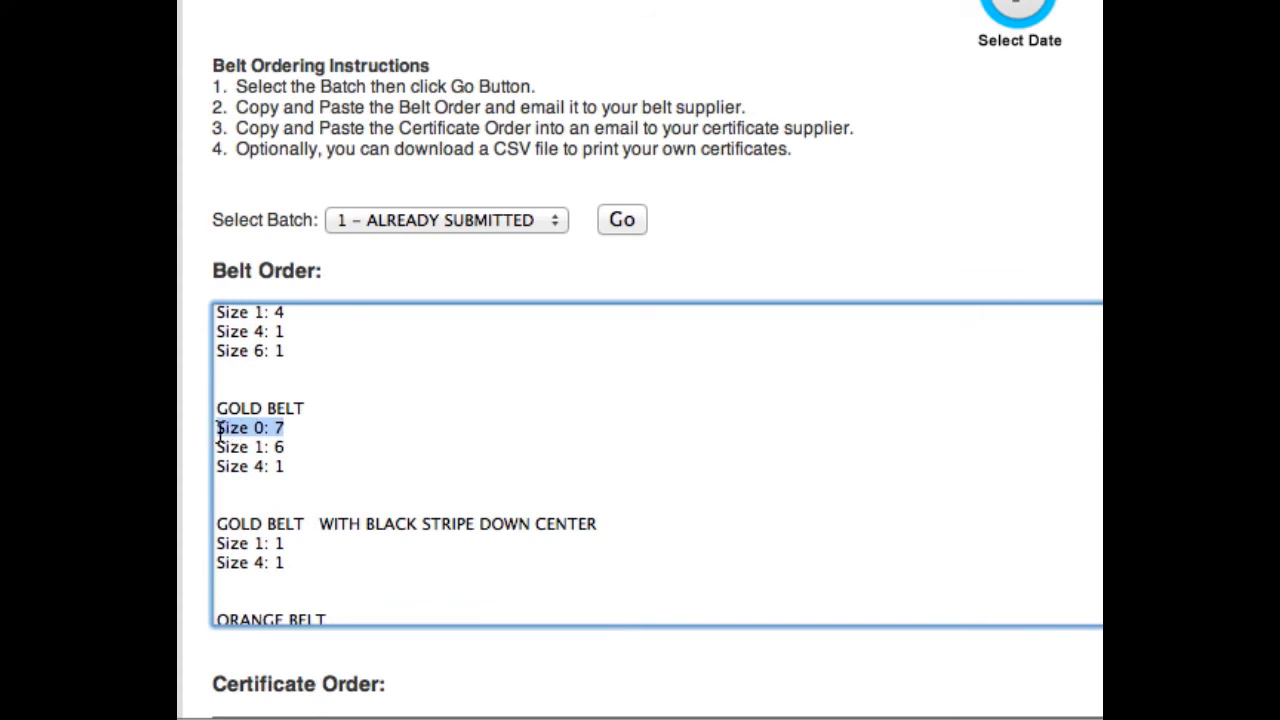
left_click(285, 447)
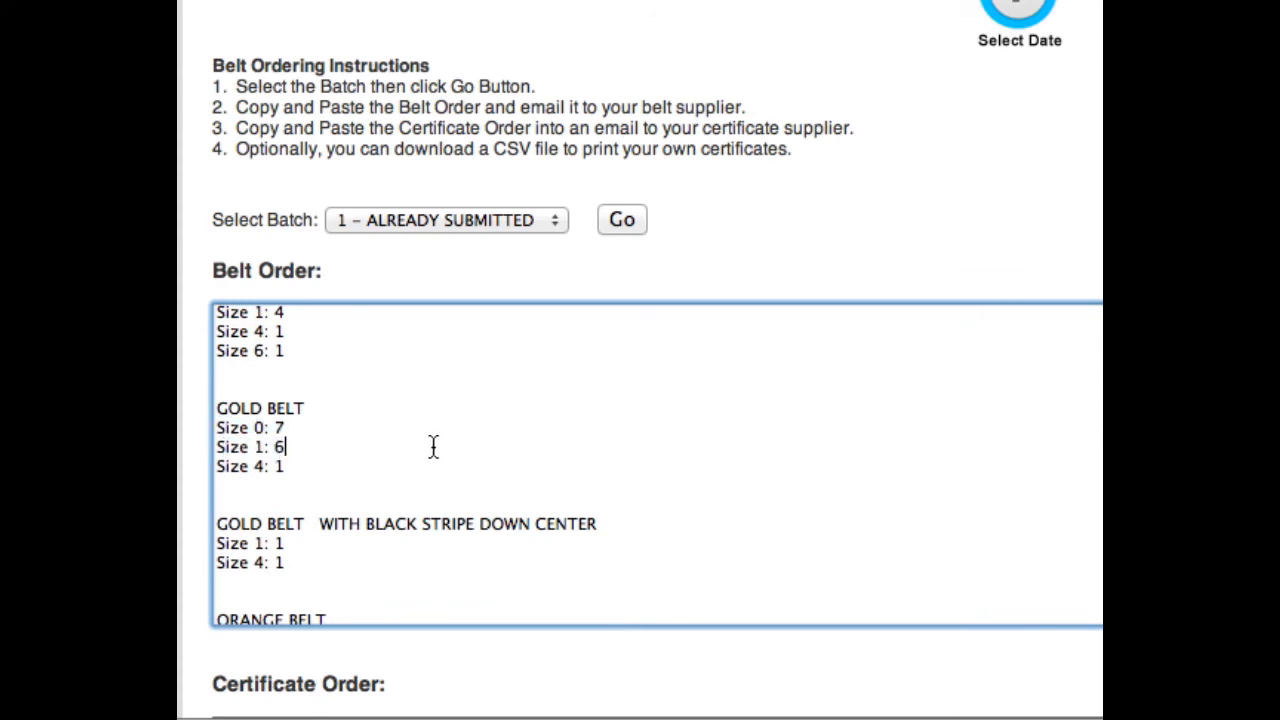
mouse_move(424, 427)
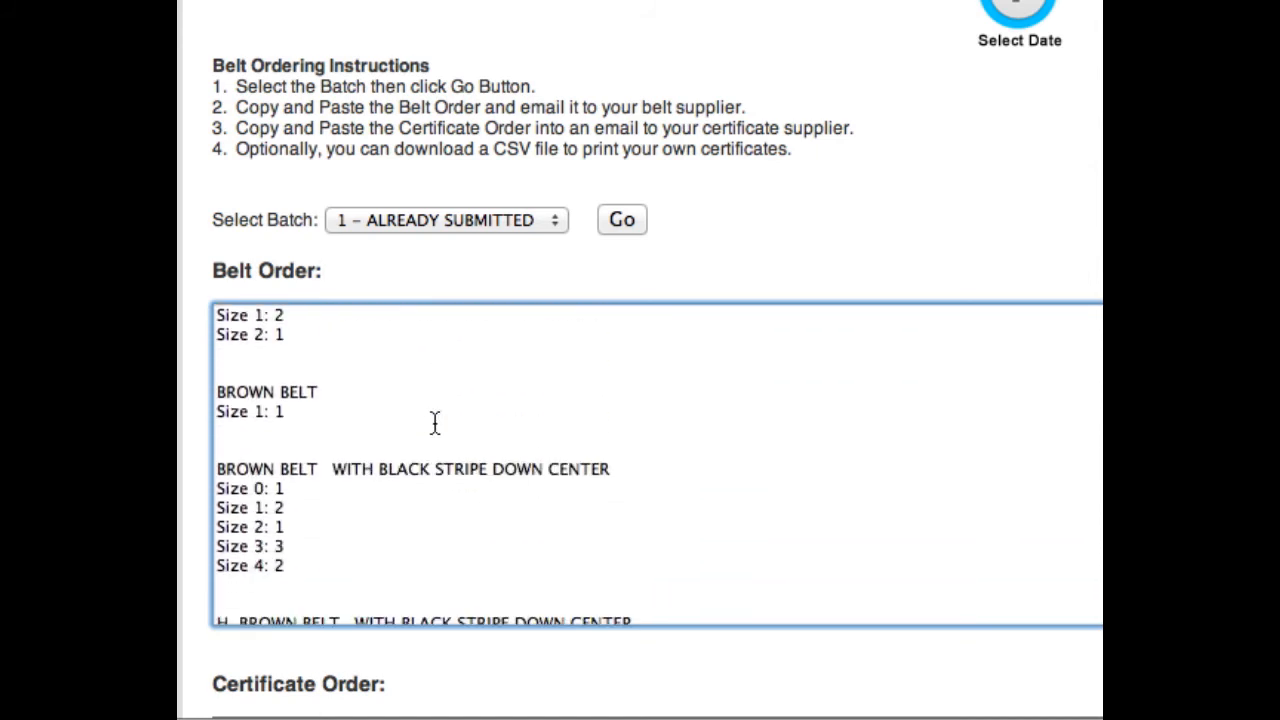
scroll("down", 3)
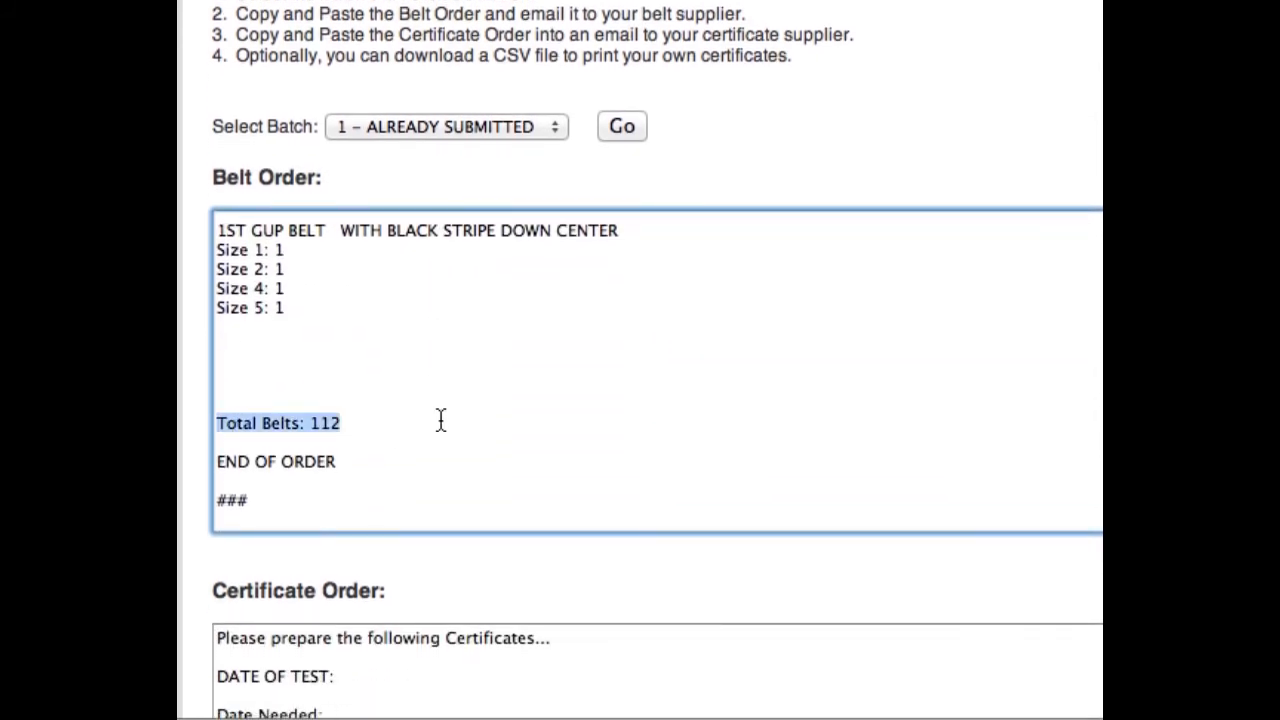
left_click(342, 422)
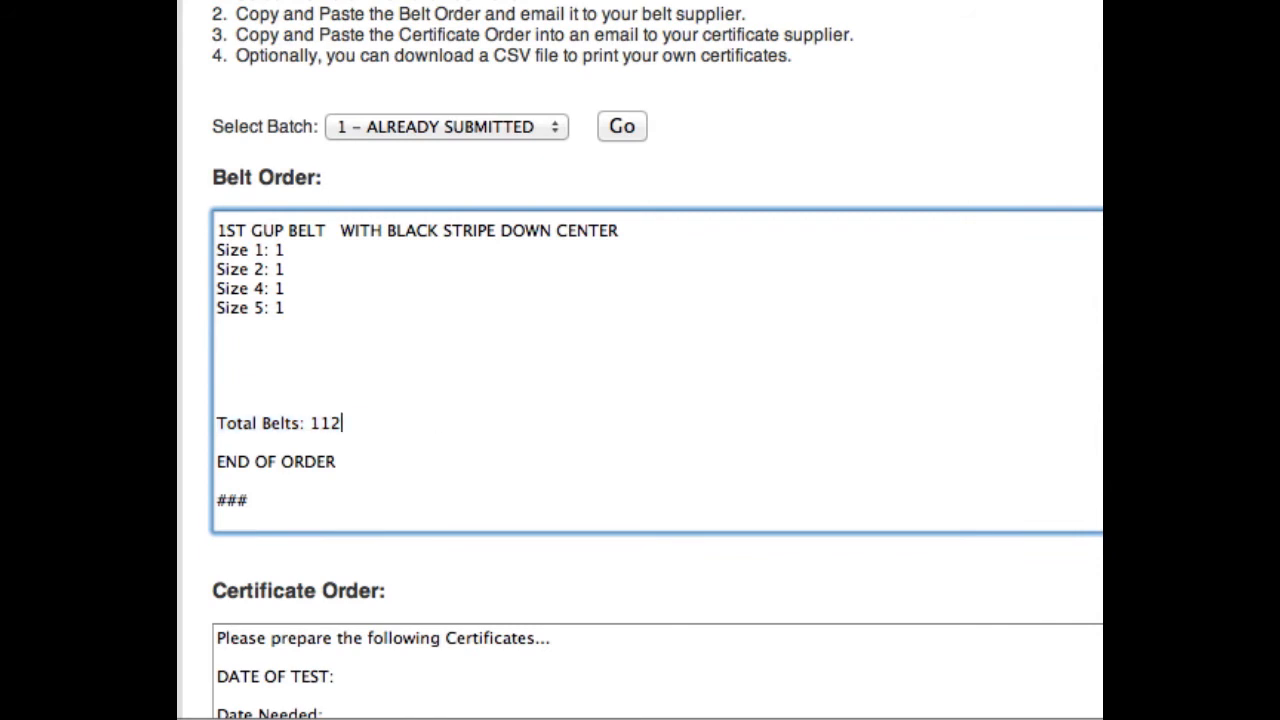
- Scroll past the Certificate Order and download the mail merge CSV file
scroll("down", 3)
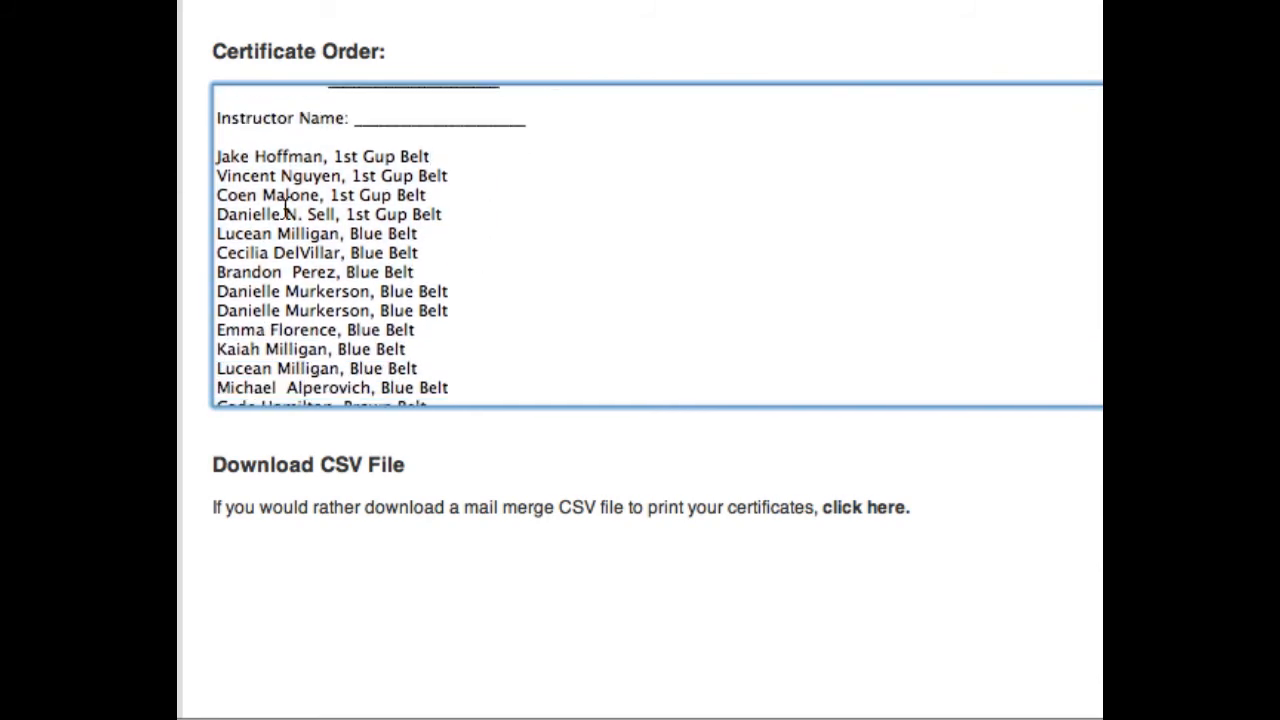
scroll("down", 3)
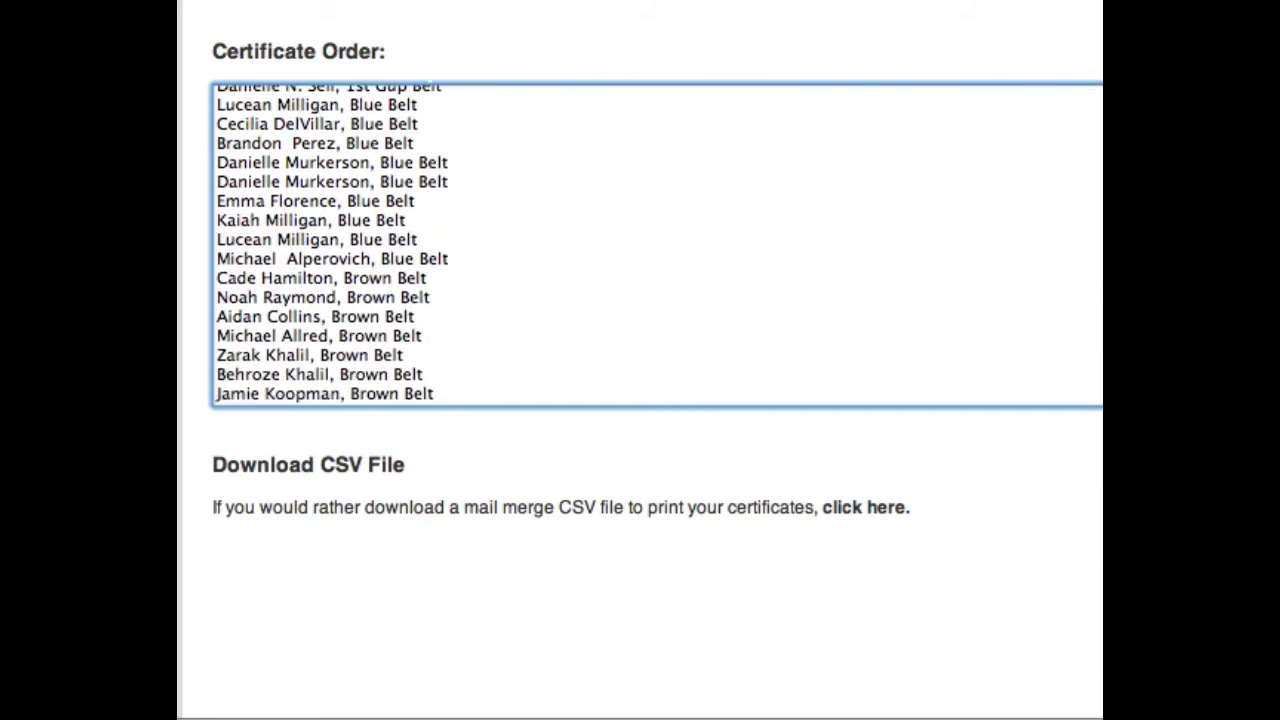
mouse_move(508, 530)
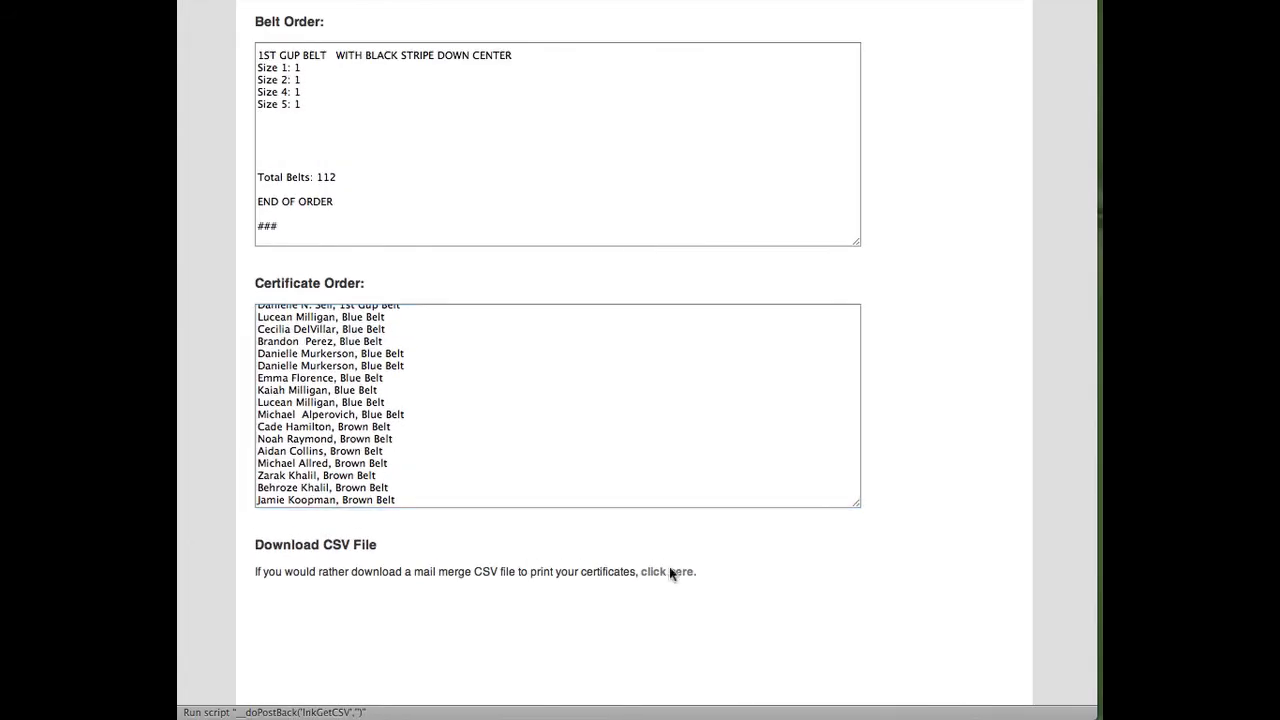
left_click(665, 571)
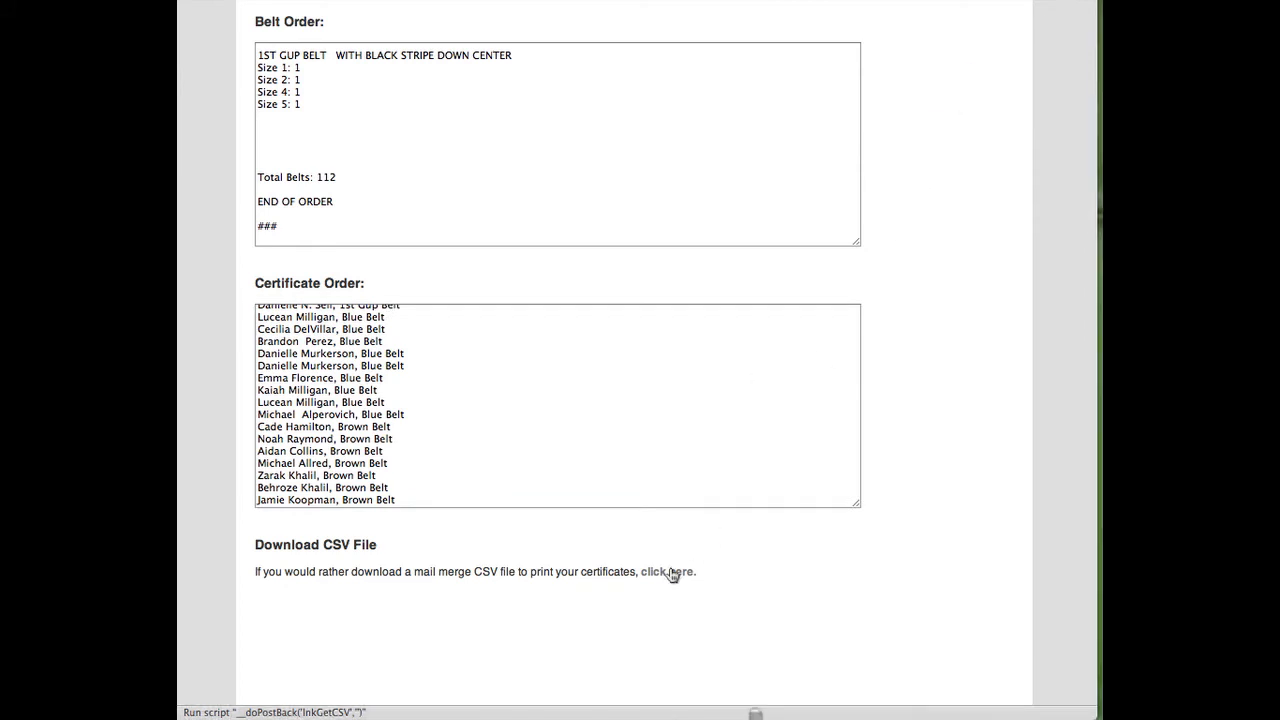
mouse_move(668, 581)
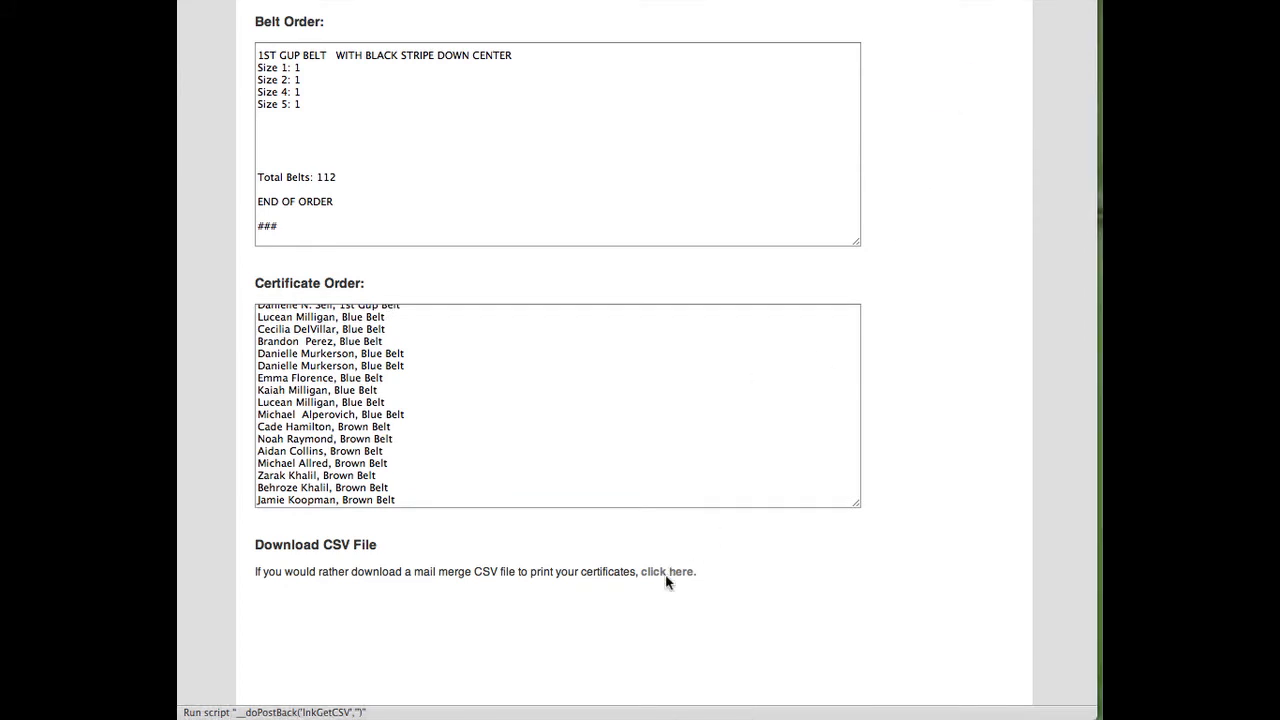
mouse_move(936, 440)
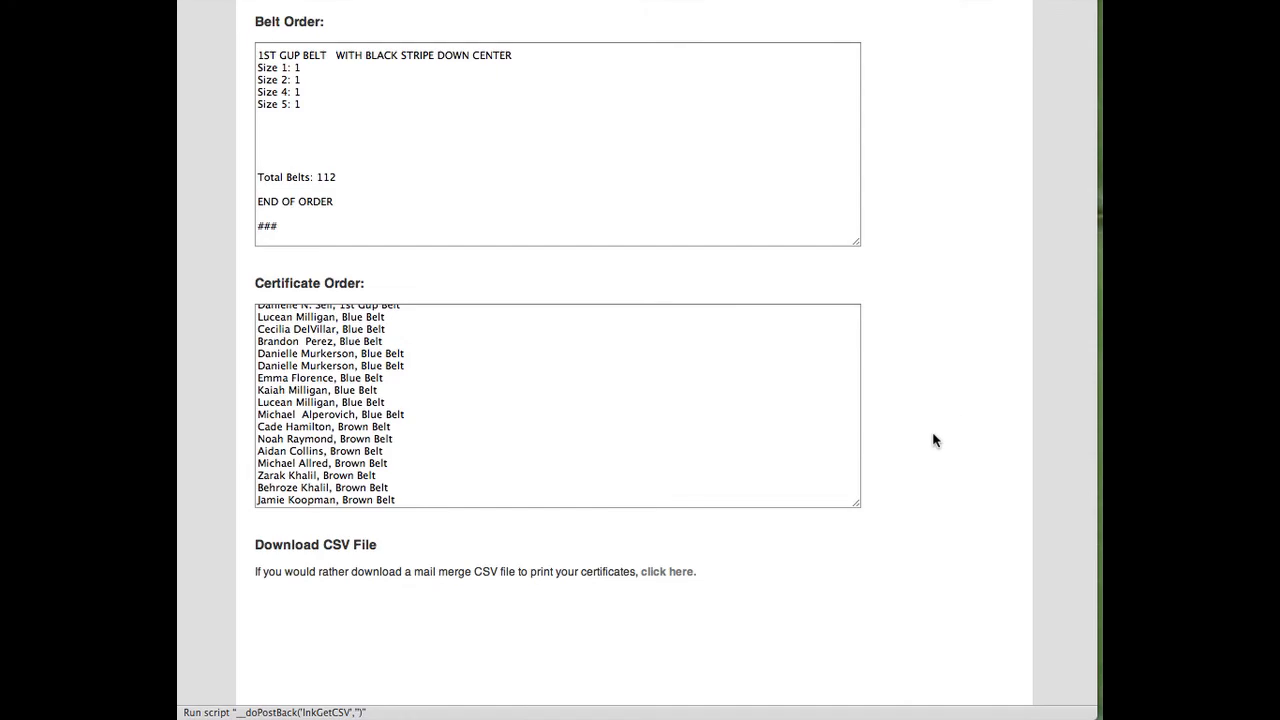